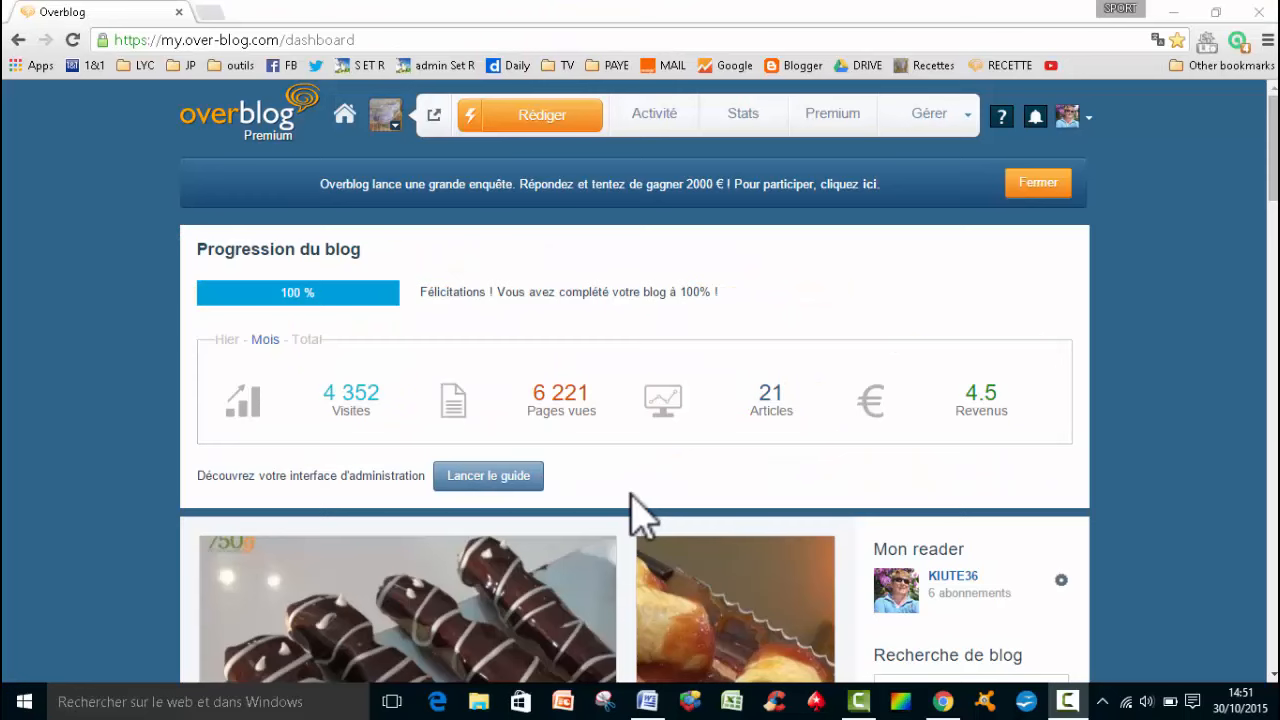
pyautogui.moveTo(650, 500)
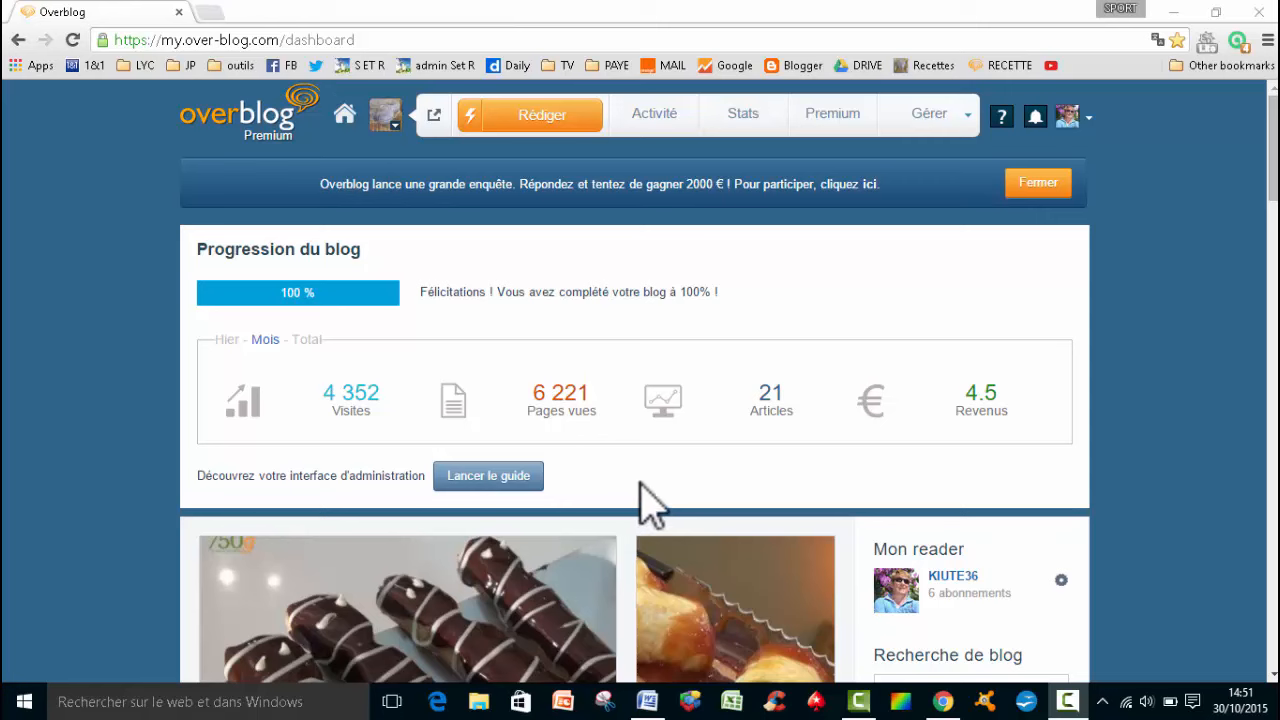
pyautogui.moveTo(490, 275)
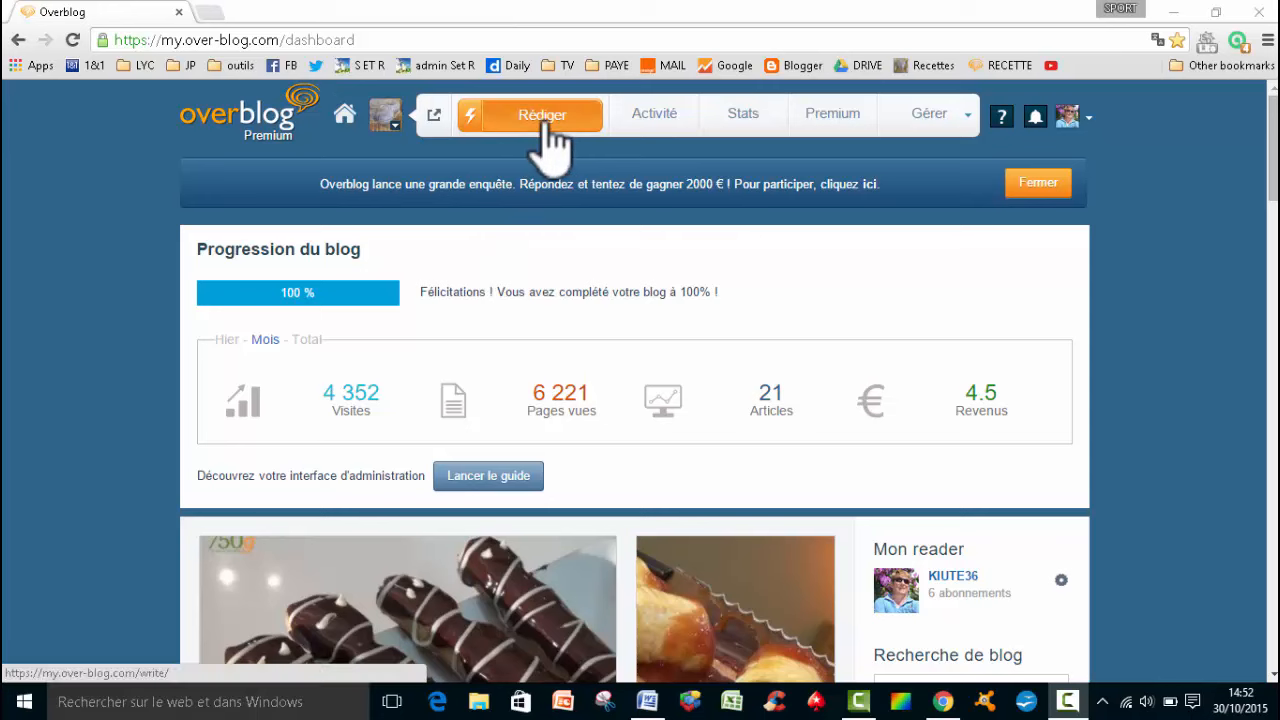
# Step: Start a new article titled 'Mousseline de chou fleur' with a matching web address
pyautogui.click(529, 114)
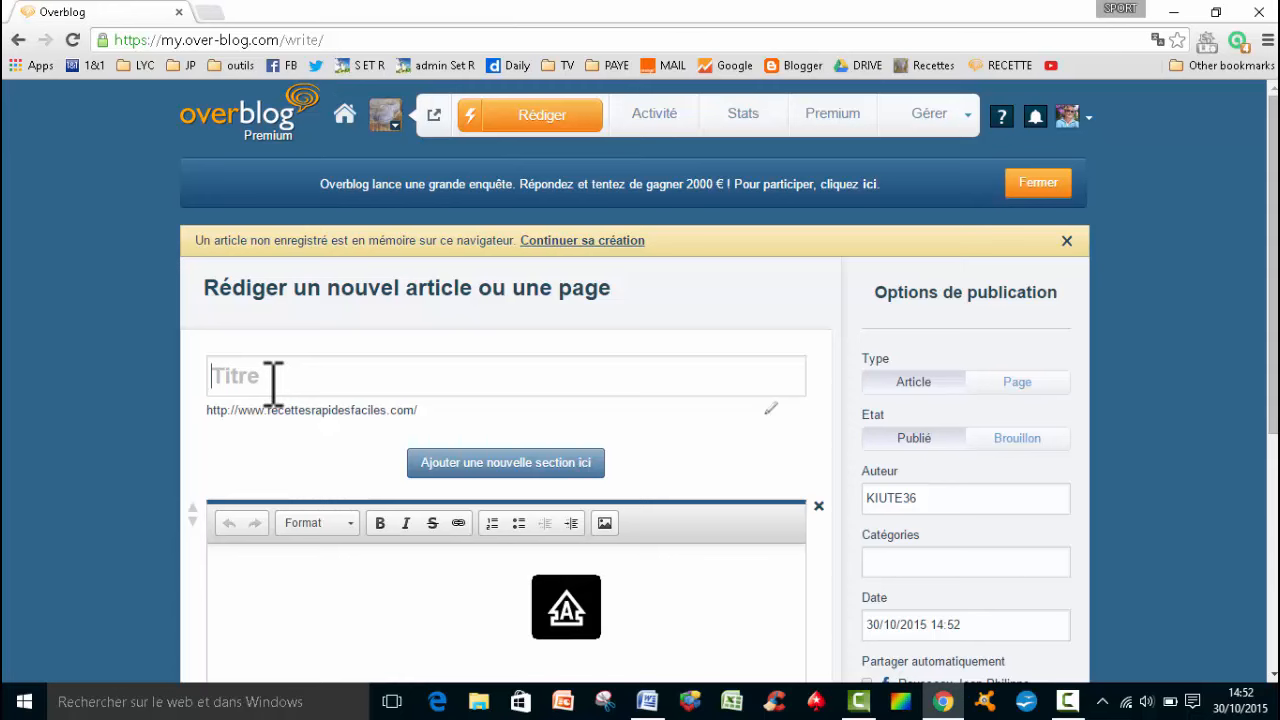
pyautogui.write('Mousseline de ch')
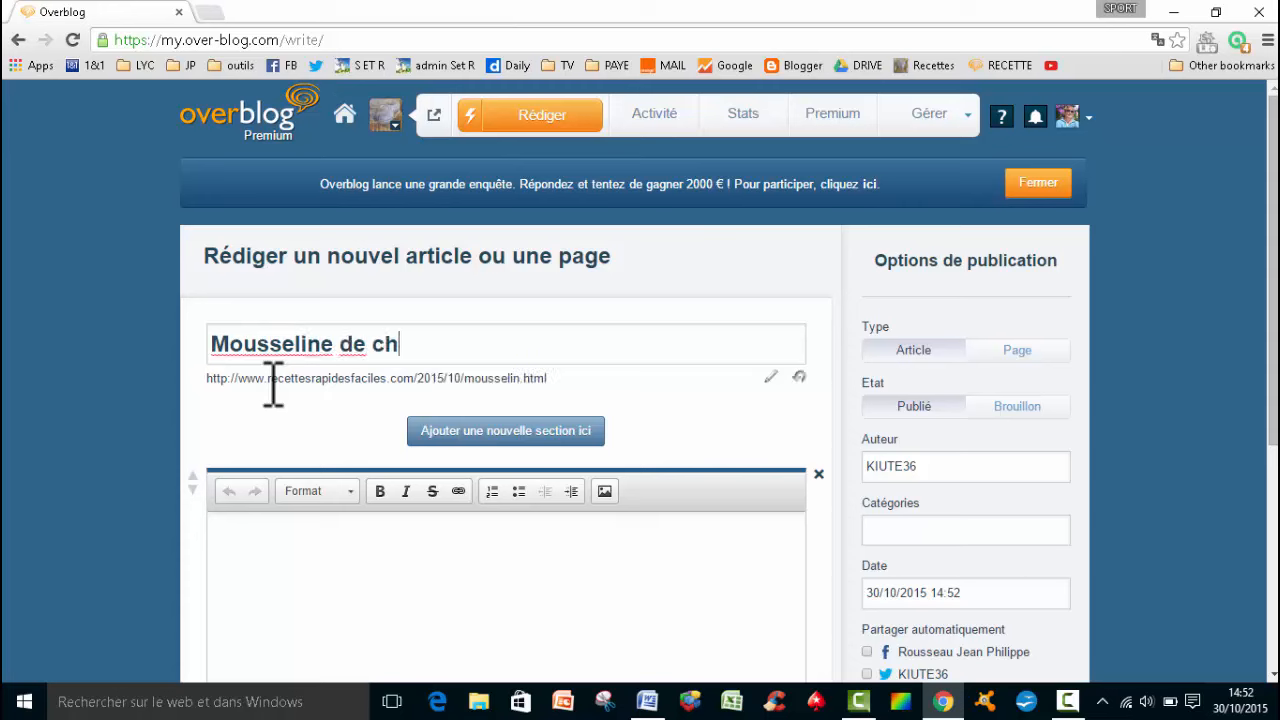
pyautogui.write('ou fleur')
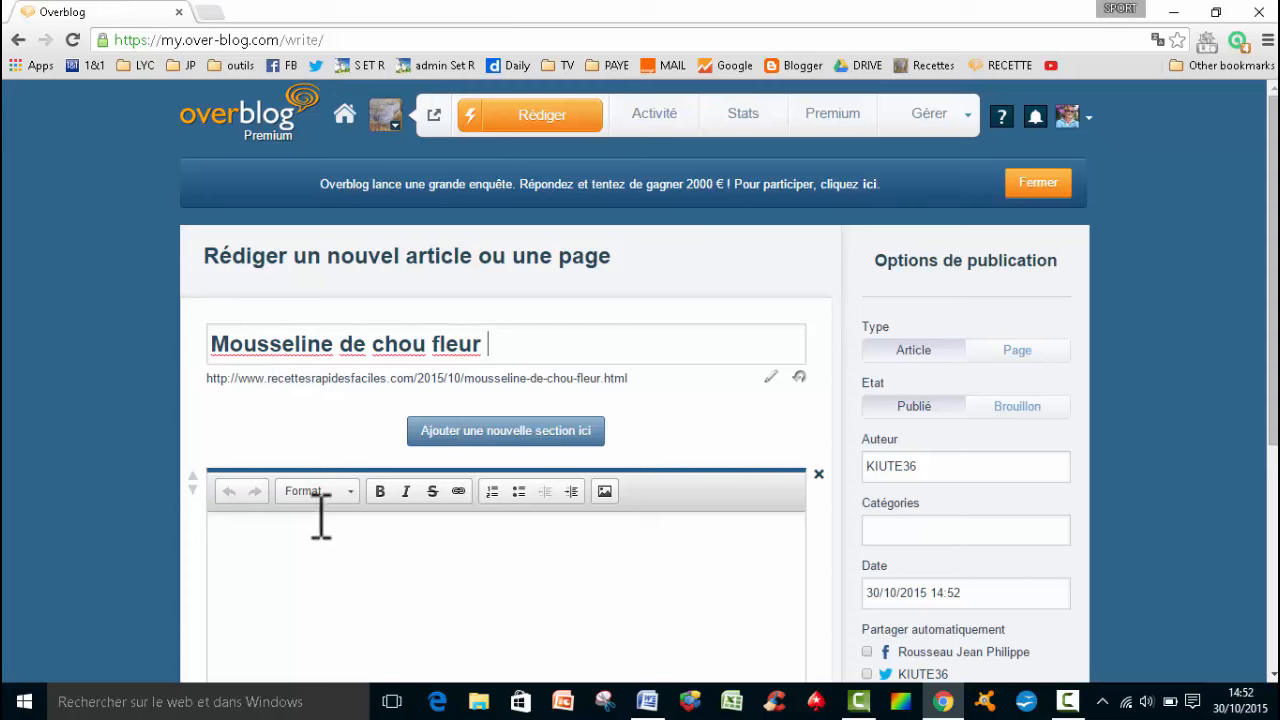
pyautogui.moveTo(750, 525)
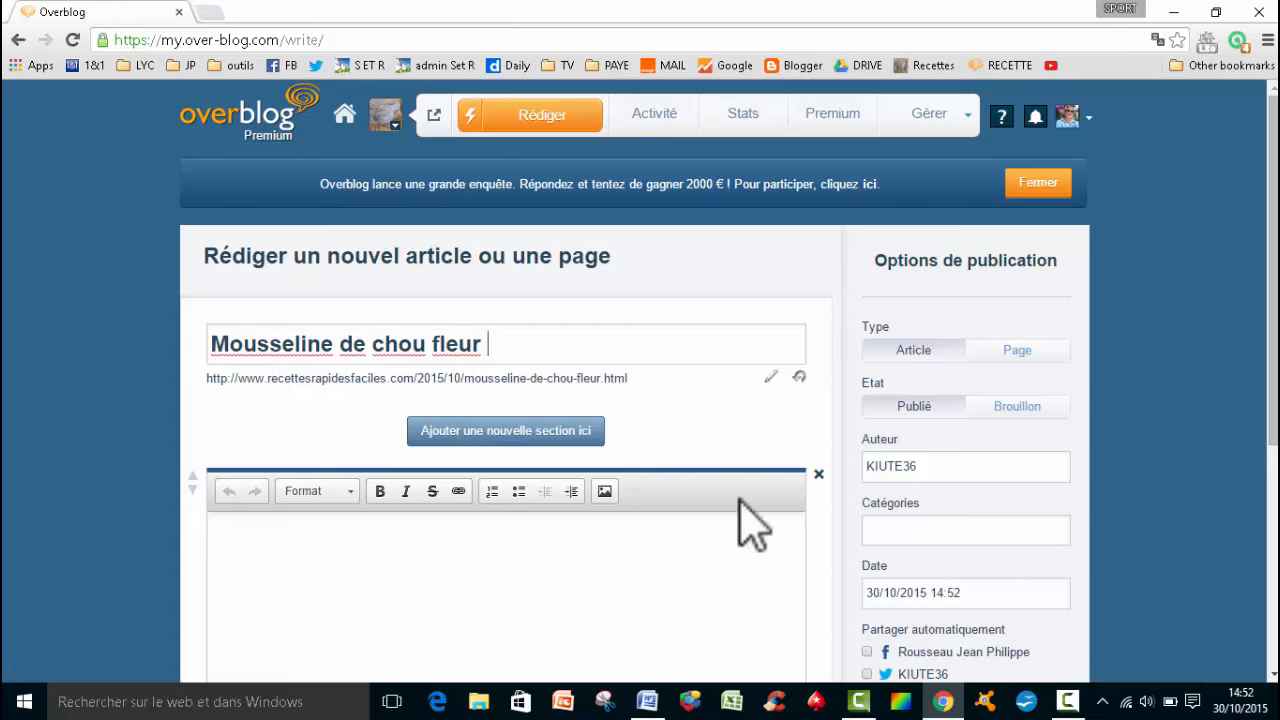
pyautogui.moveTo(825, 500)
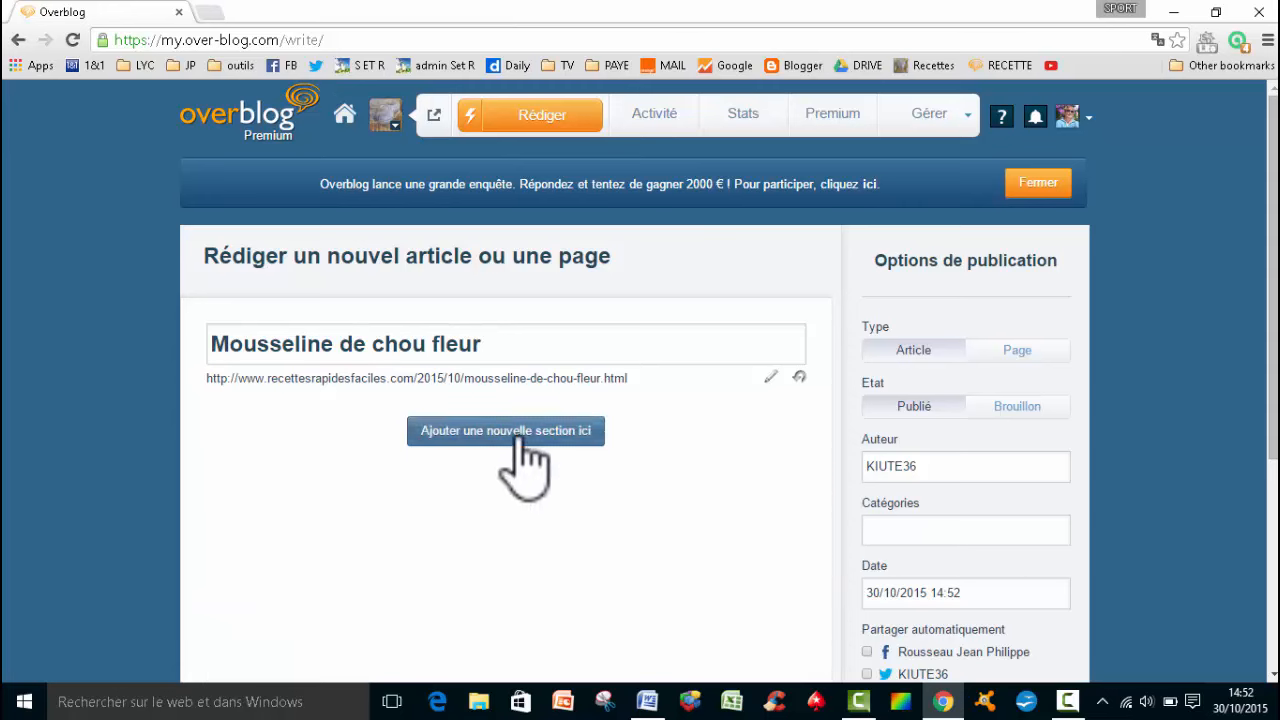
# Step: Add an image section and upload the 'mousseline de chou fleur' photo from the Bureau folder
pyautogui.click(505, 430)
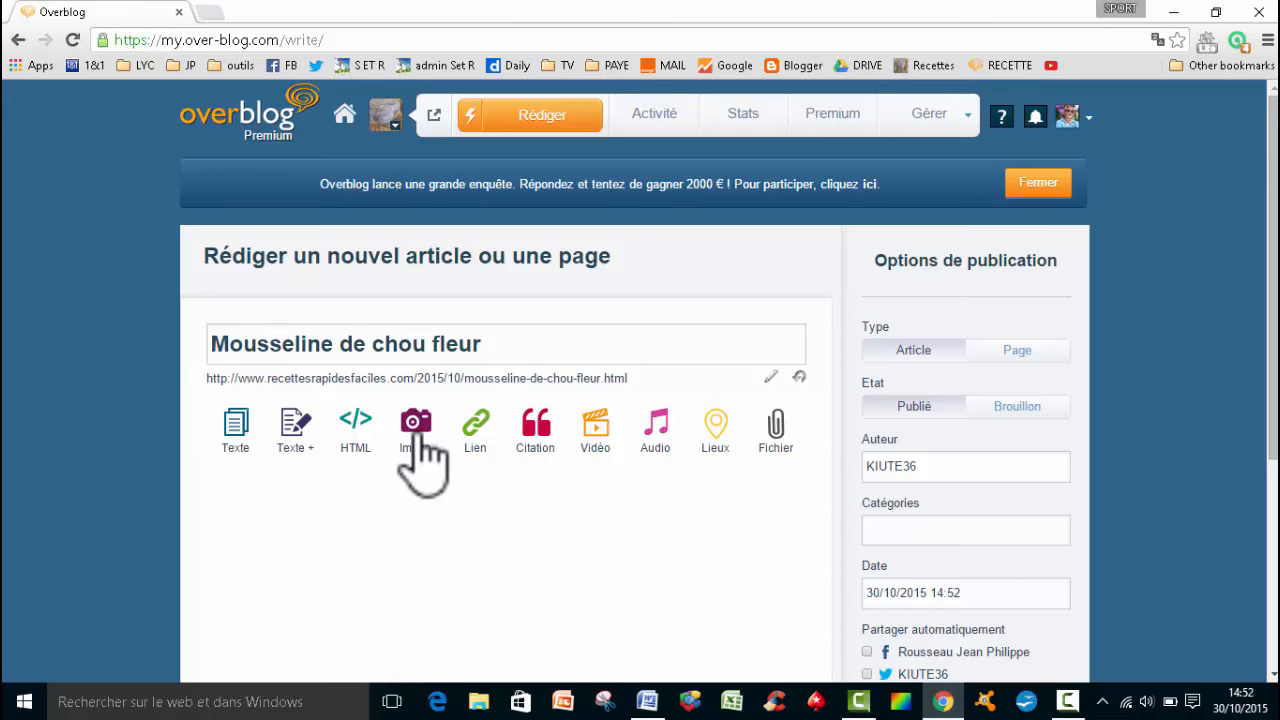
pyautogui.click(415, 430)
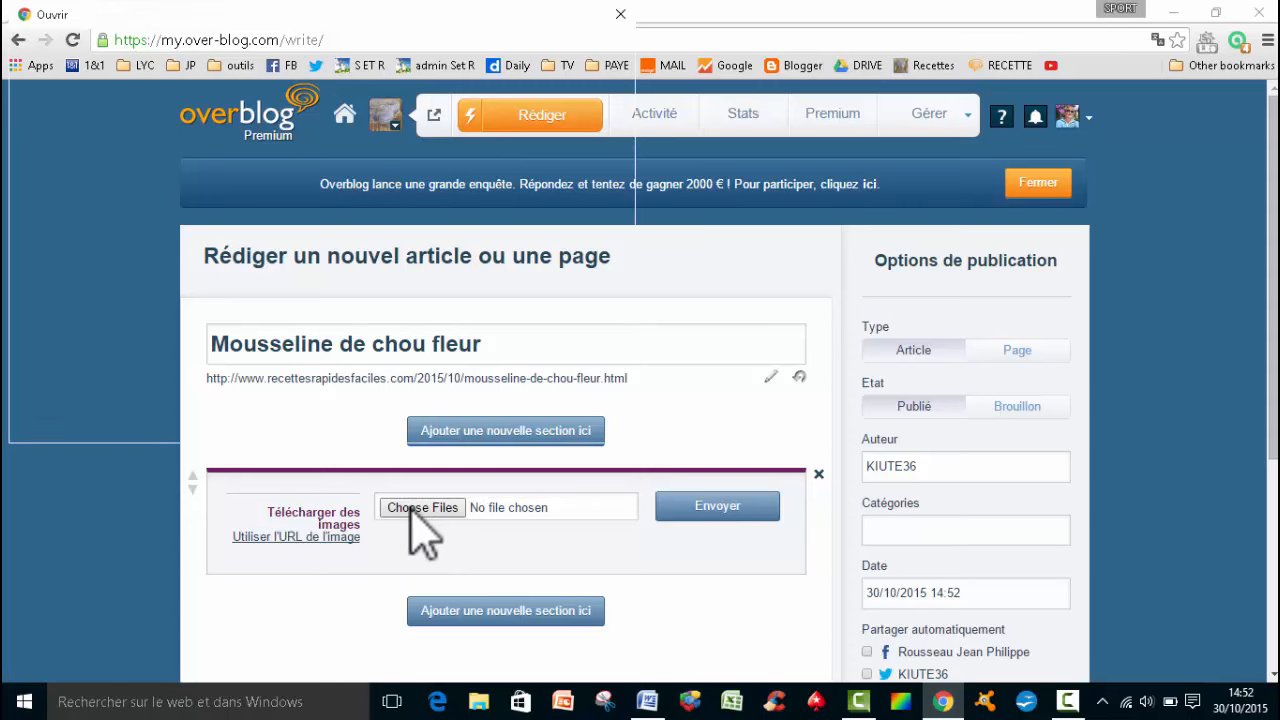
pyautogui.click(421, 507)
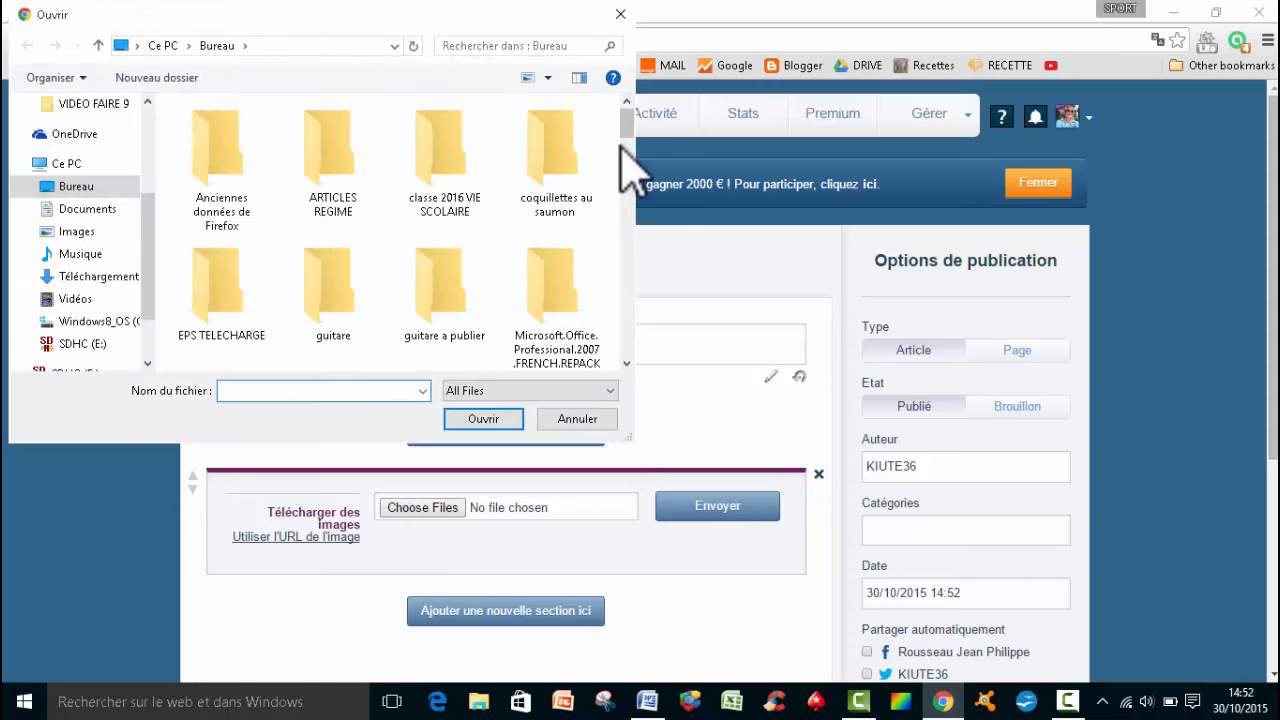
pyautogui.scroll(-3)
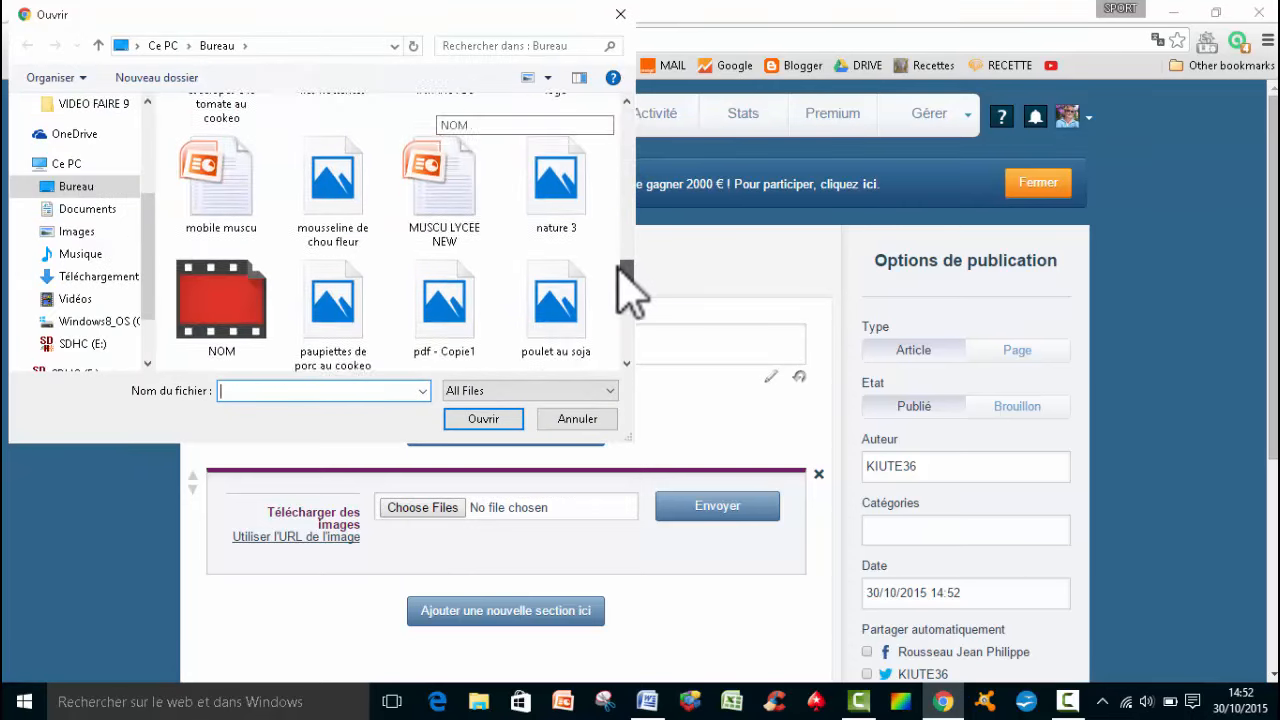
pyautogui.scroll(-3)
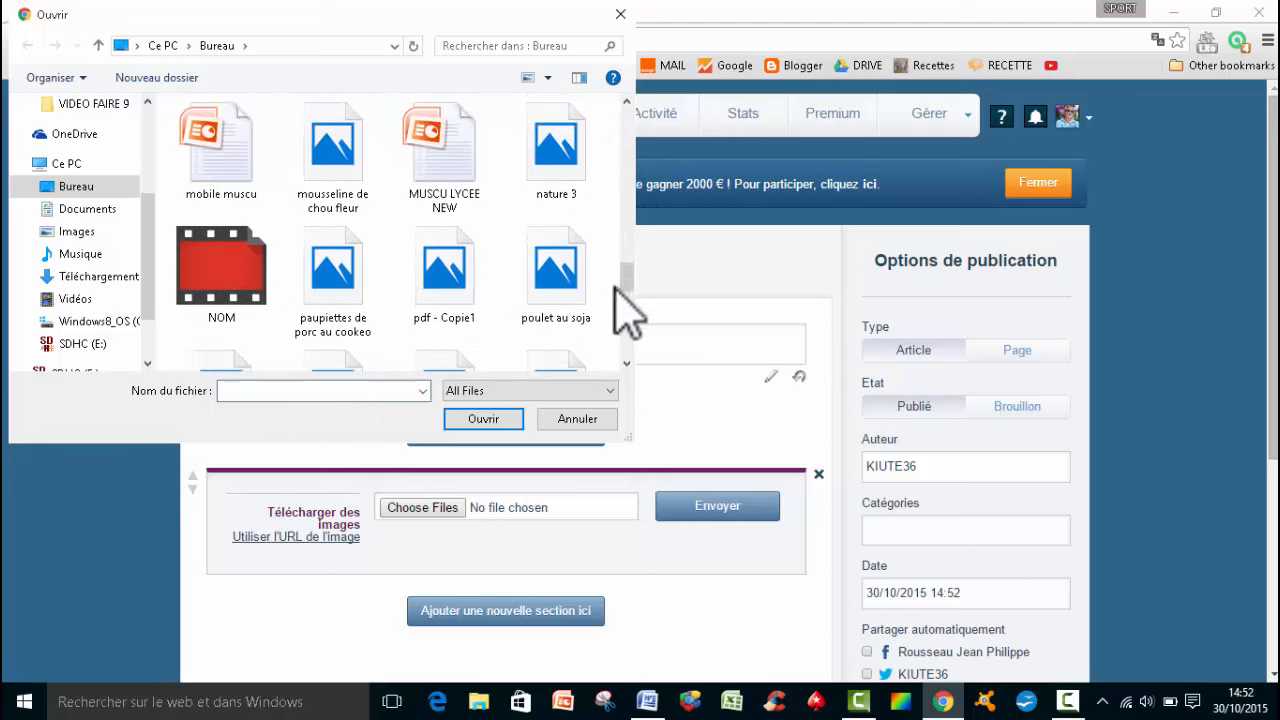
pyautogui.scroll(-3)
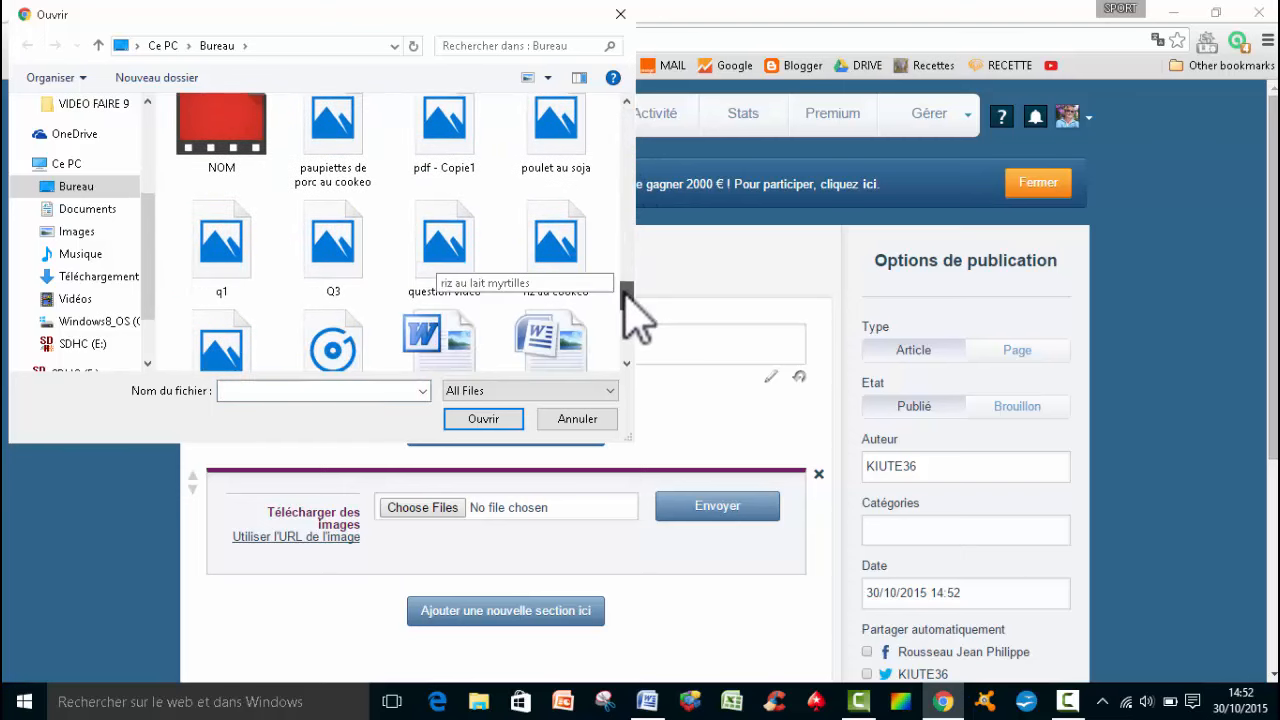
pyautogui.scroll(-3)
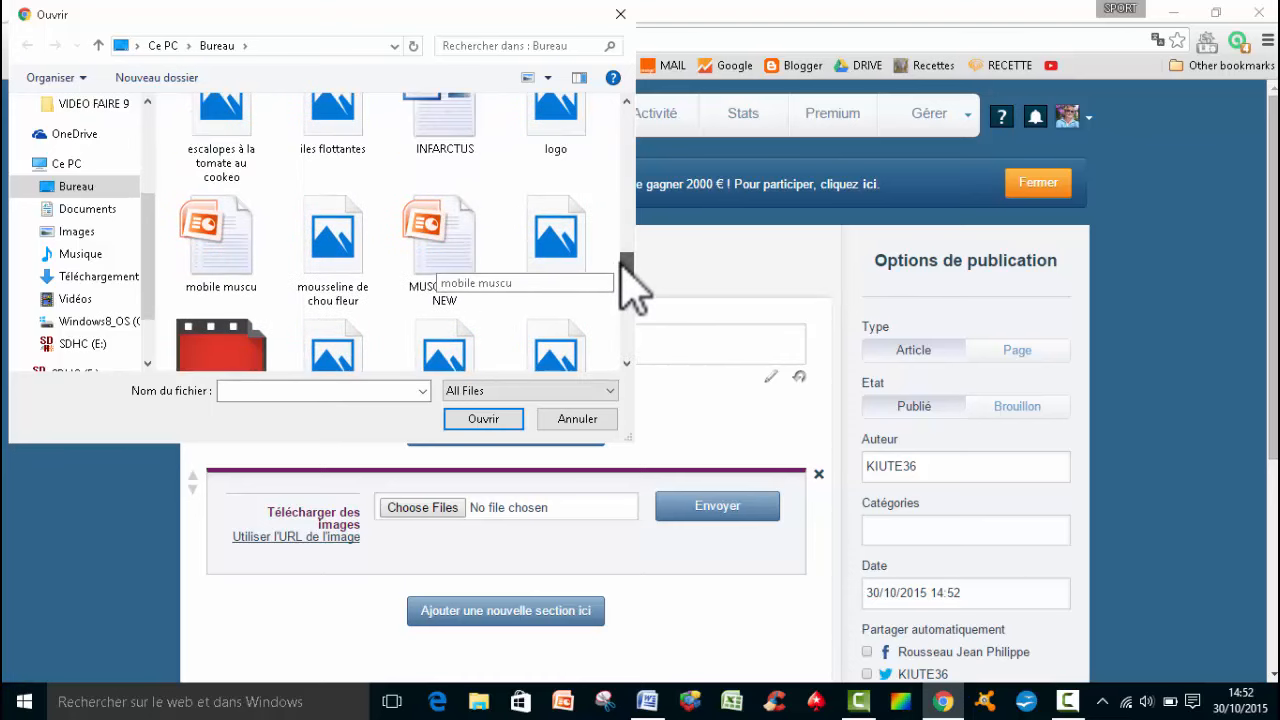
pyautogui.scroll(-3)
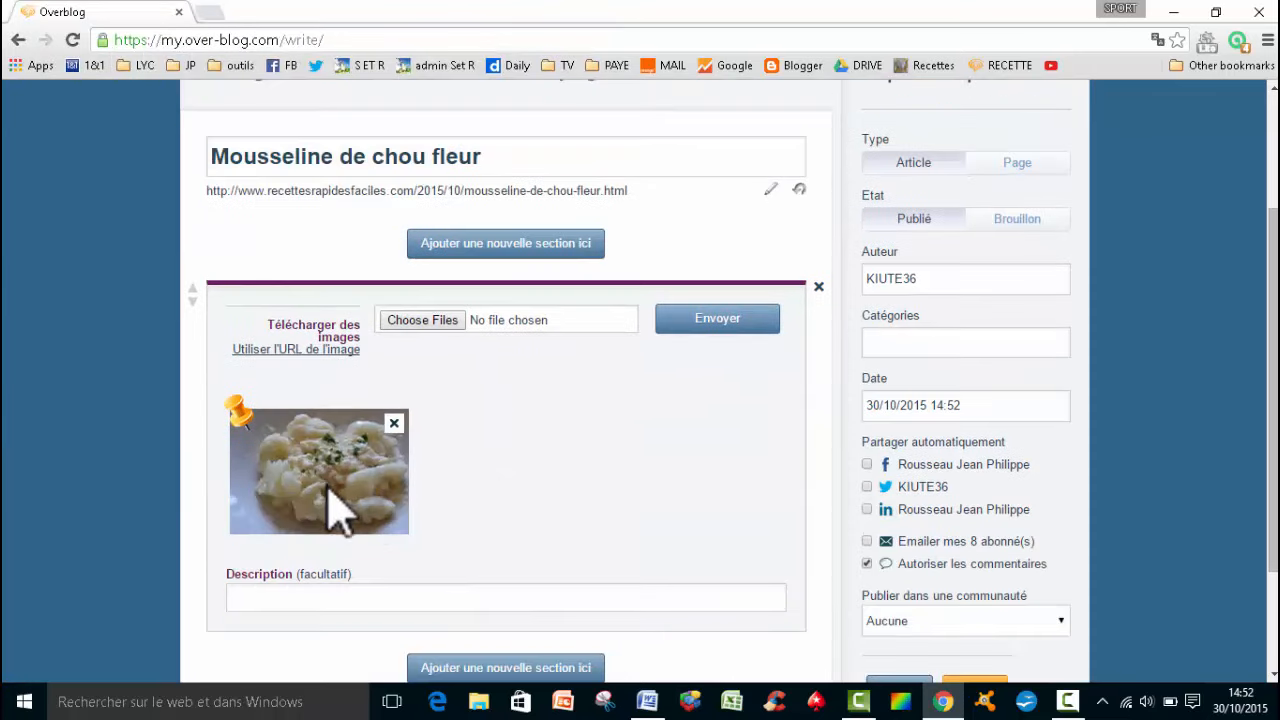
pyautogui.scroll(-3)
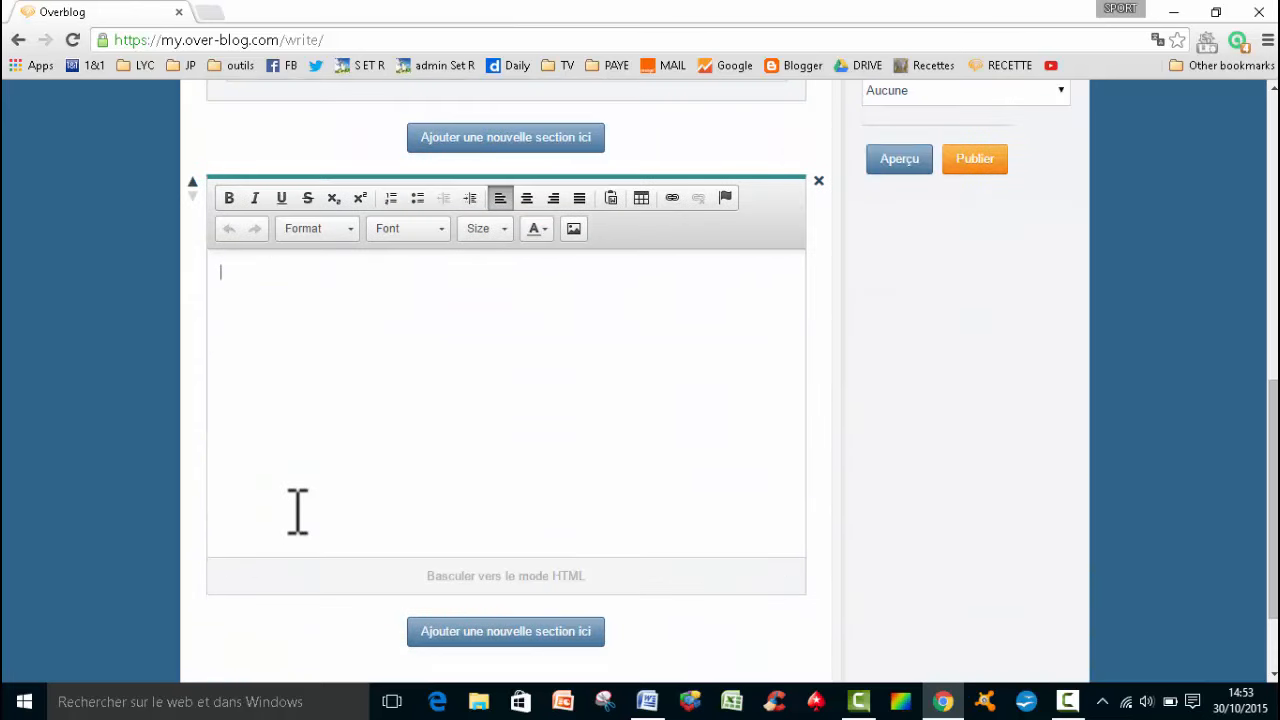
pyautogui.moveTo(402, 344)
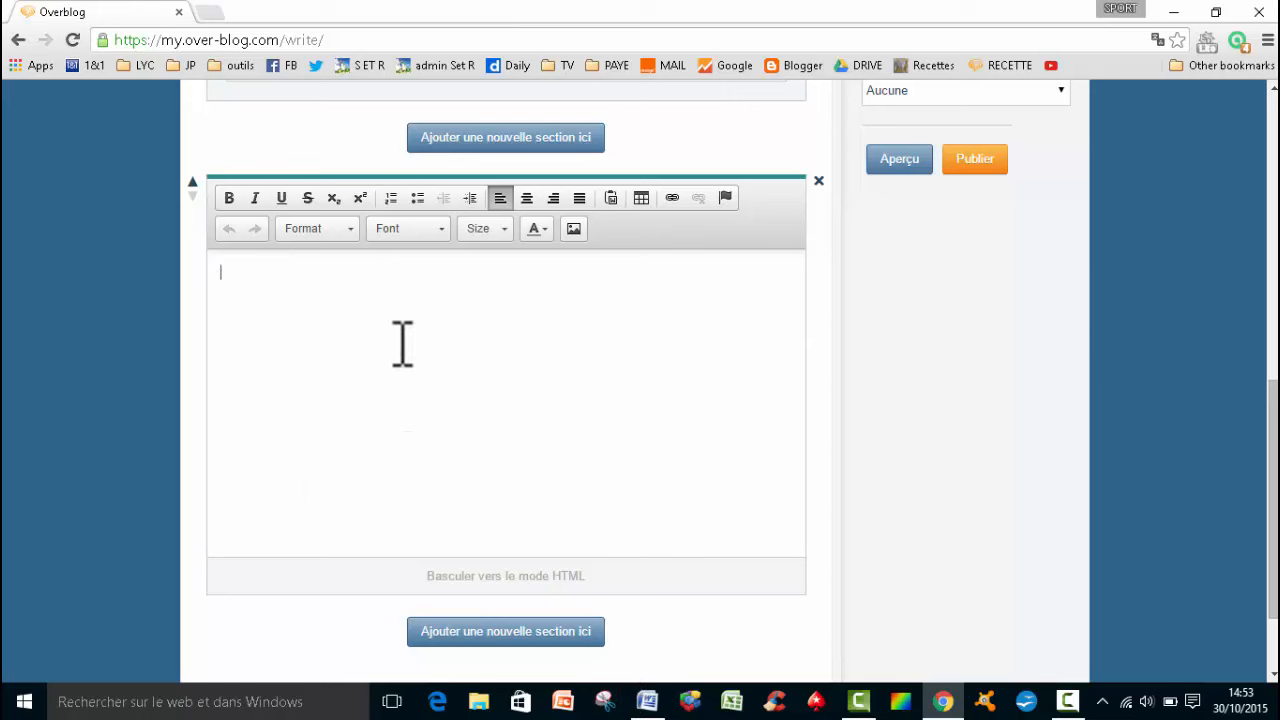
pyautogui.moveTo(284, 278)
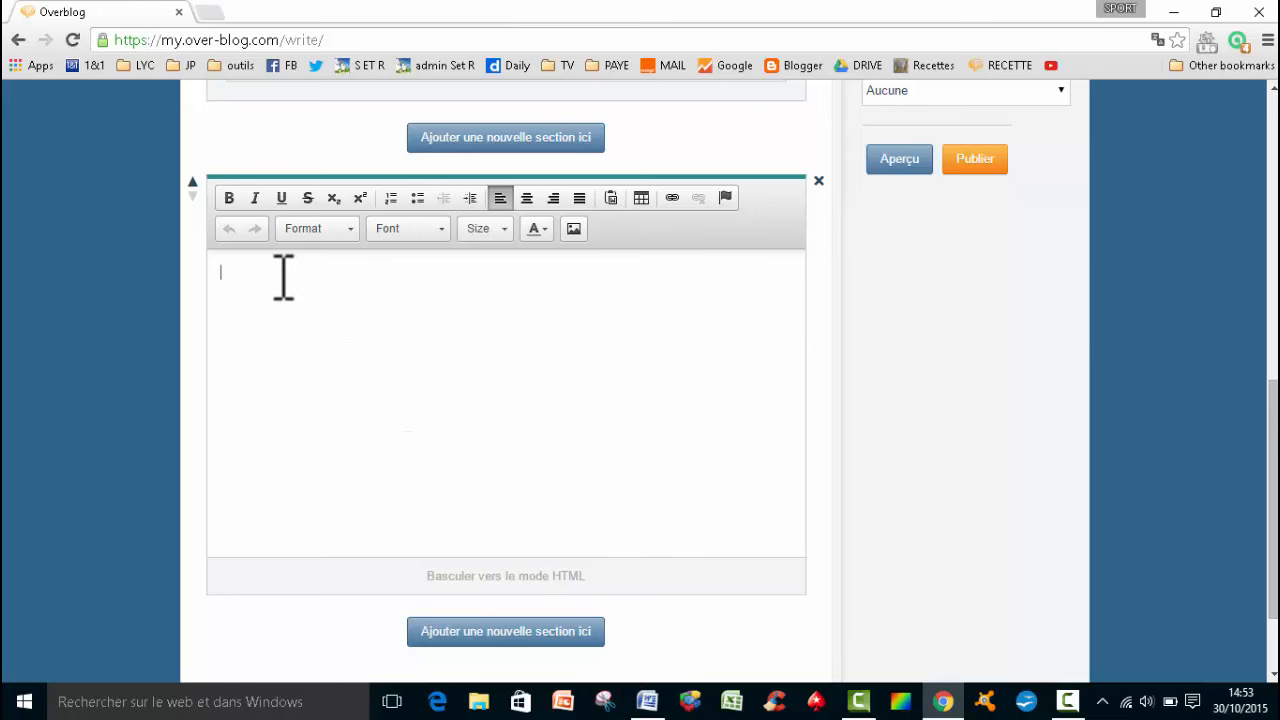
# Step: Add an empty rich text section below the cauliflower photo
pyautogui.write('jl')
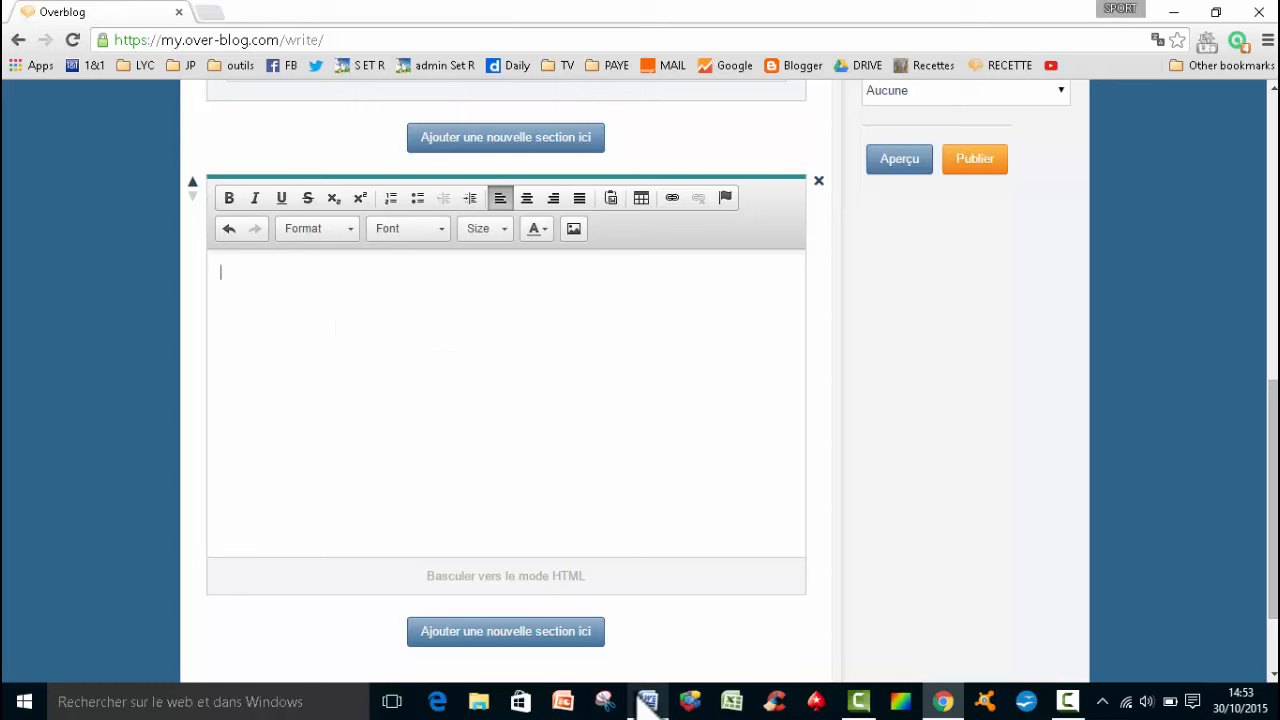
# Step: Copy the recipe introduction, ingredient list, preparation heading and link from the Word document
pyautogui.click(647, 701)
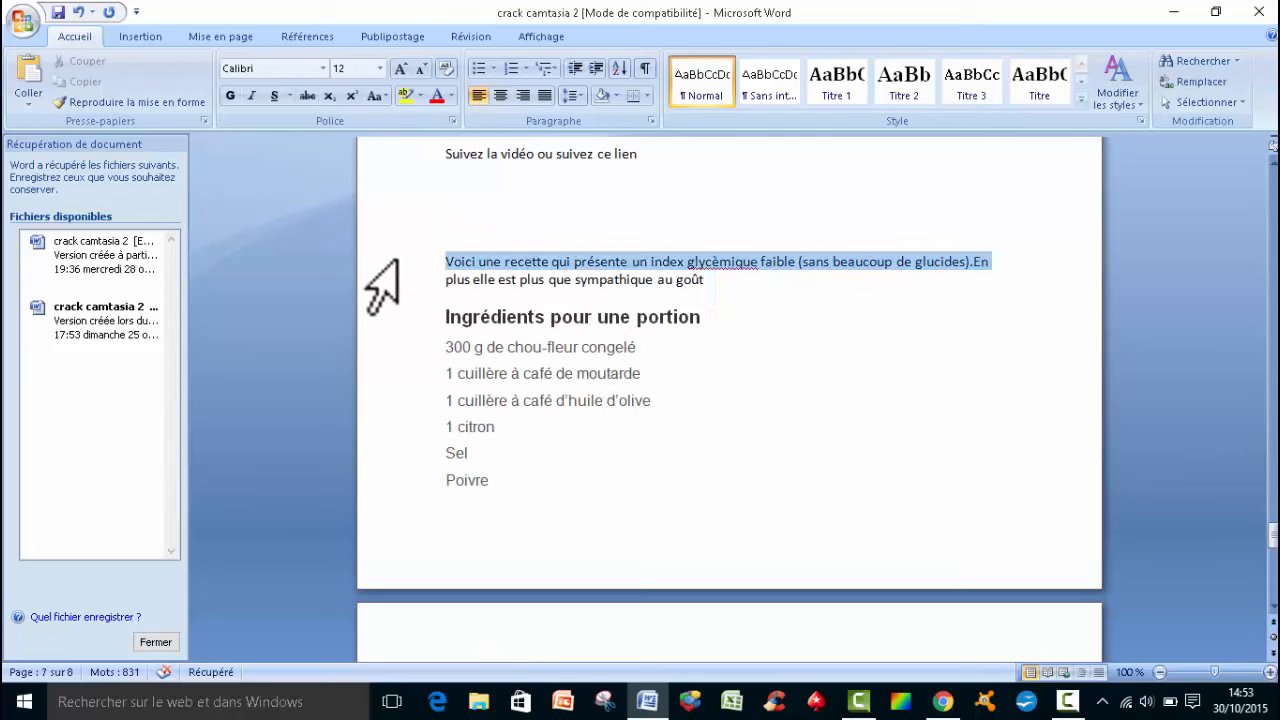
pyautogui.moveTo(445, 261); pyautogui.dragTo(490, 480)
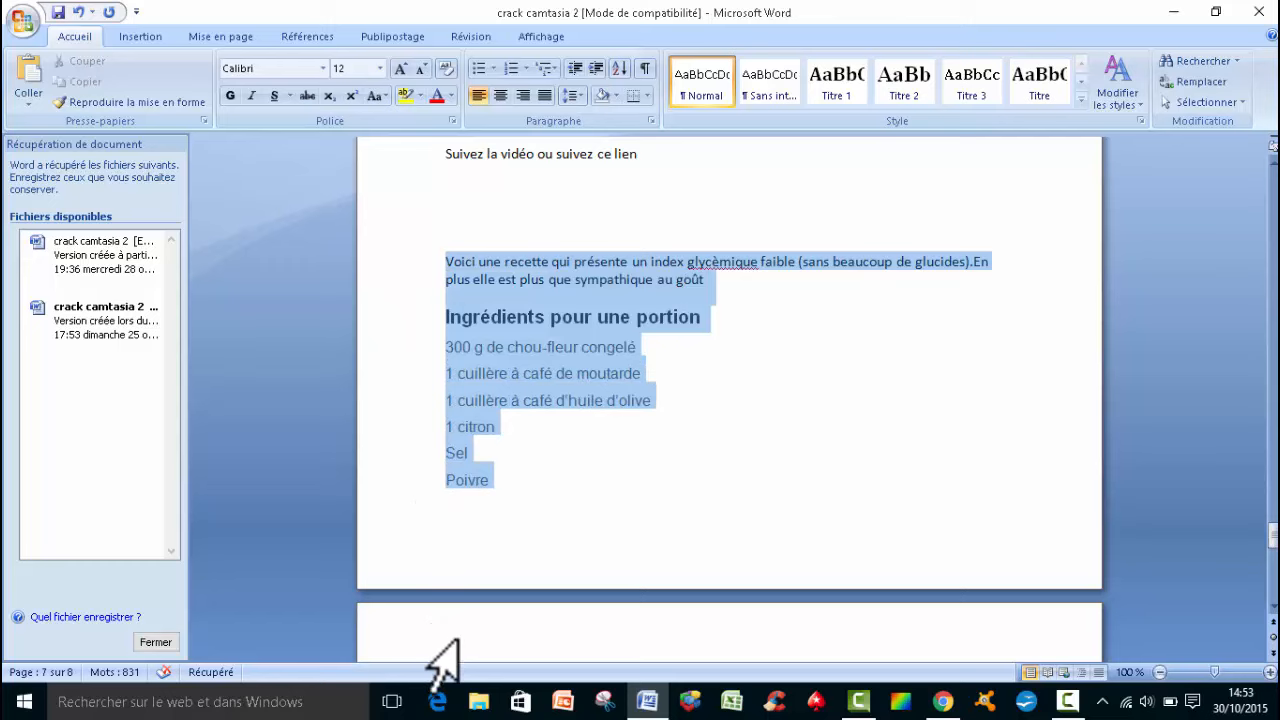
pyautogui.scroll(-3)
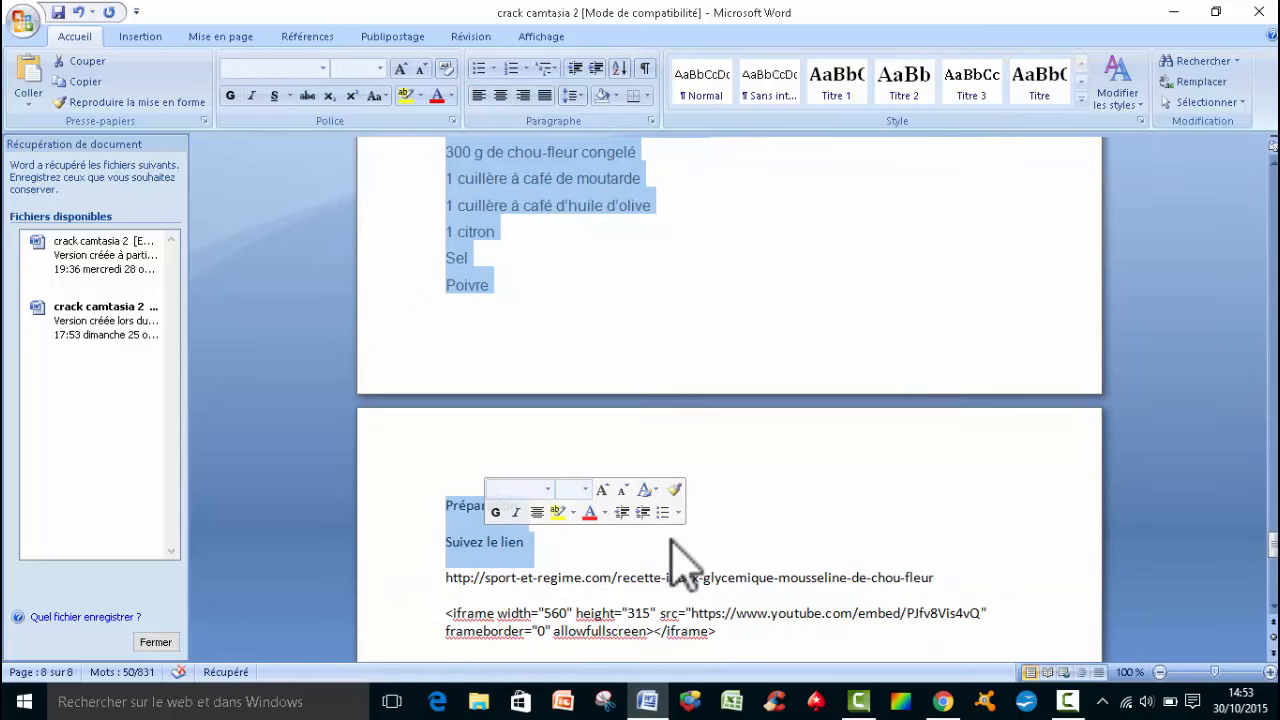
pyautogui.press('ctrl+c')
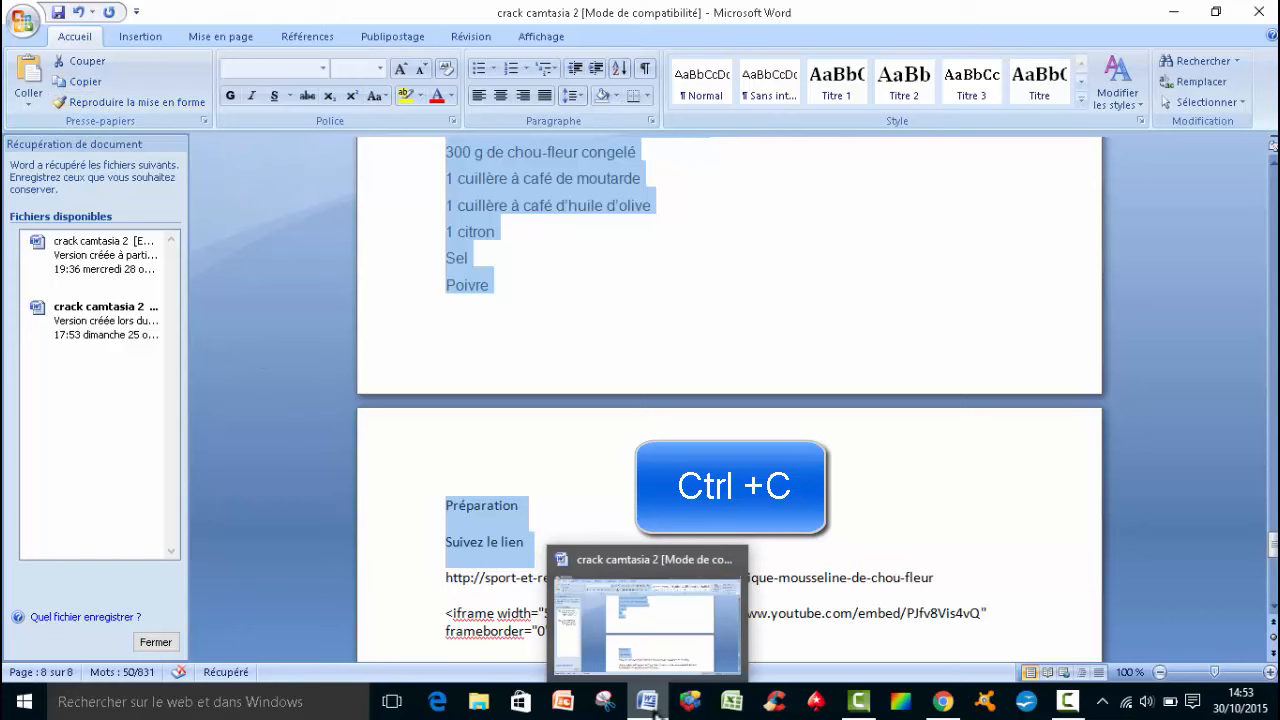
# Step: Paste the recipe into the text section, then clear it to leave the section empty again
pyautogui.click(941, 701)
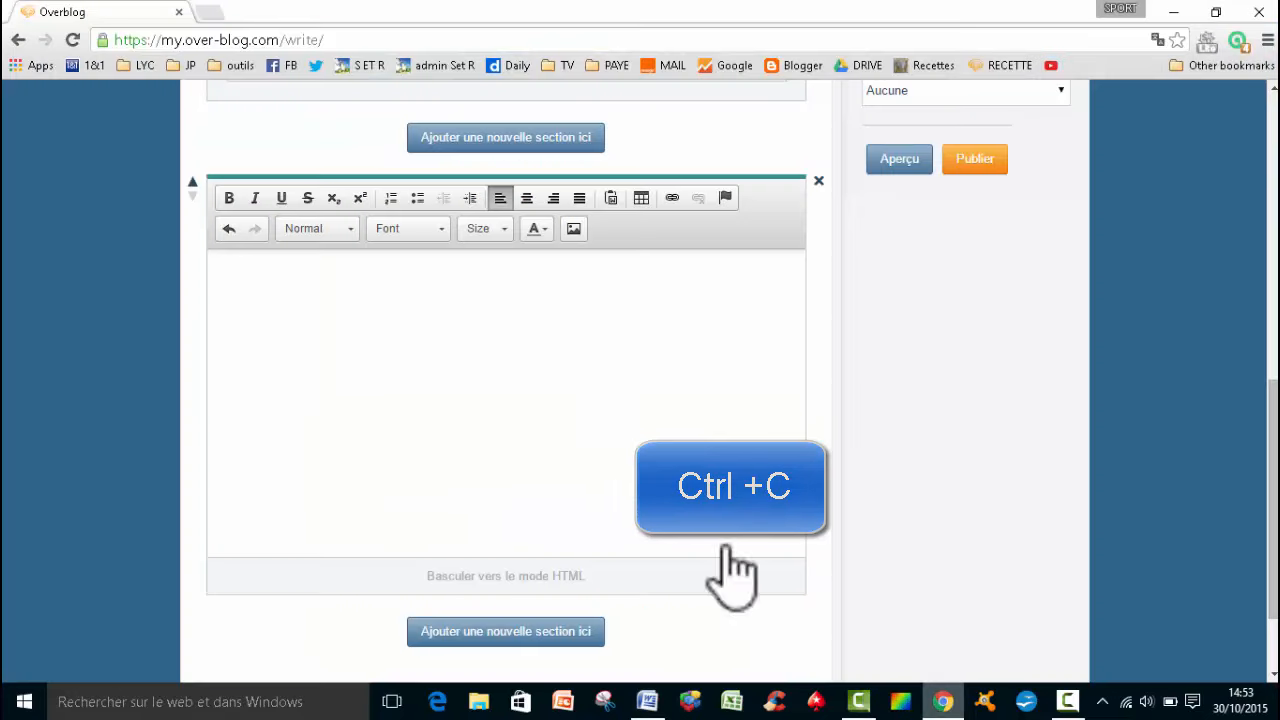
pyautogui.press('ctrl+v')
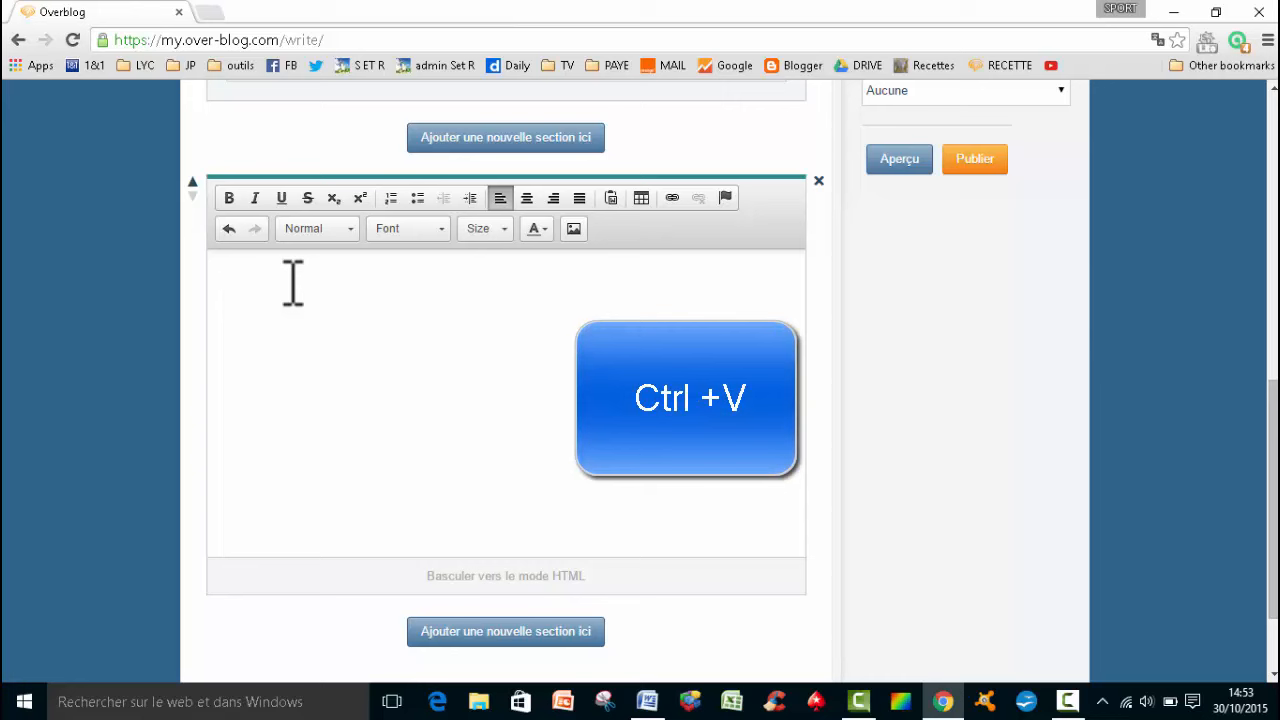
pyautogui.press('ctrl+v')
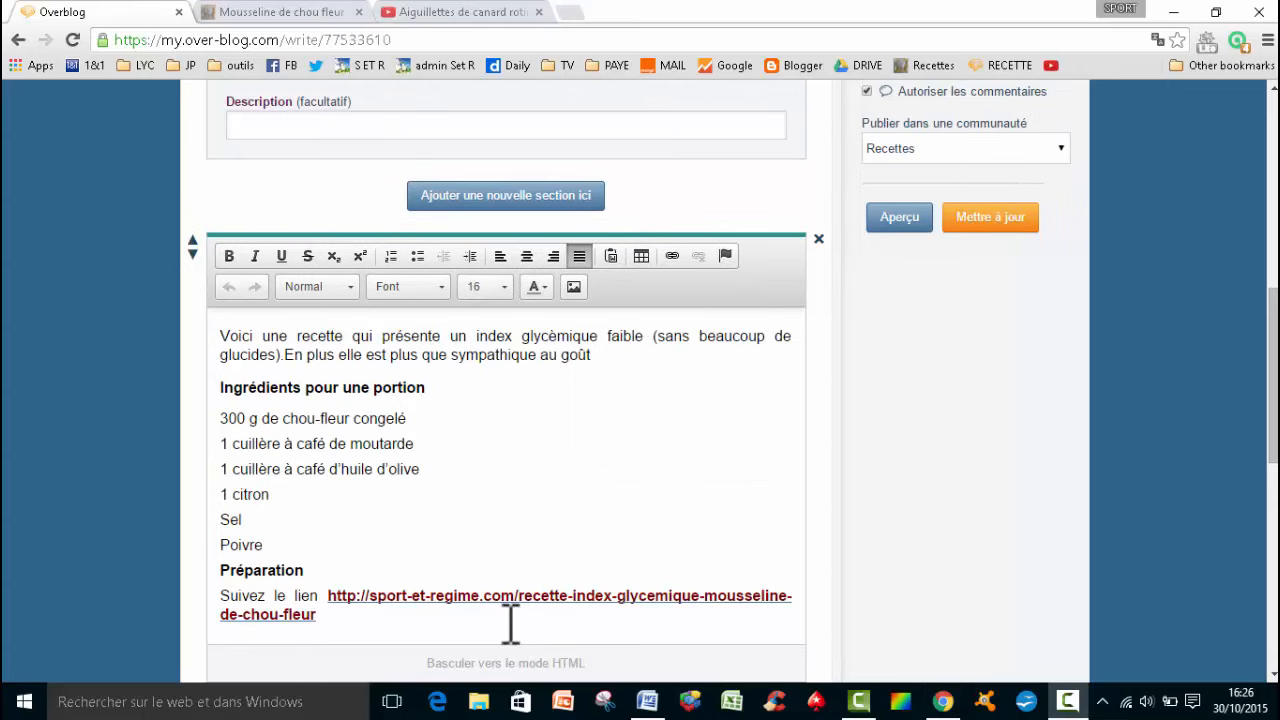
pyautogui.press('ctrl+a')
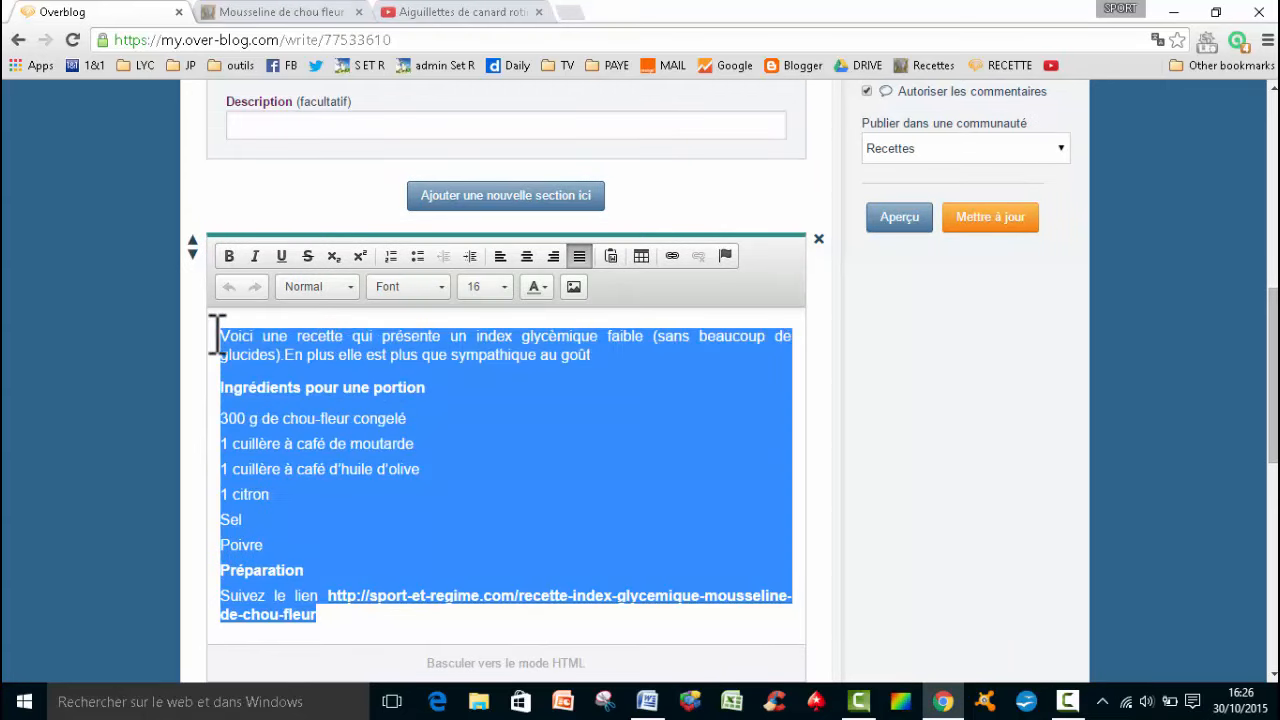
pyautogui.press('Delete')
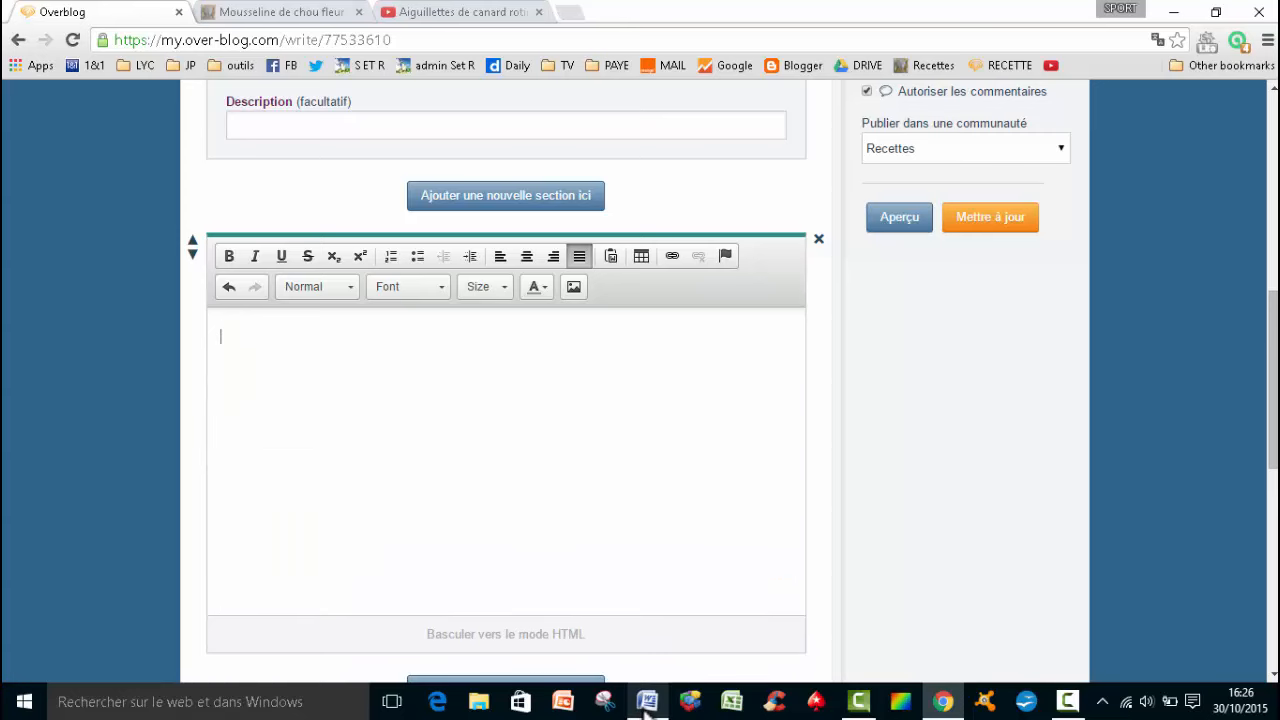
# Step: Insert the recipe into the text section via the Paste from Word dialog
pyautogui.click(647, 701)
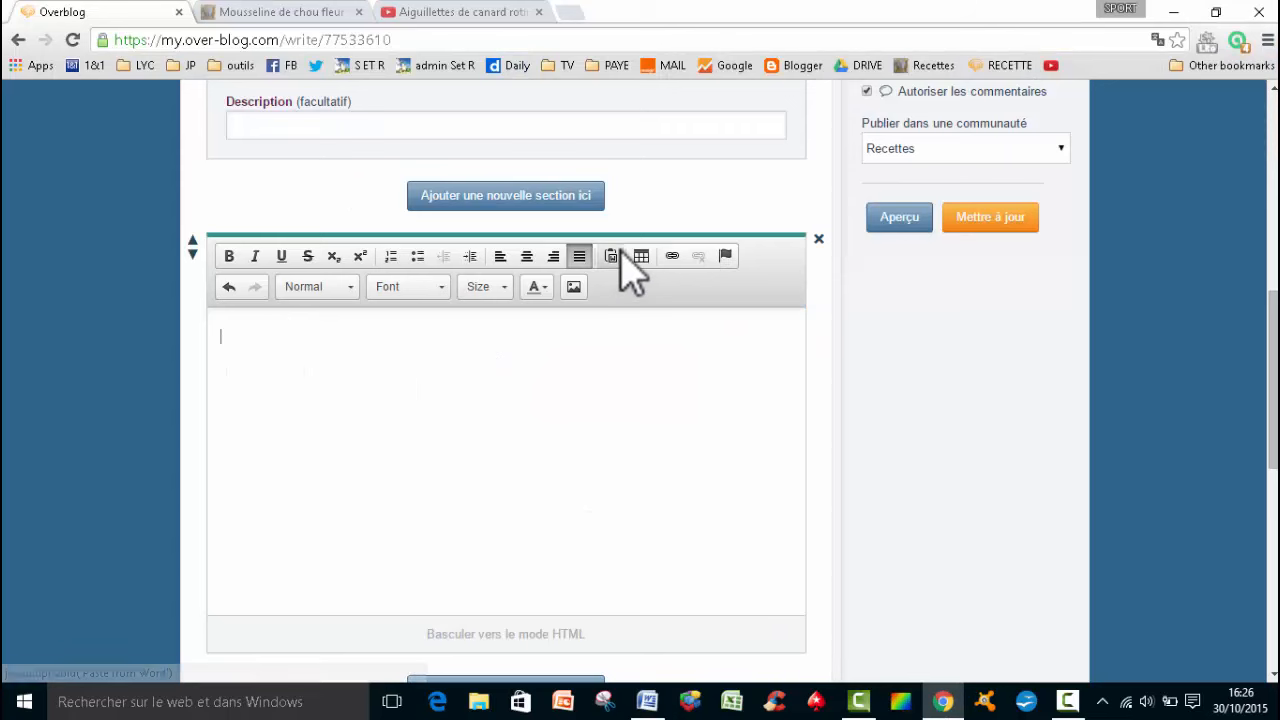
pyautogui.moveTo(611, 256)
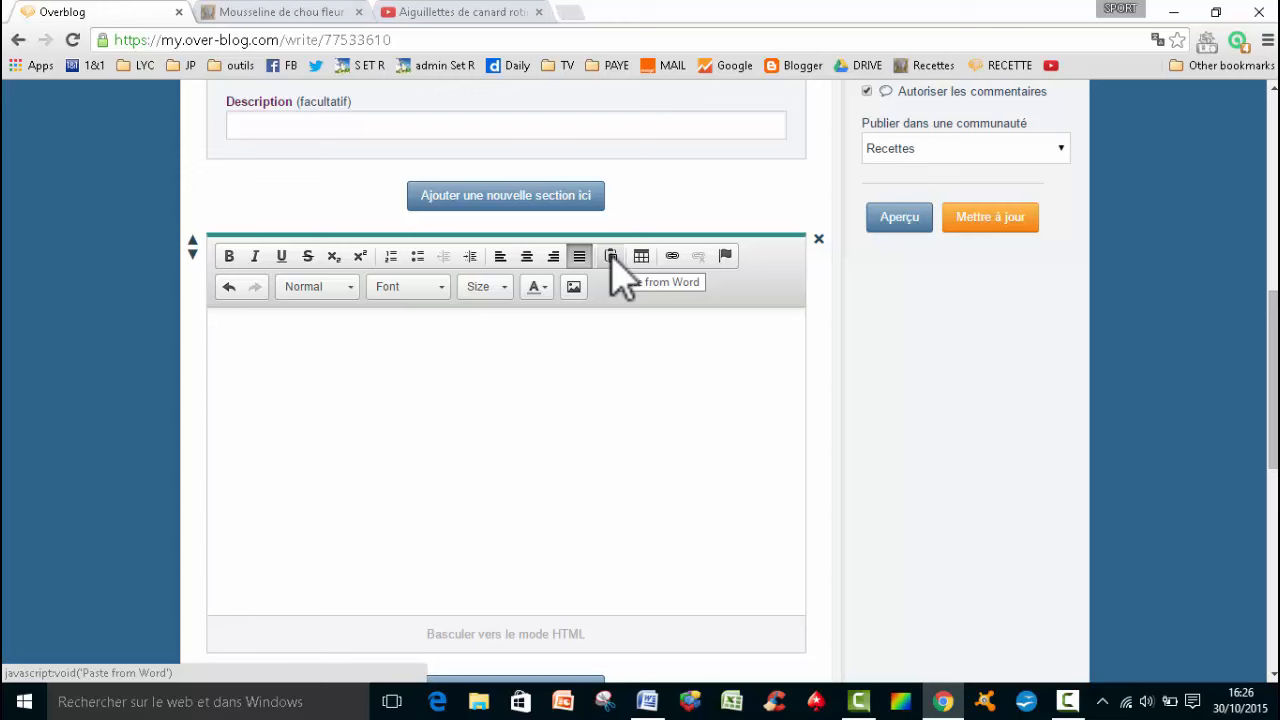
pyautogui.moveTo(620, 275)
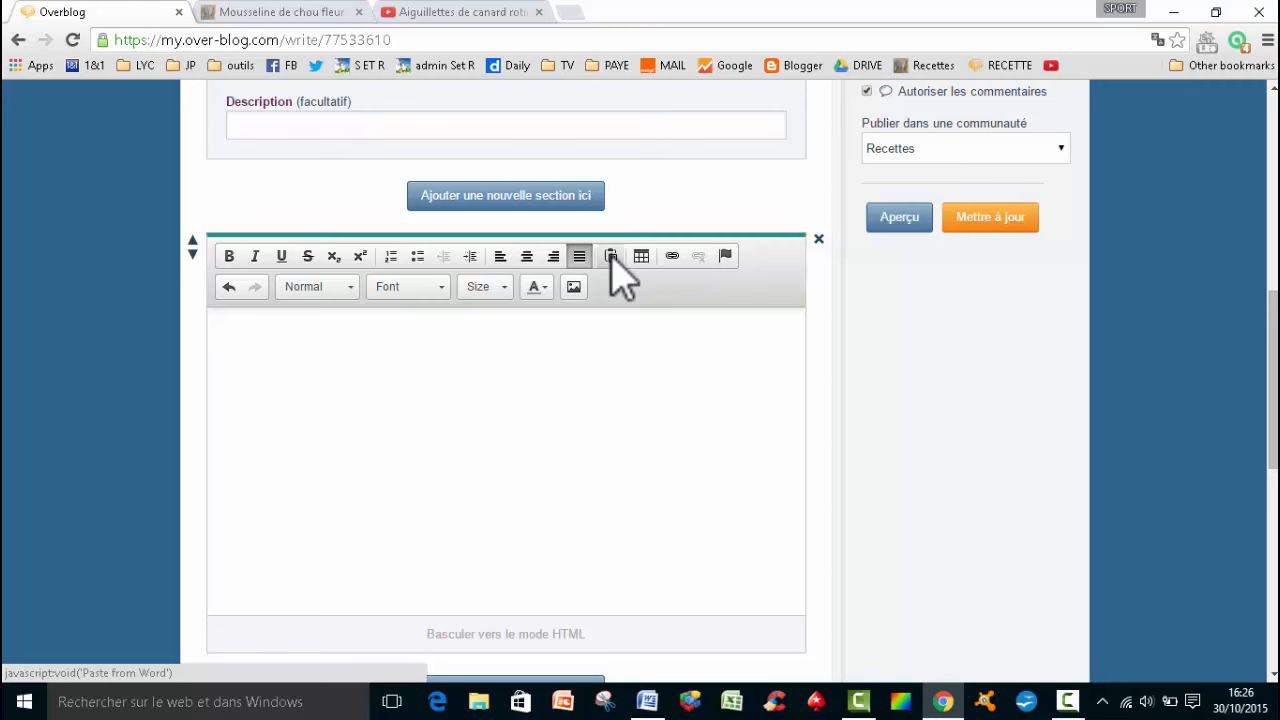
pyautogui.click(610, 256)
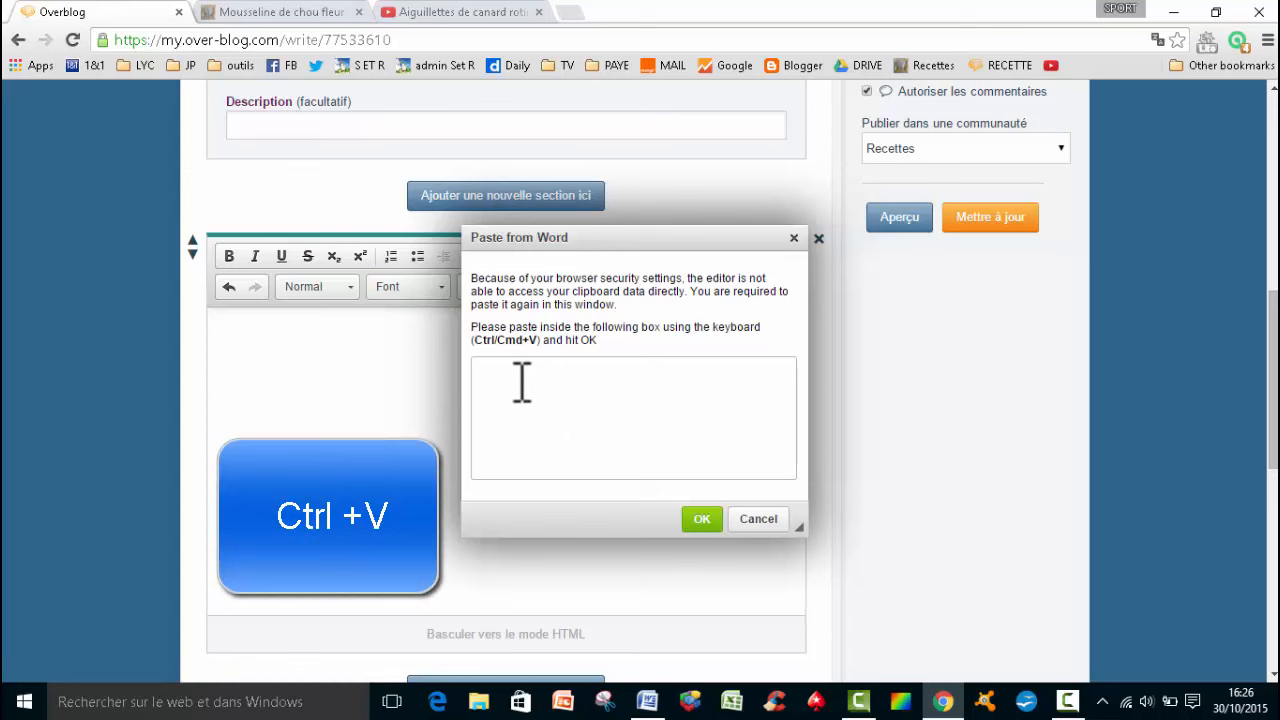
pyautogui.press('ctrl+v')
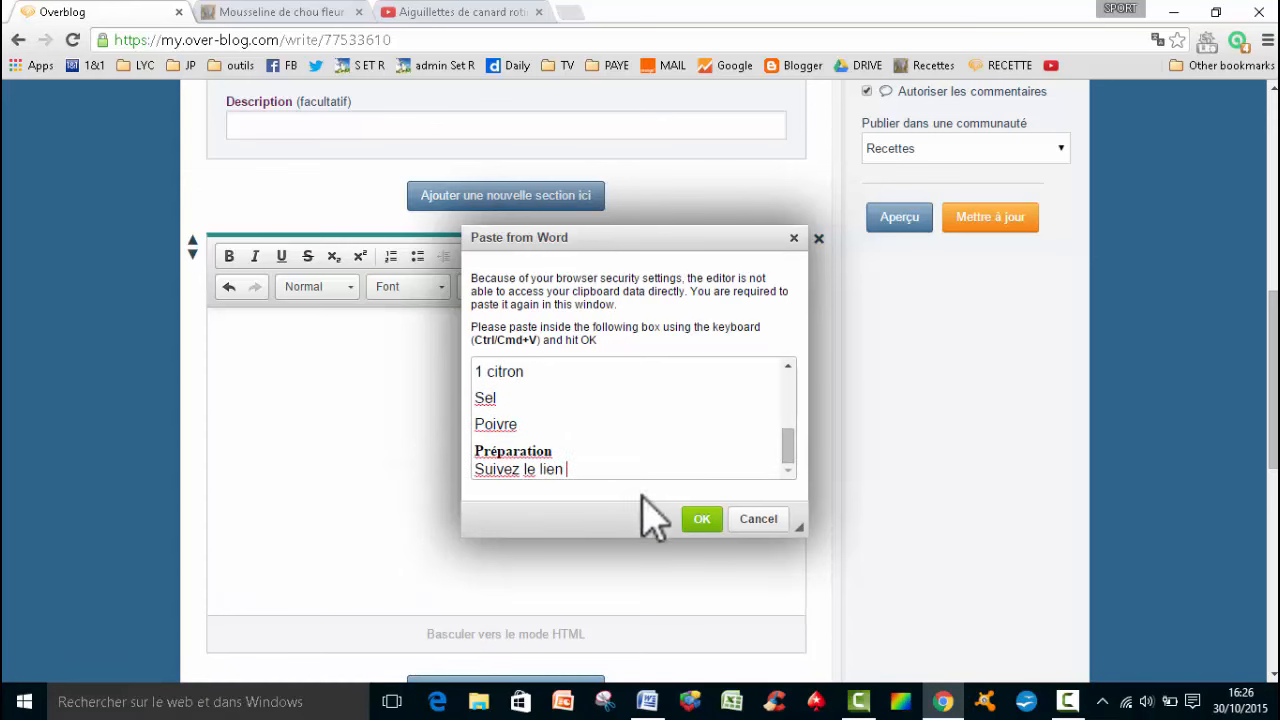
pyautogui.click(701, 518)
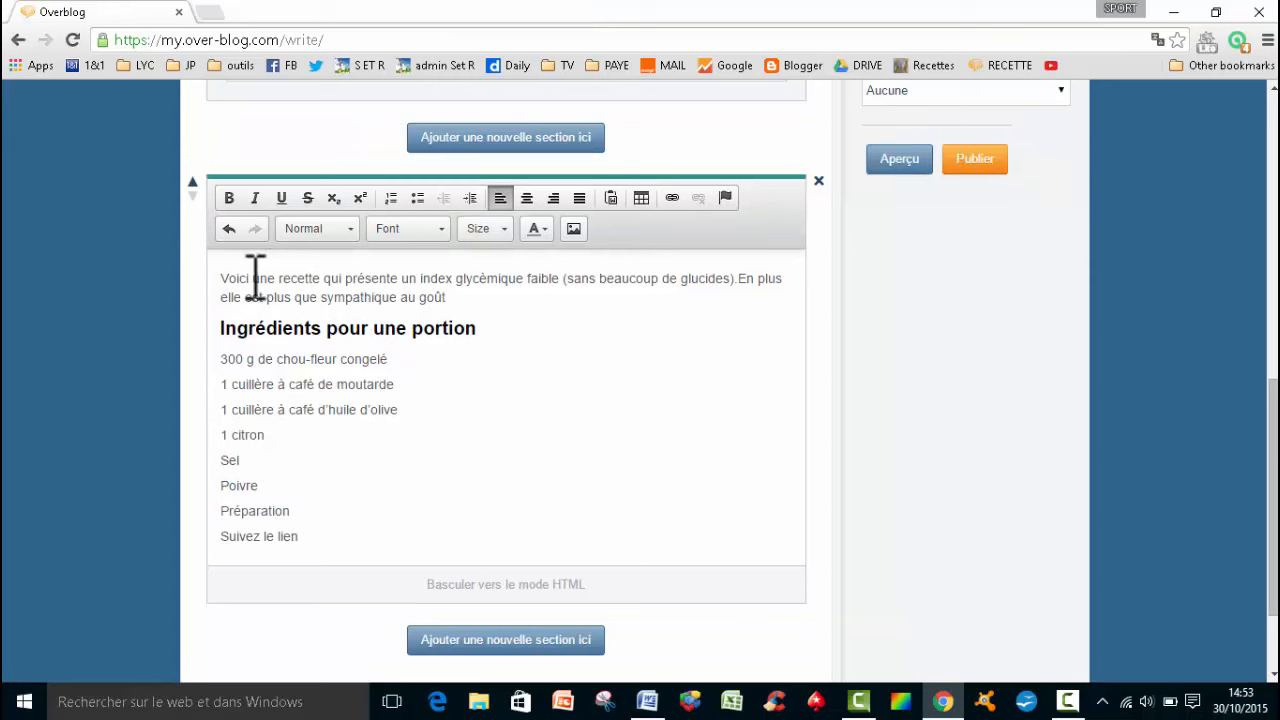
# Step: Set all of the recipe text to font size 16
pyautogui.moveTo(255, 278); pyautogui.dragTo(325, 536)
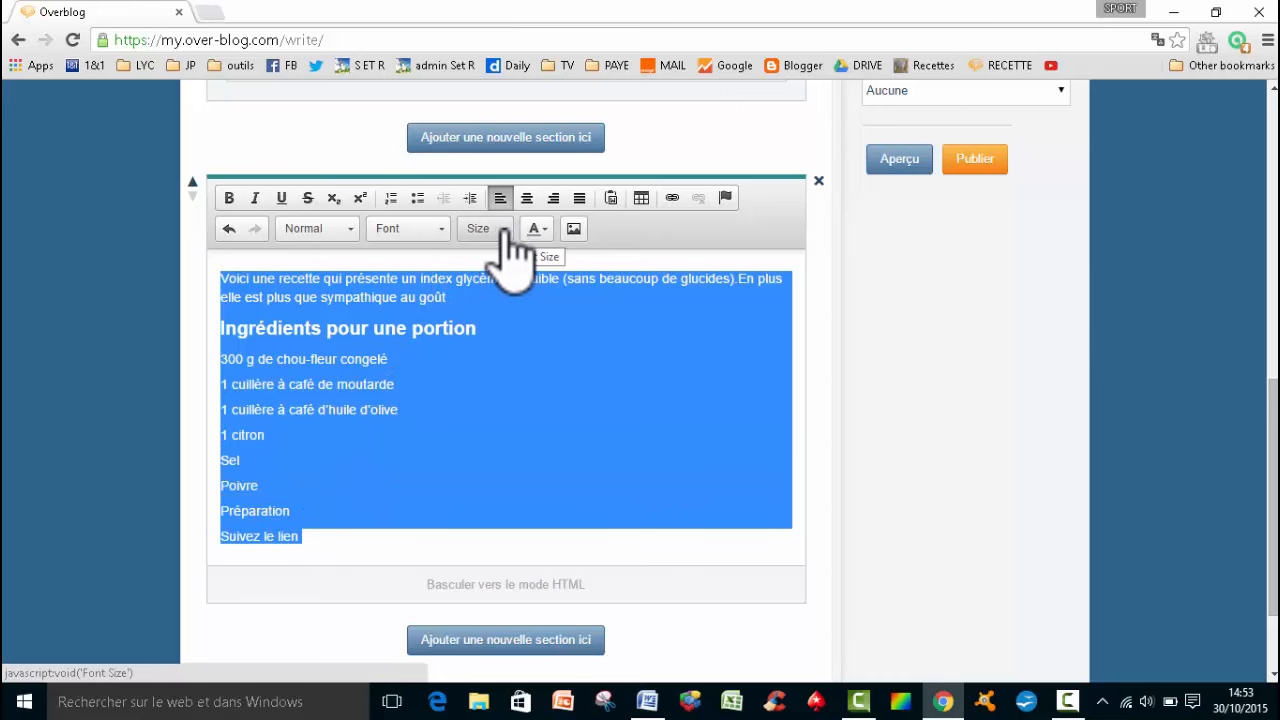
pyautogui.click(478, 228)
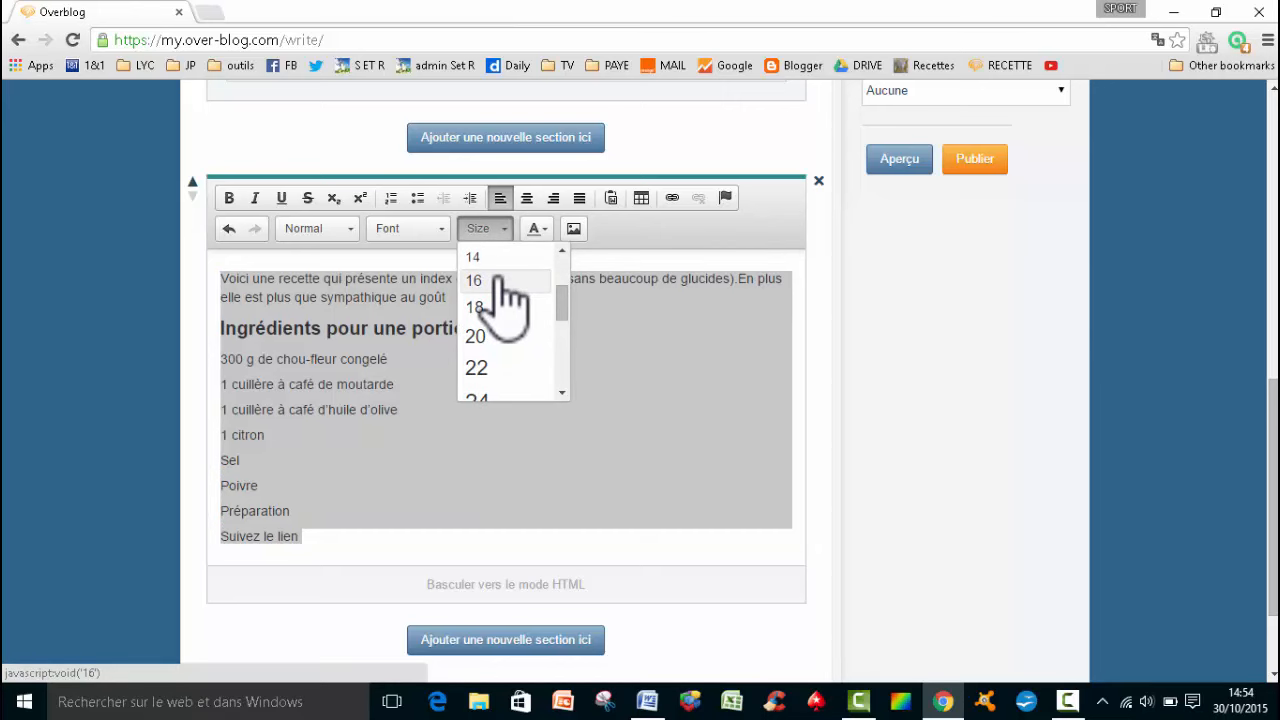
pyautogui.click(474, 280)
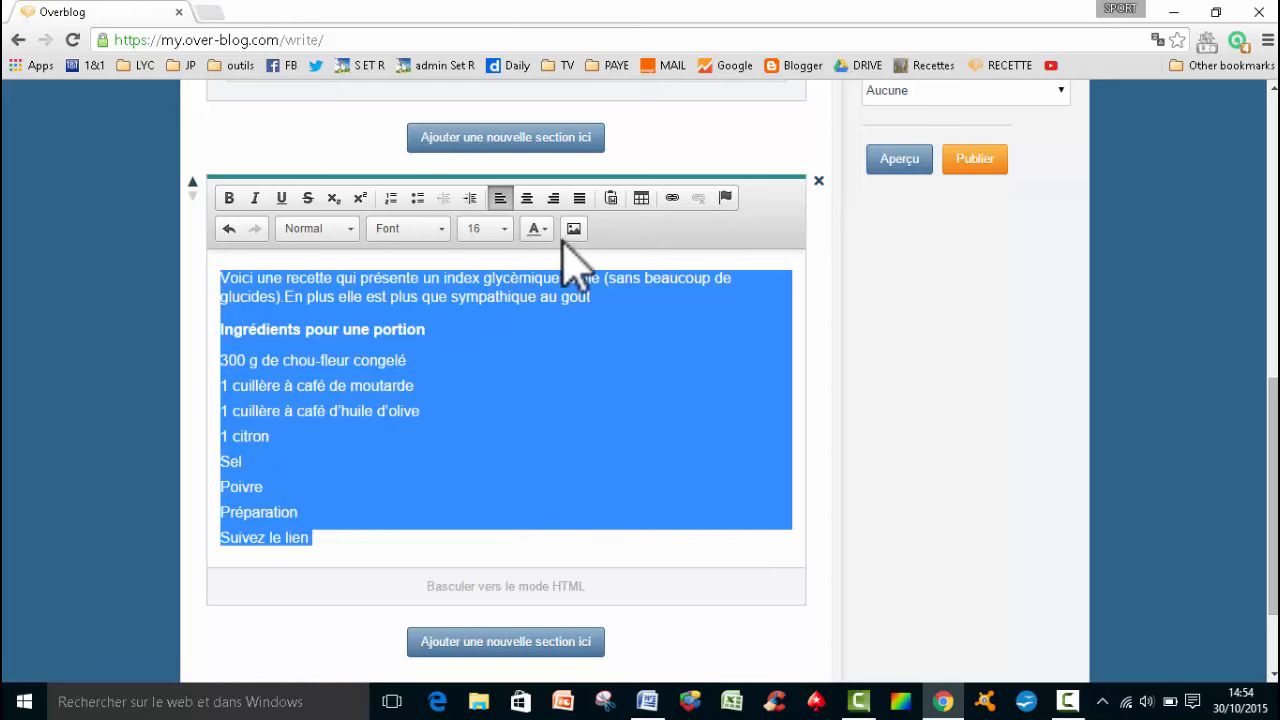
pyautogui.click(533, 228)
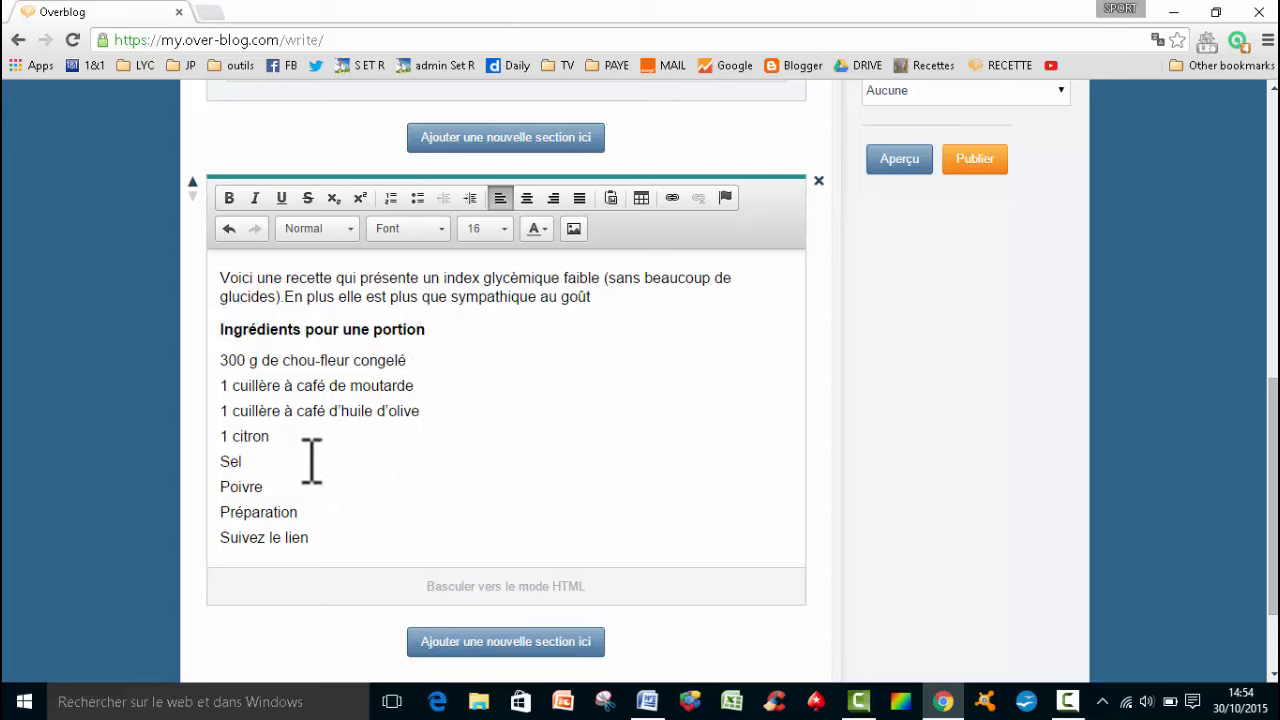
# Step: Make the 'Préparation' heading bold like the ingredients heading
pyautogui.doubleClick(285, 512)
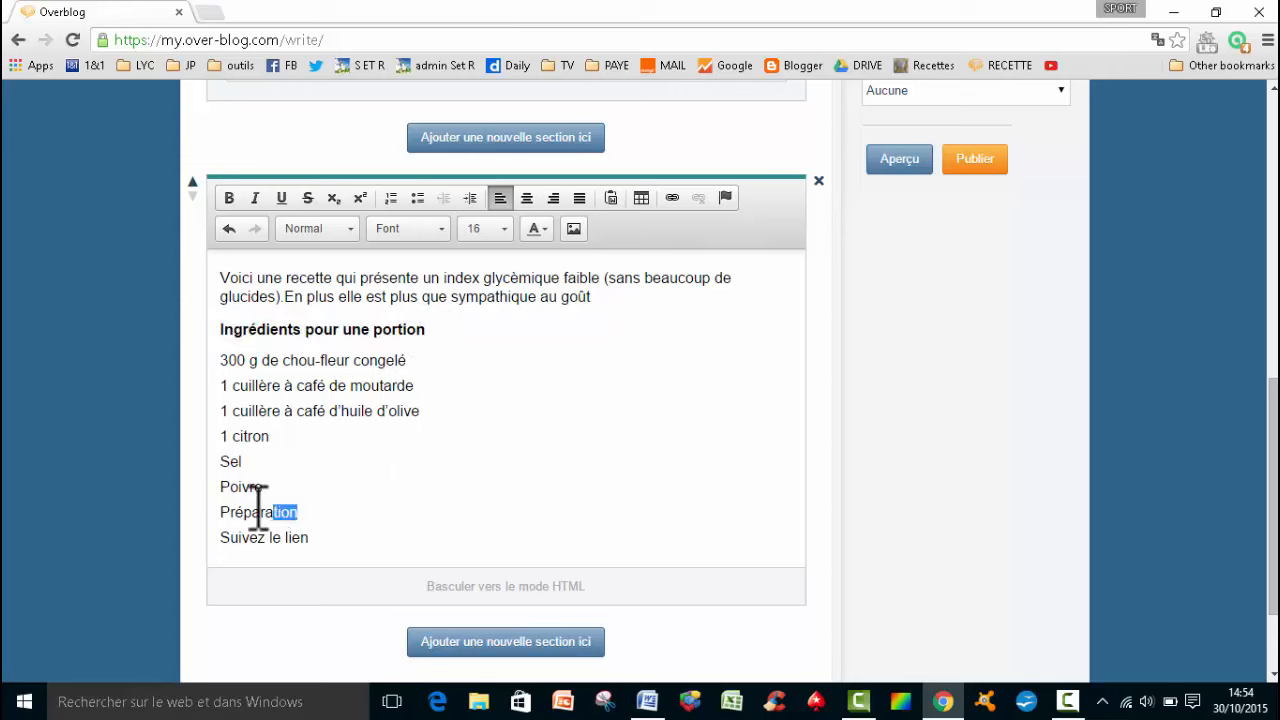
pyautogui.doubleClick(258, 512)
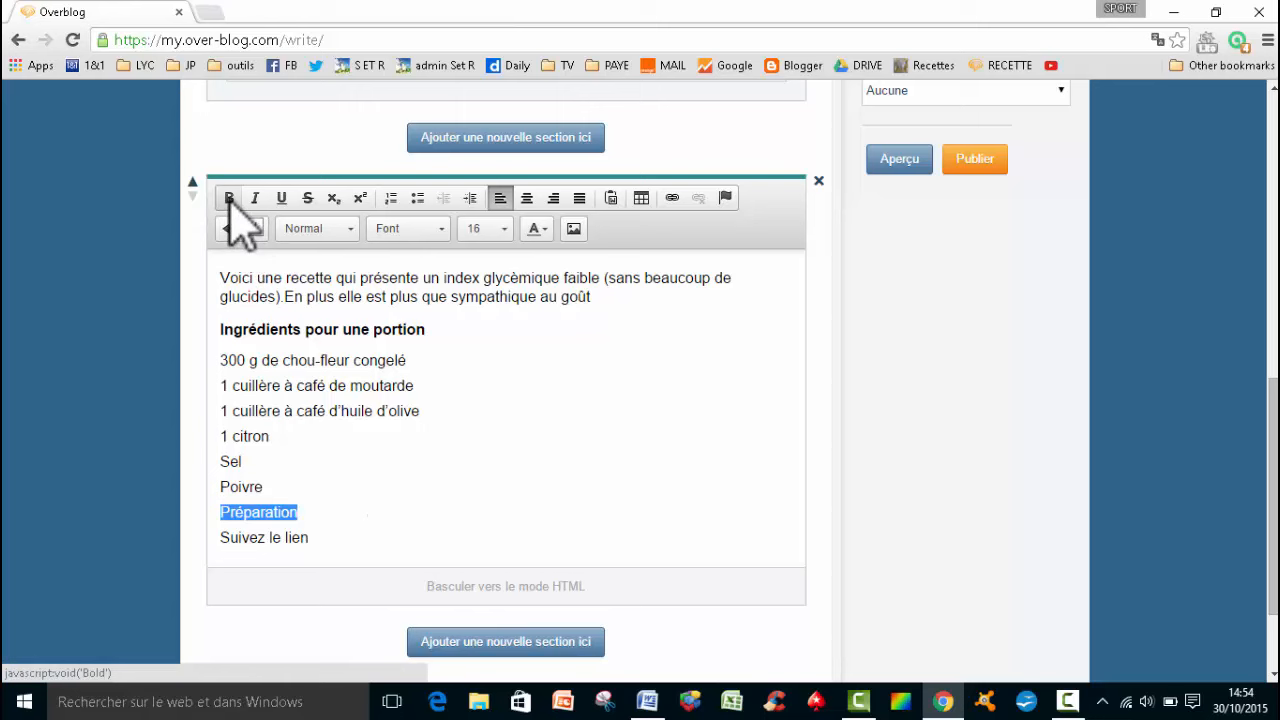
pyautogui.click(229, 197)
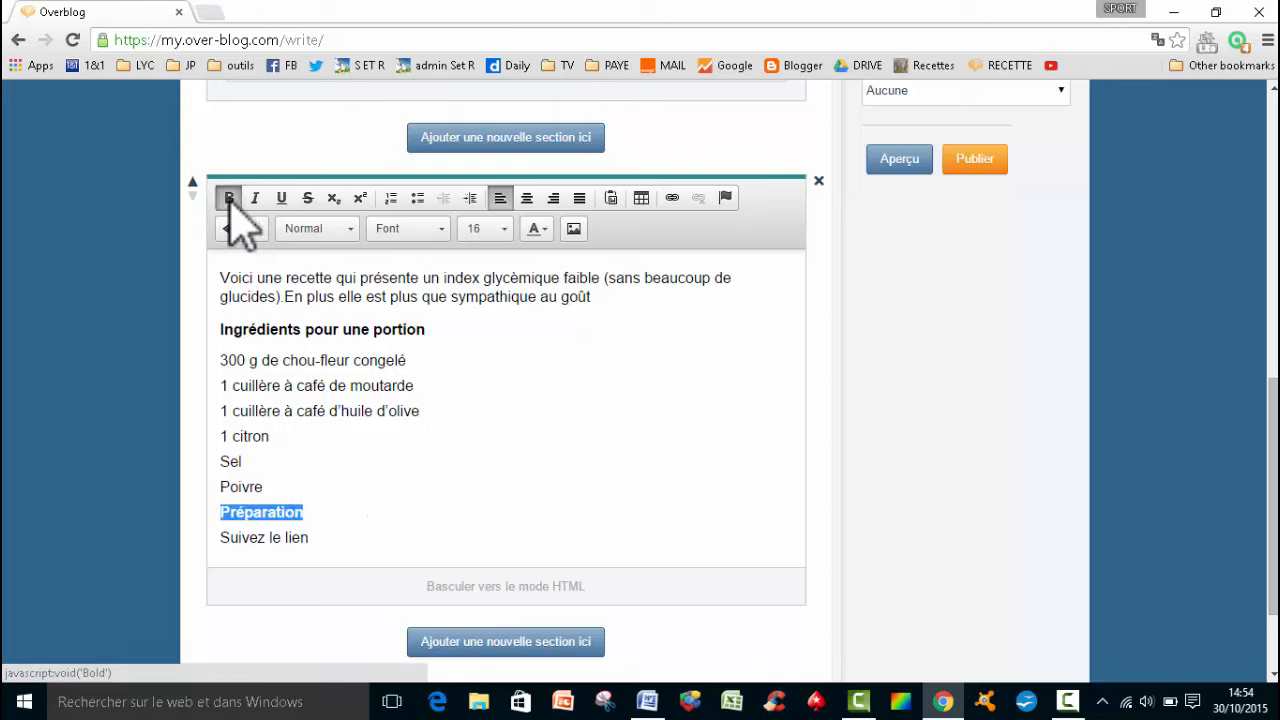
pyautogui.click(228, 197)
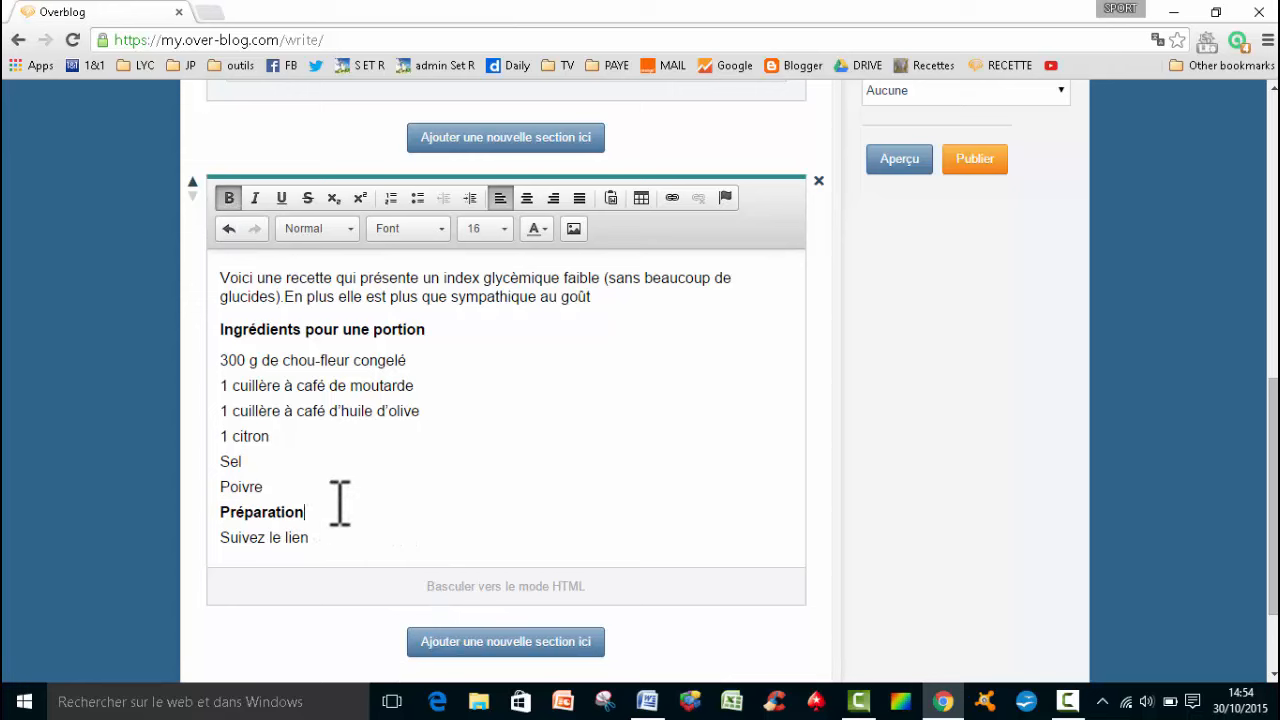
pyautogui.moveTo(356, 485)
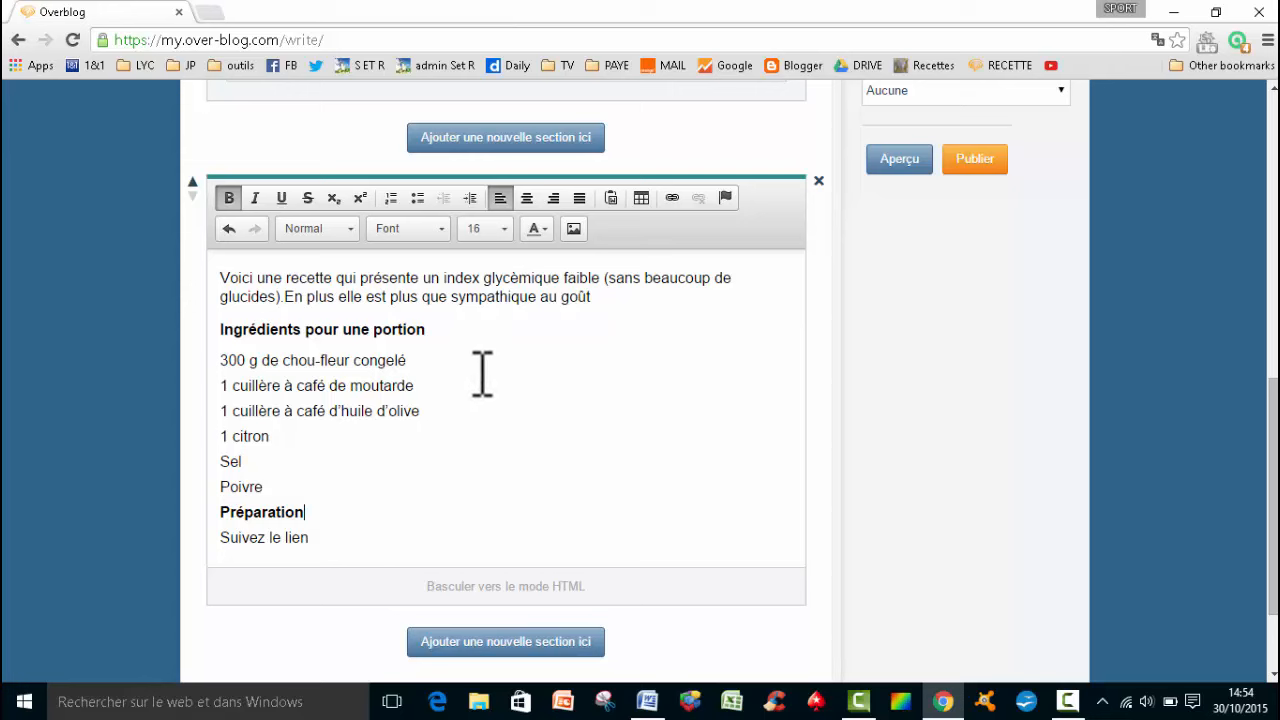
pyautogui.moveTo(357, 459)
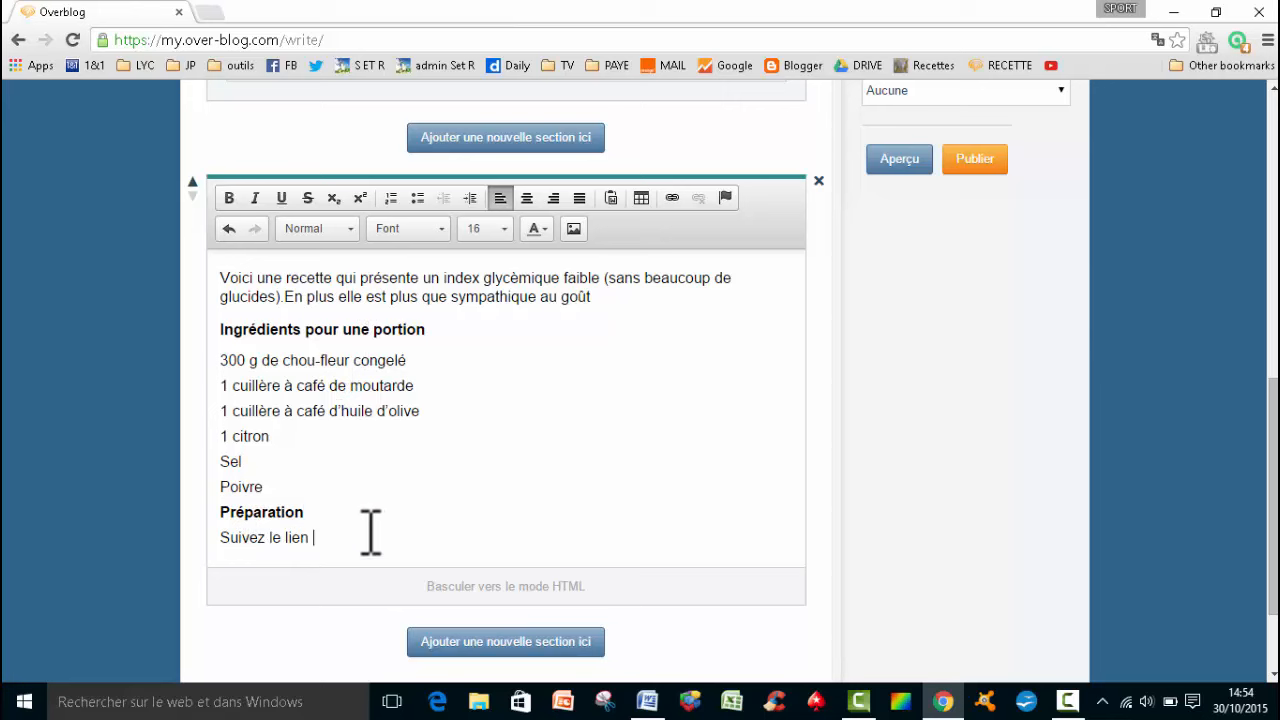
pyautogui.moveTo(597, 330)
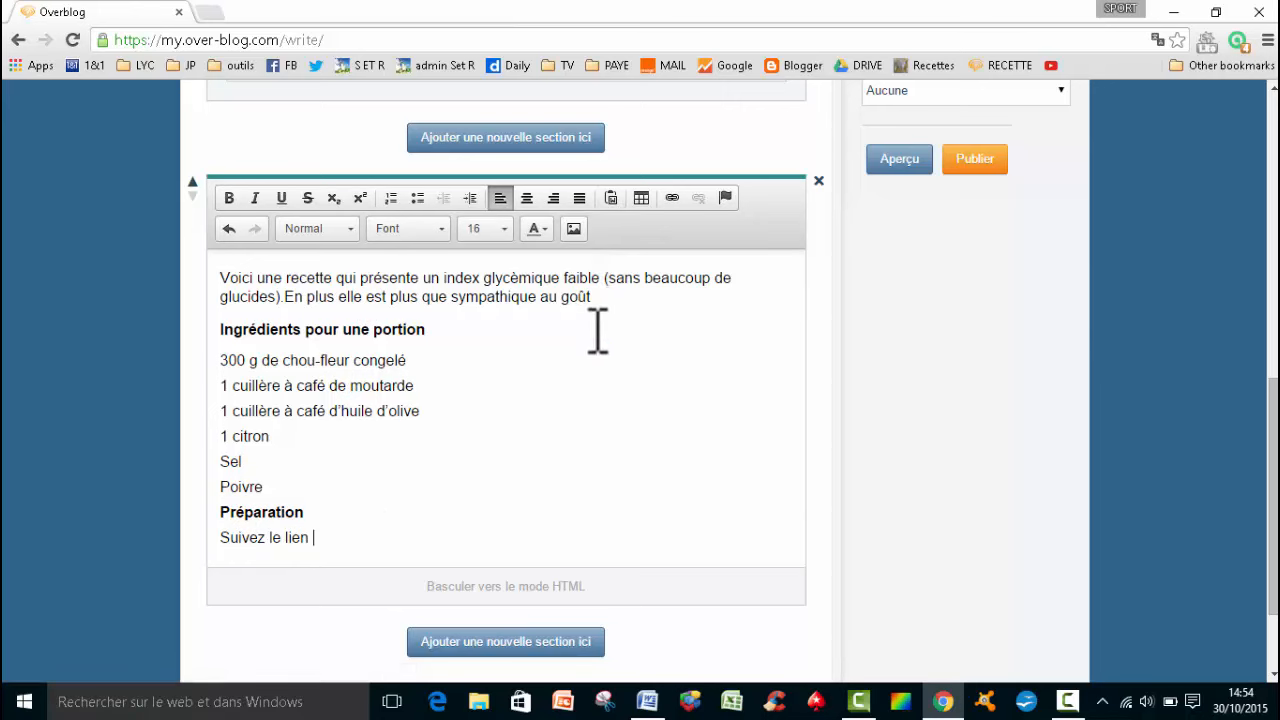
# Step: Copy the recipe URL from Word and insert it as a link after 'Suivez le lien'
pyautogui.click(646, 700)
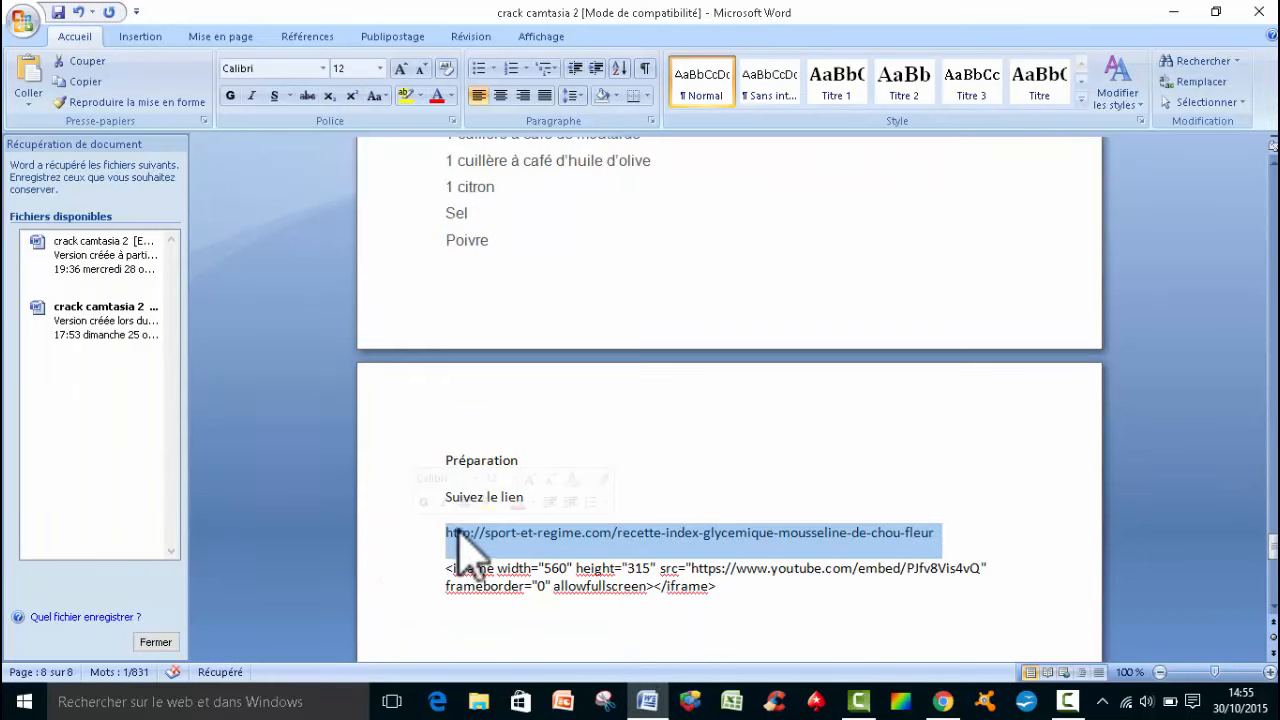
pyautogui.press('ctrl+c')
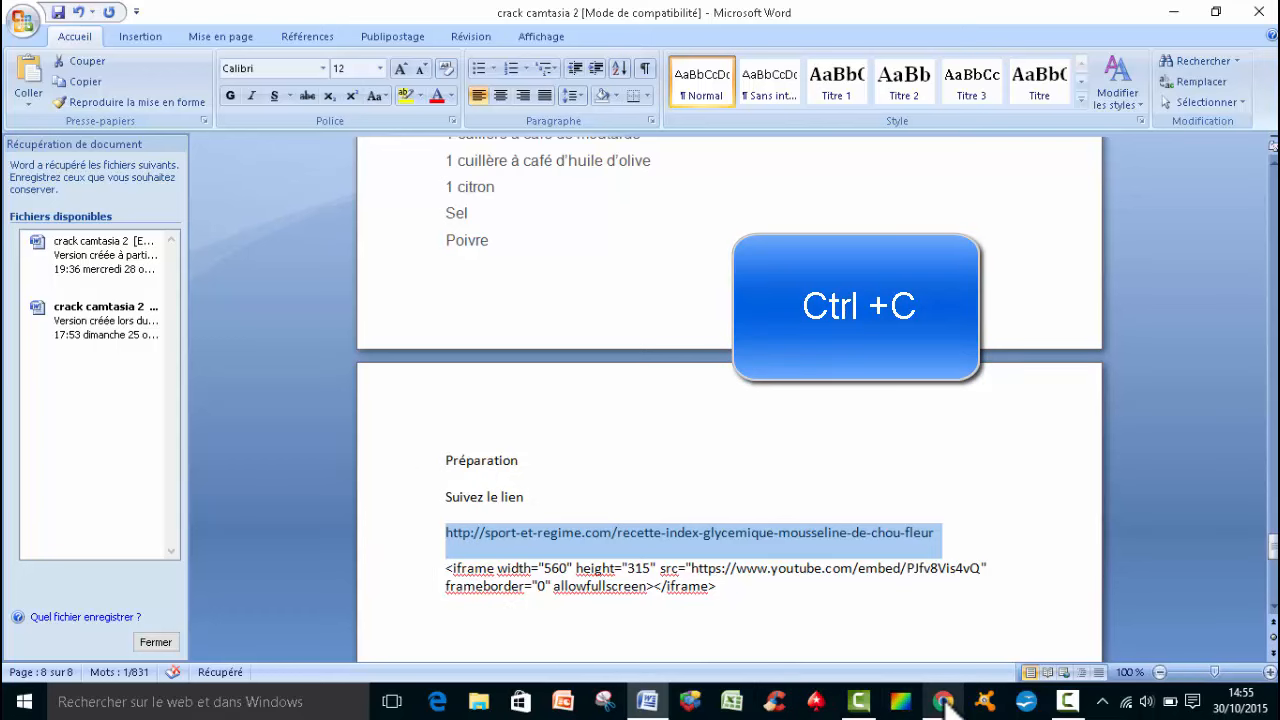
pyautogui.click(943, 700)
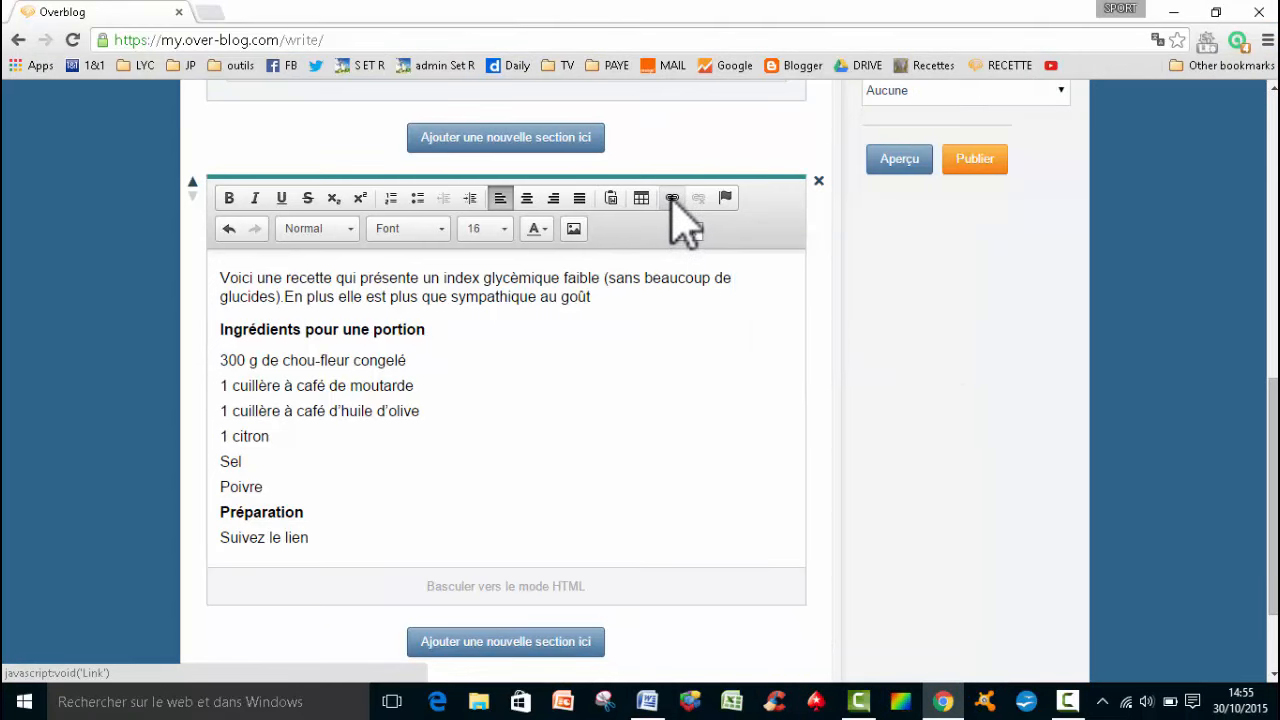
pyautogui.click(671, 197)
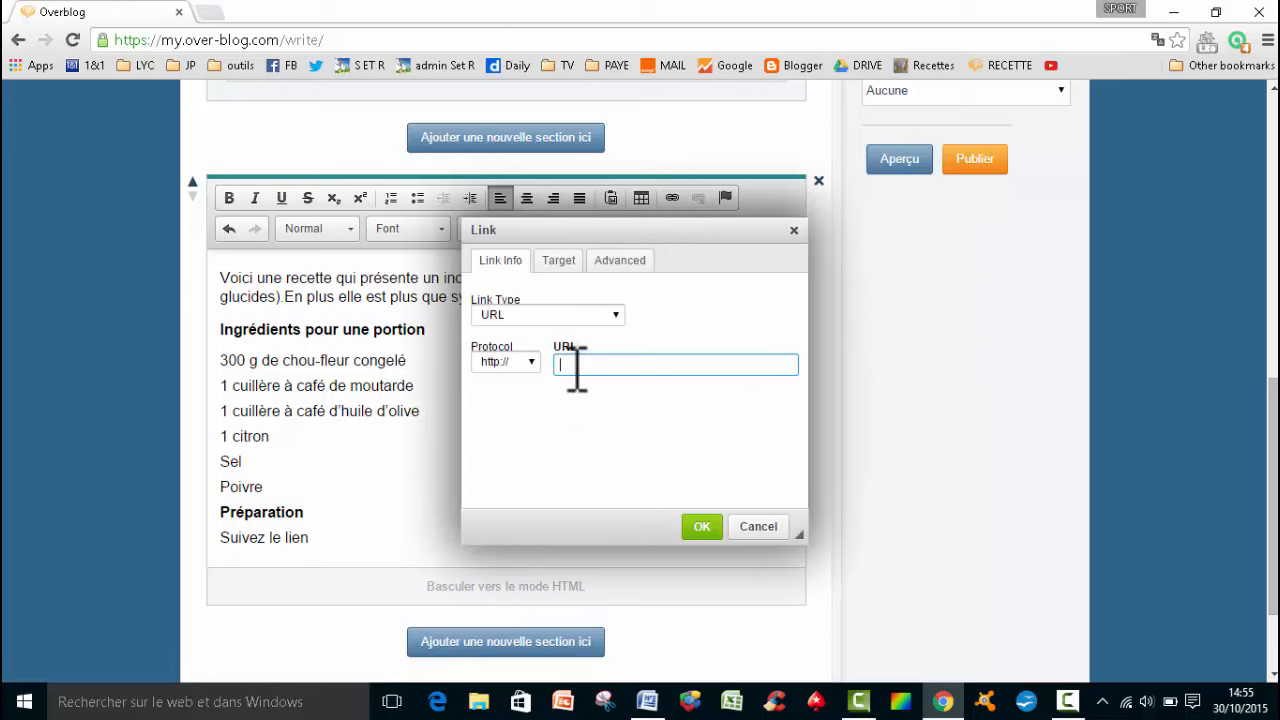
pyautogui.write('-index-glycemique-mousseline-de-chou-fleur')
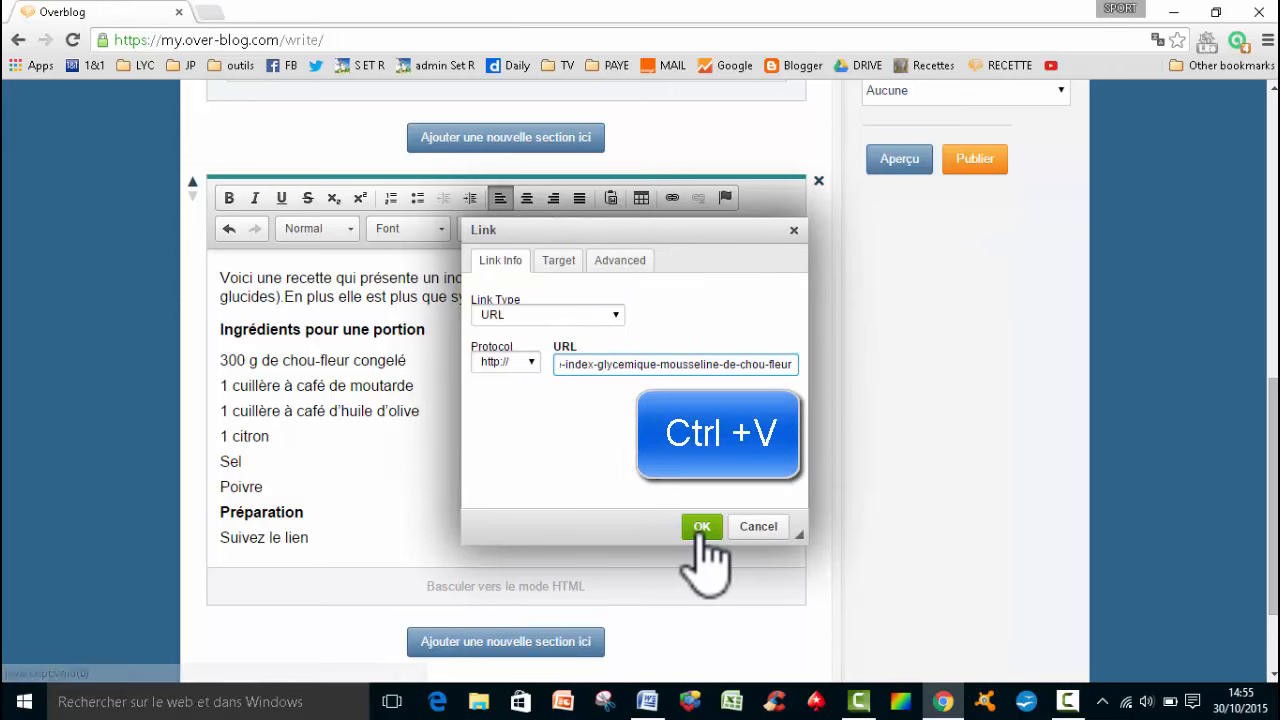
pyautogui.click(701, 527)
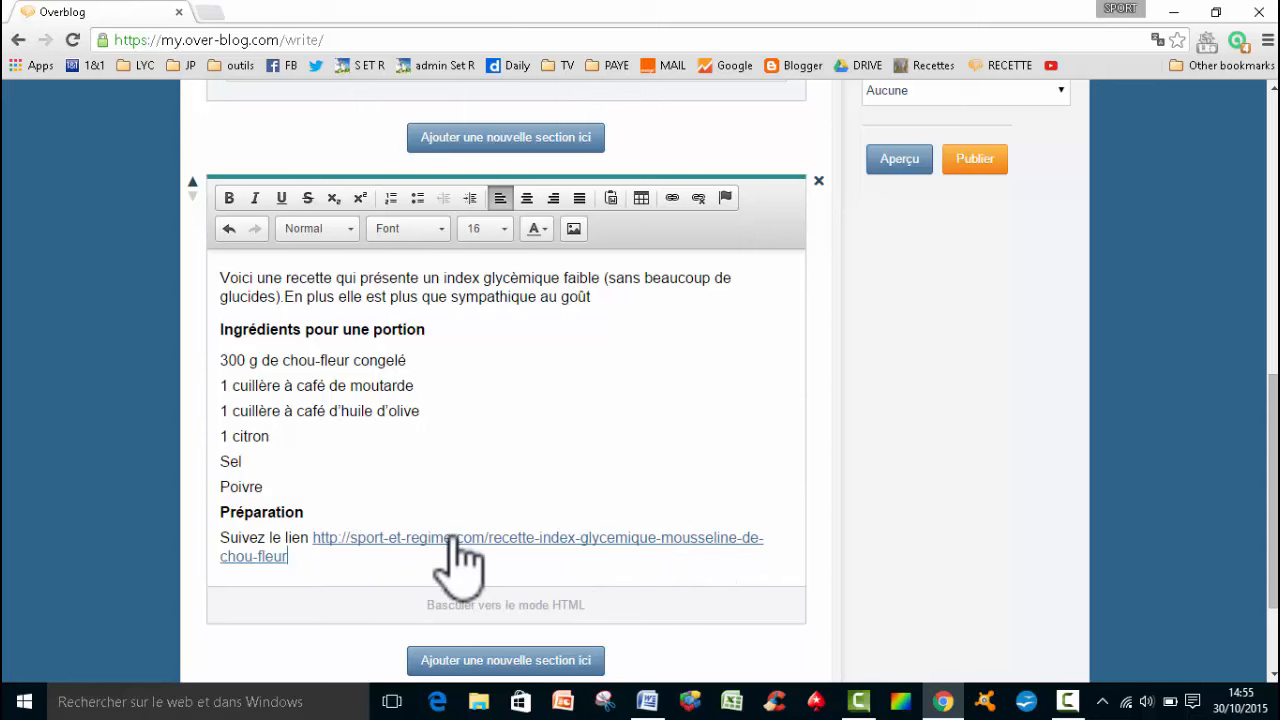
pyautogui.moveTo(563, 400)
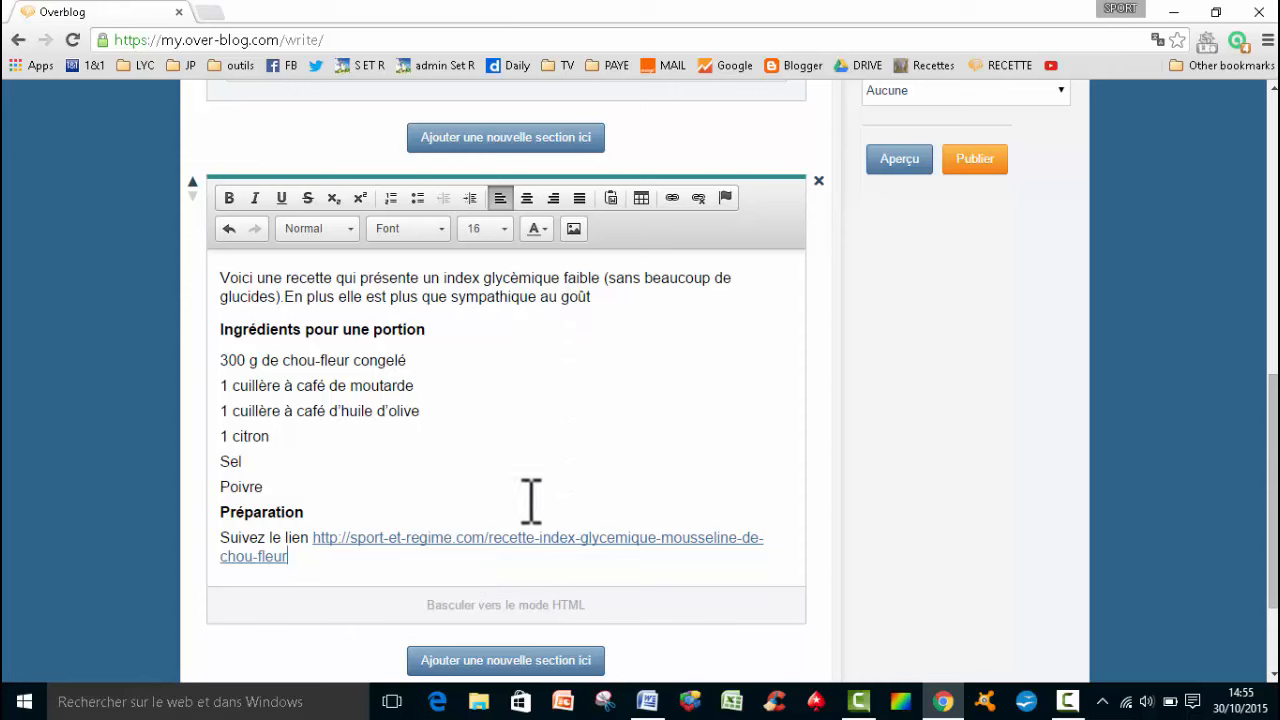
# Step: Make the inserted recipe link bold
pyautogui.moveTo(311, 537); pyautogui.dragTo(287, 556)
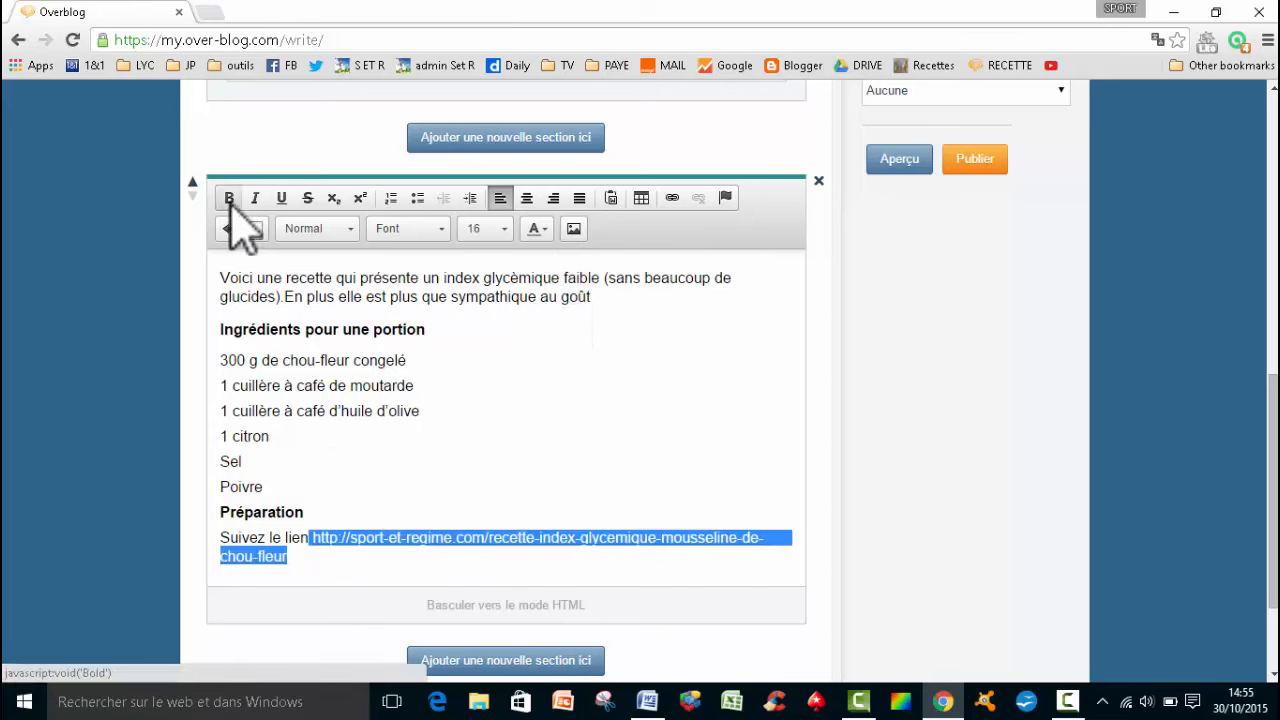
pyautogui.click(229, 197)
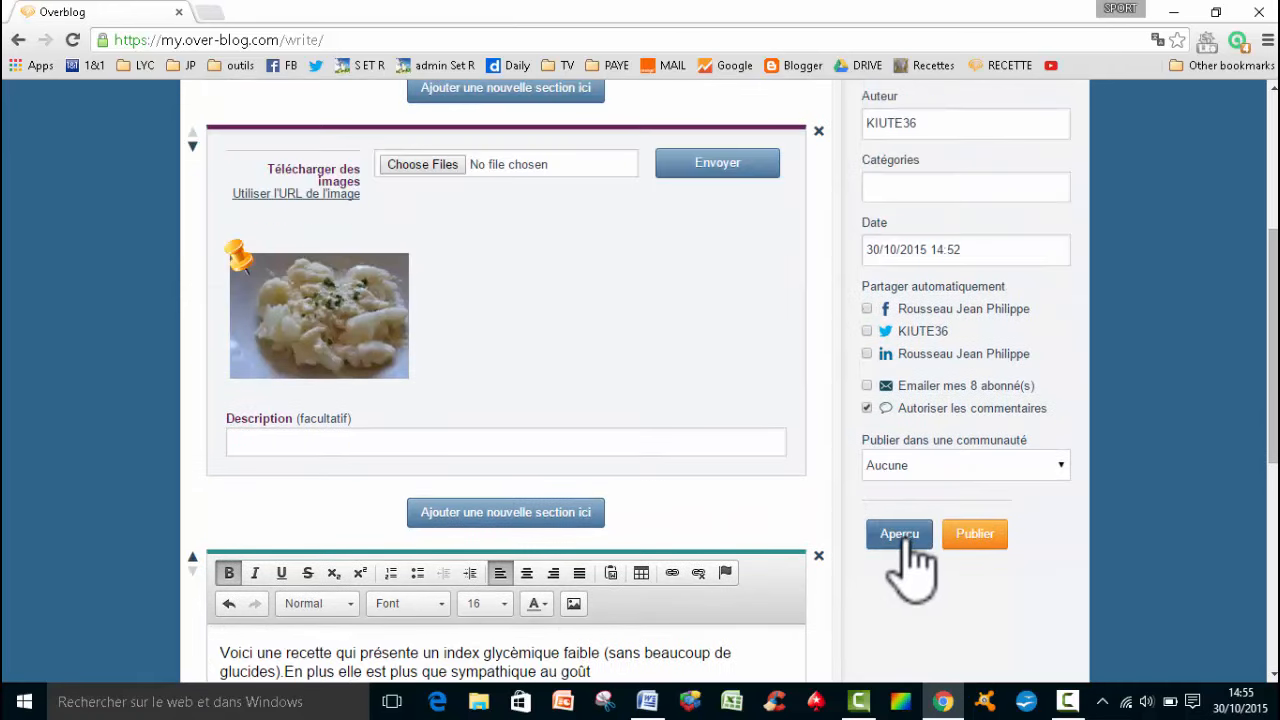
# Step: Preview the article as readers will see it, scrolling past the photo, text and link
pyautogui.click(897, 533)
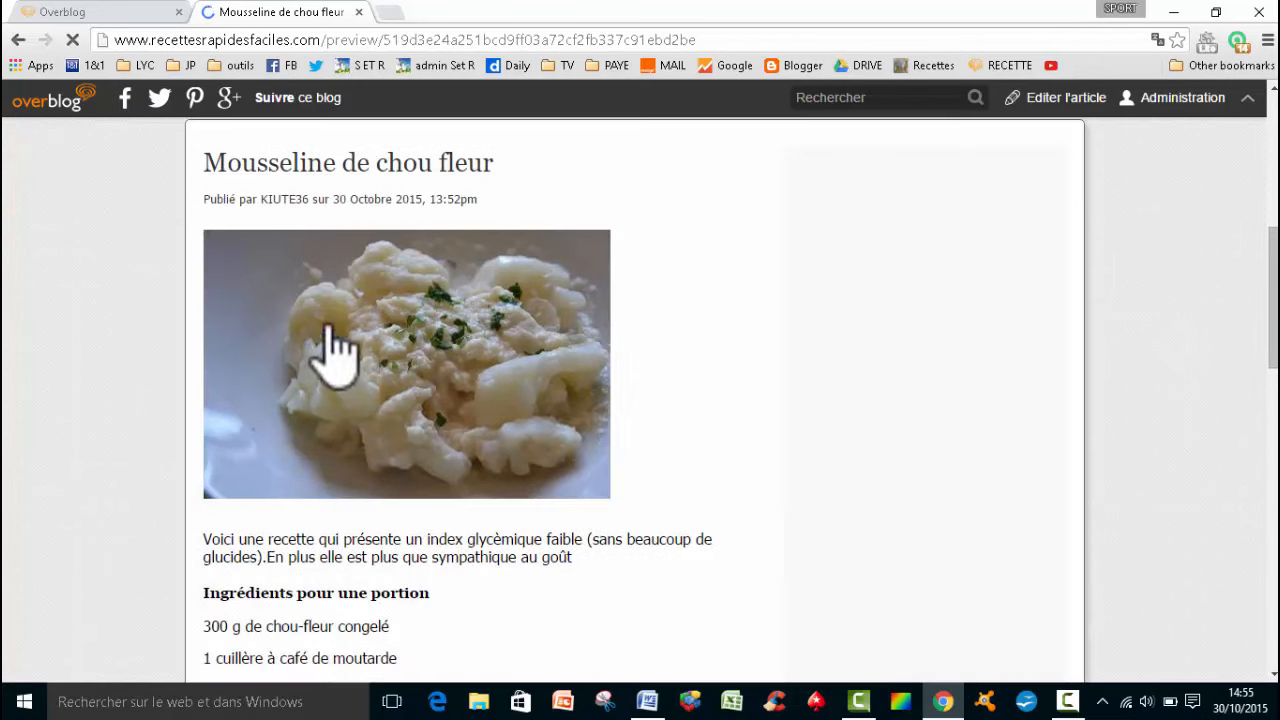
pyautogui.scroll(-3)
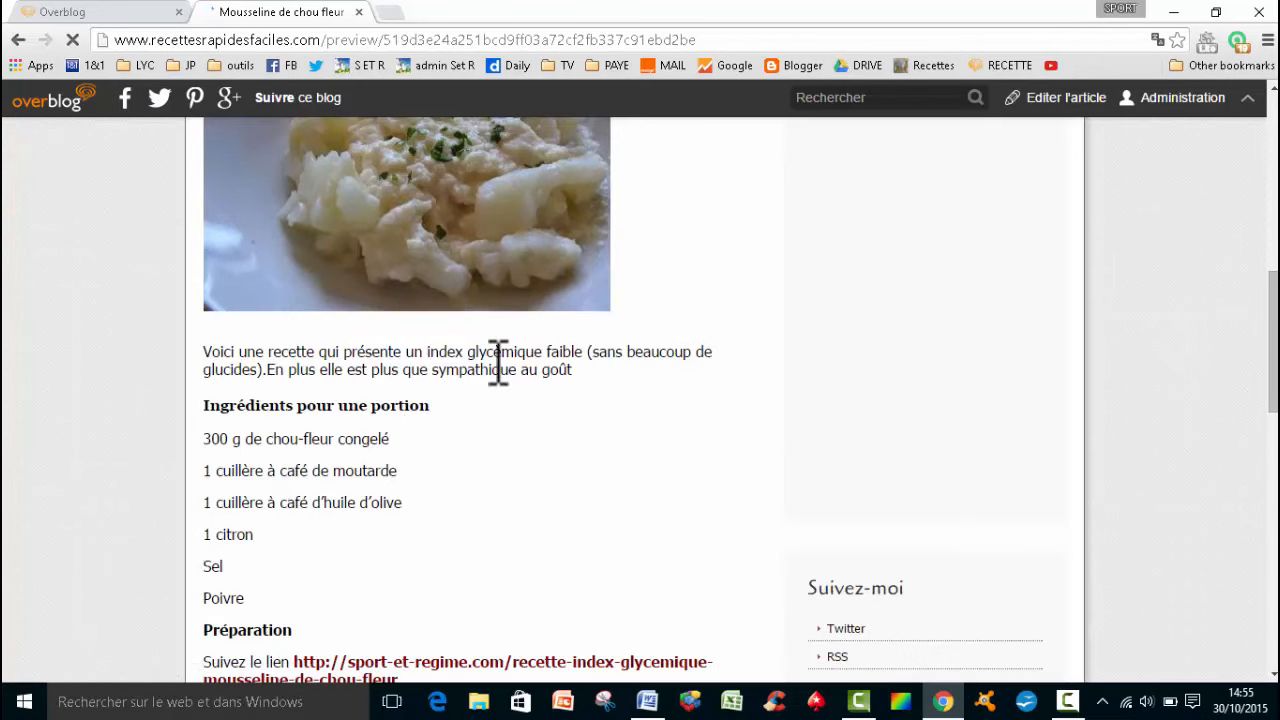
pyautogui.scroll(-3)
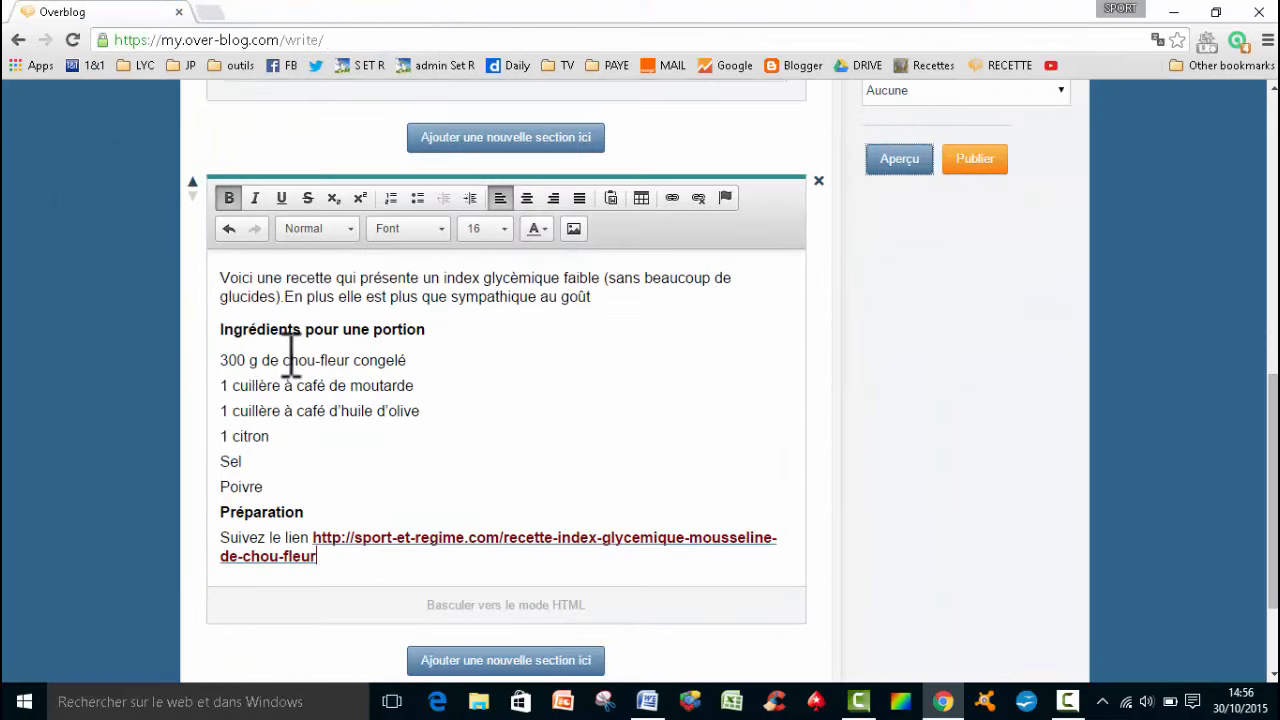
pyautogui.moveTo(490, 410)
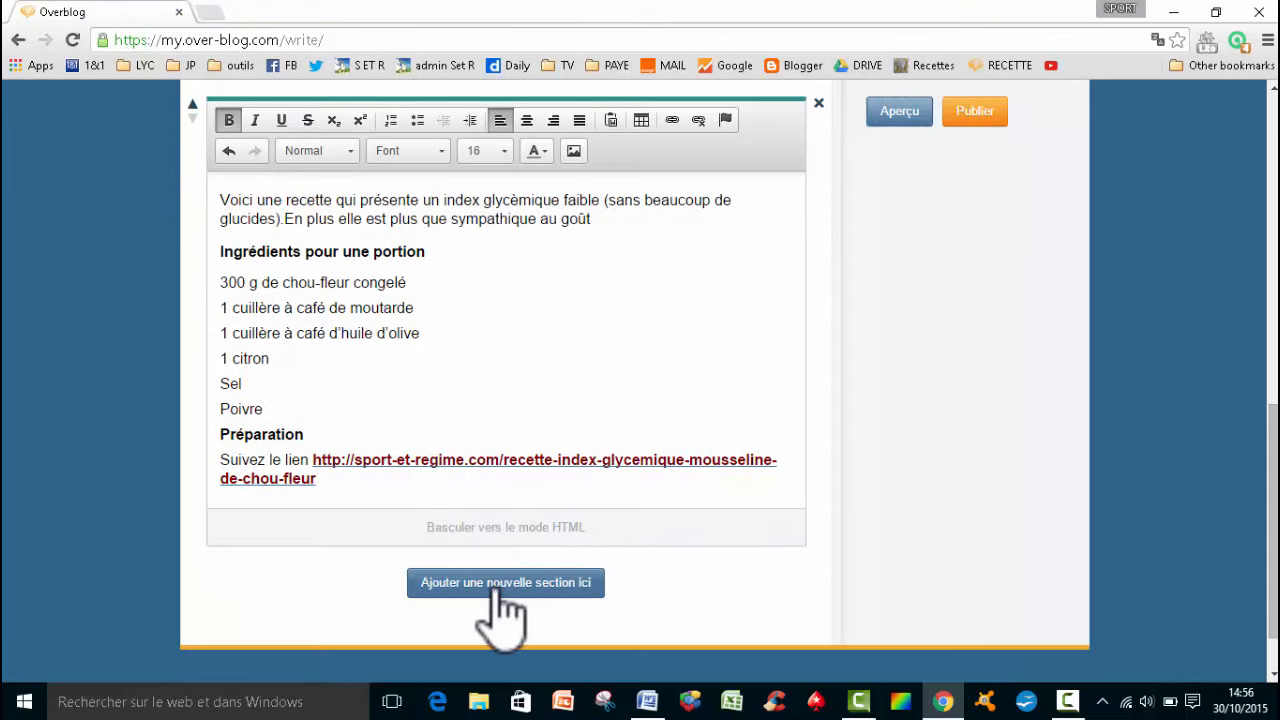
# Step: Add a new Vidéo section below the recipe text section
pyautogui.click(505, 582)
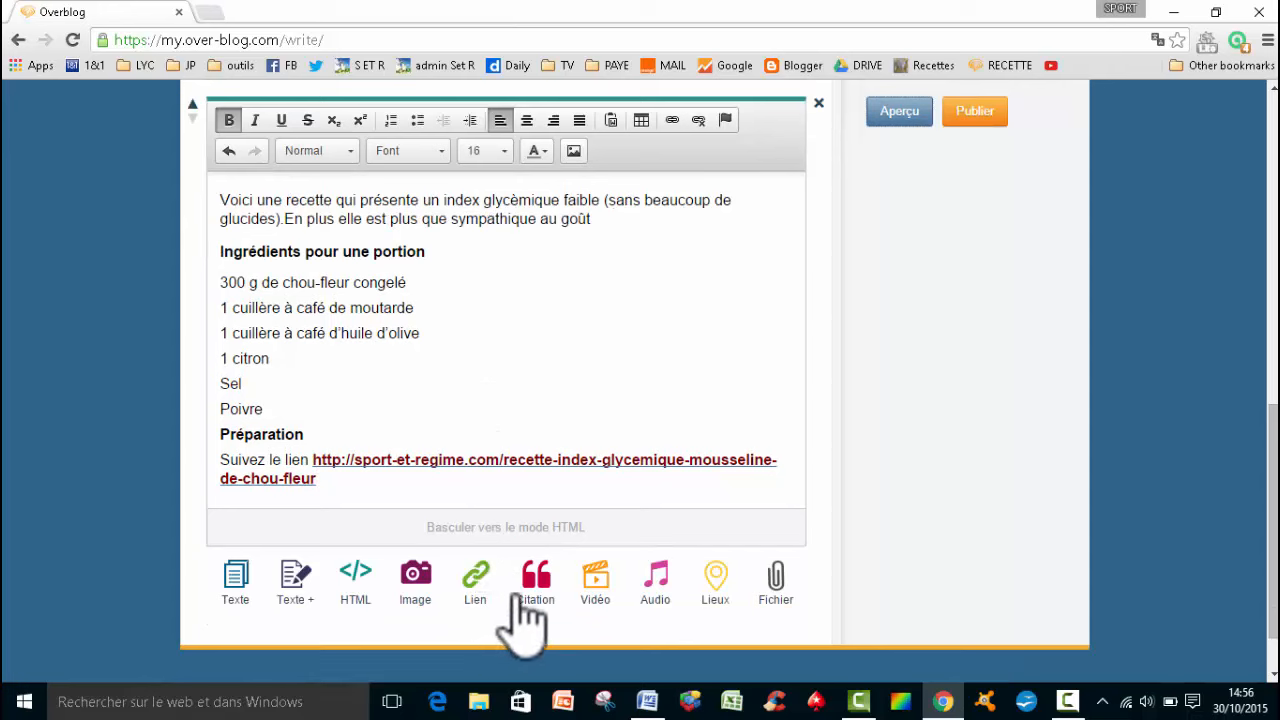
pyautogui.moveTo(596, 580)
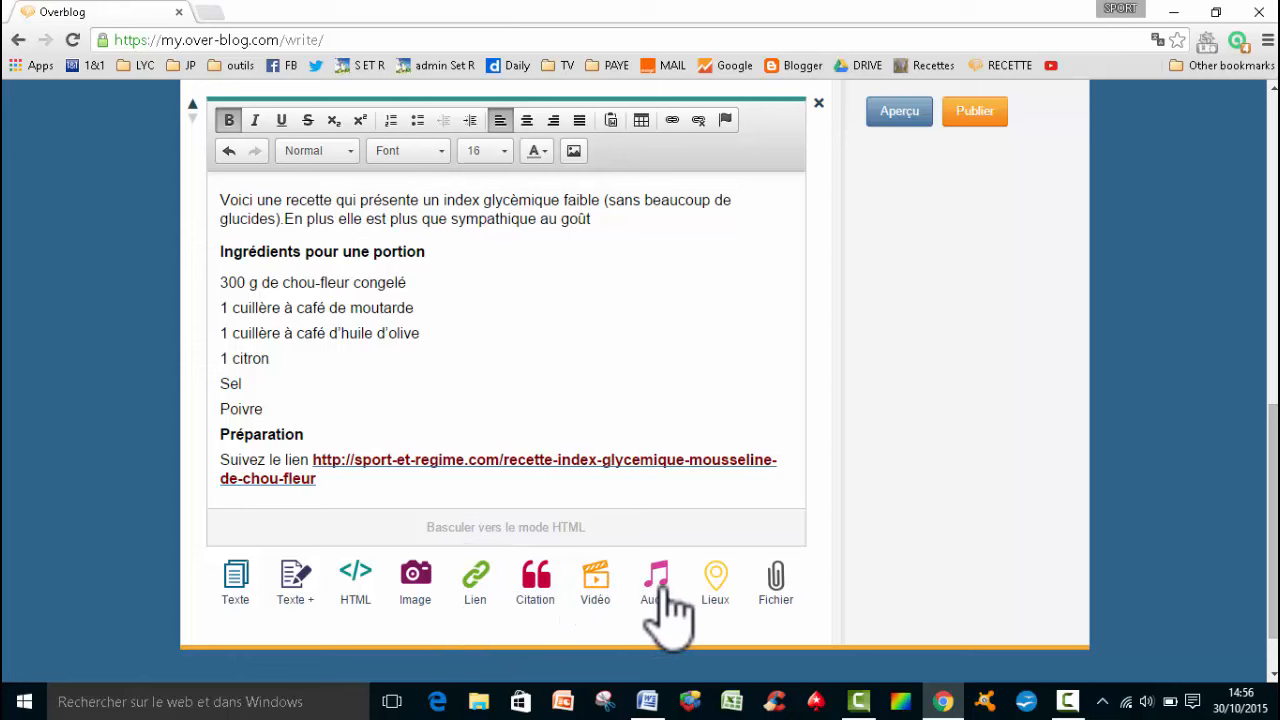
pyautogui.moveTo(785, 600)
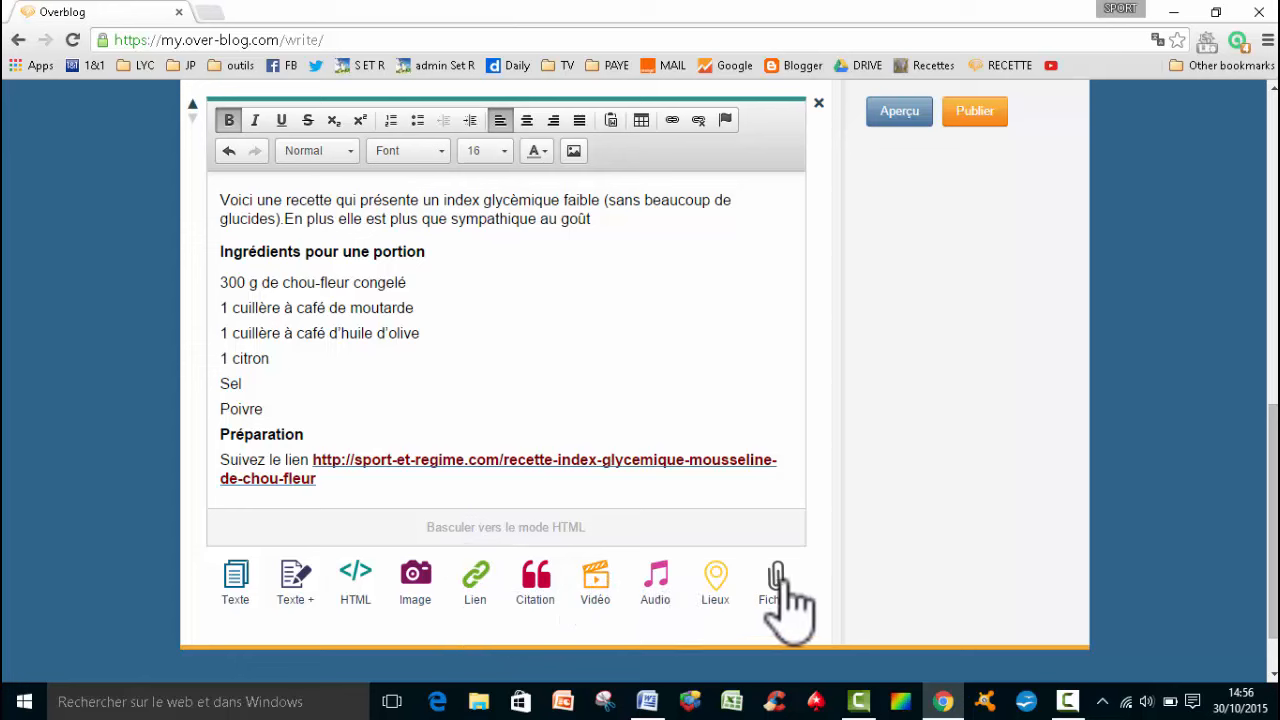
pyautogui.moveTo(355, 650)
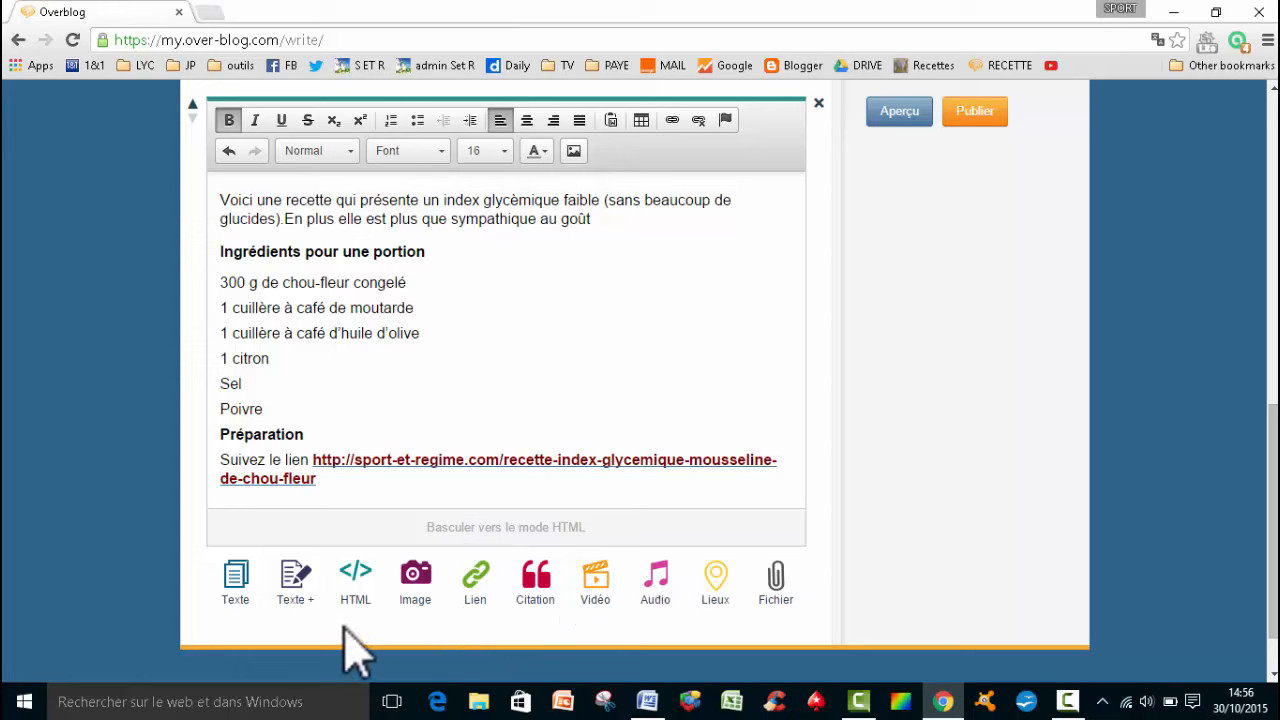
pyautogui.moveTo(385, 645)
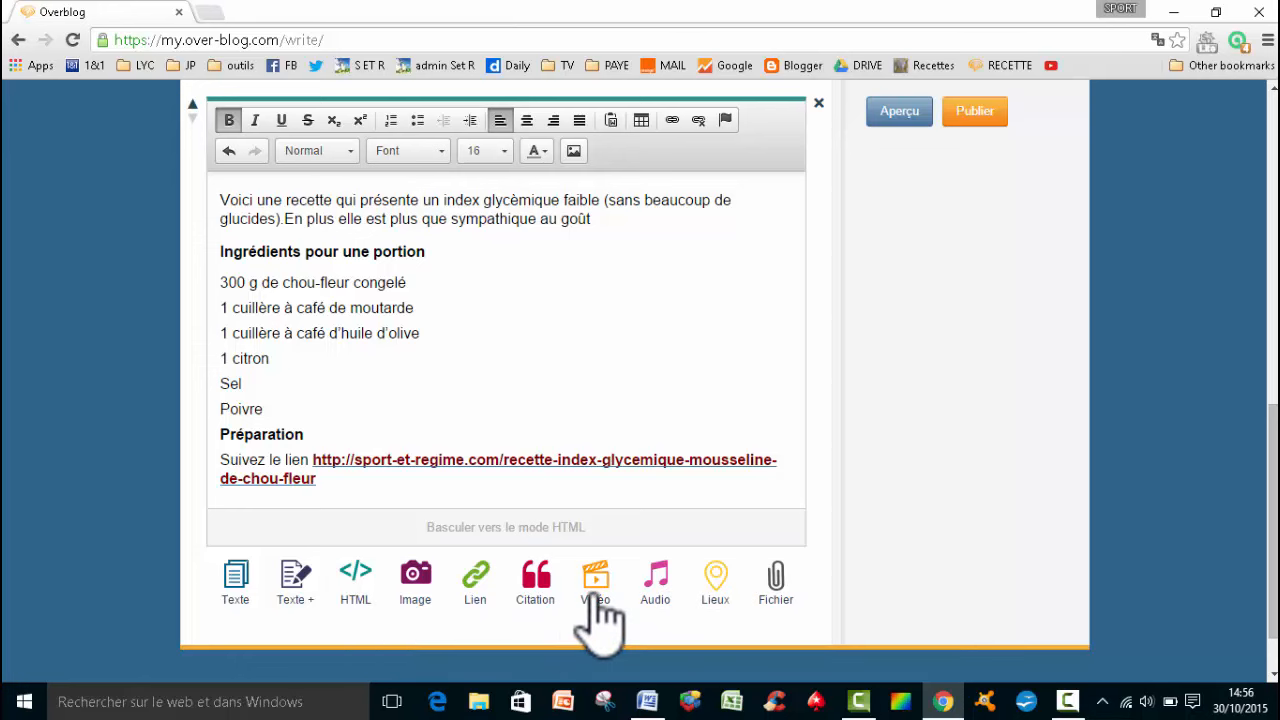
pyautogui.click(595, 580)
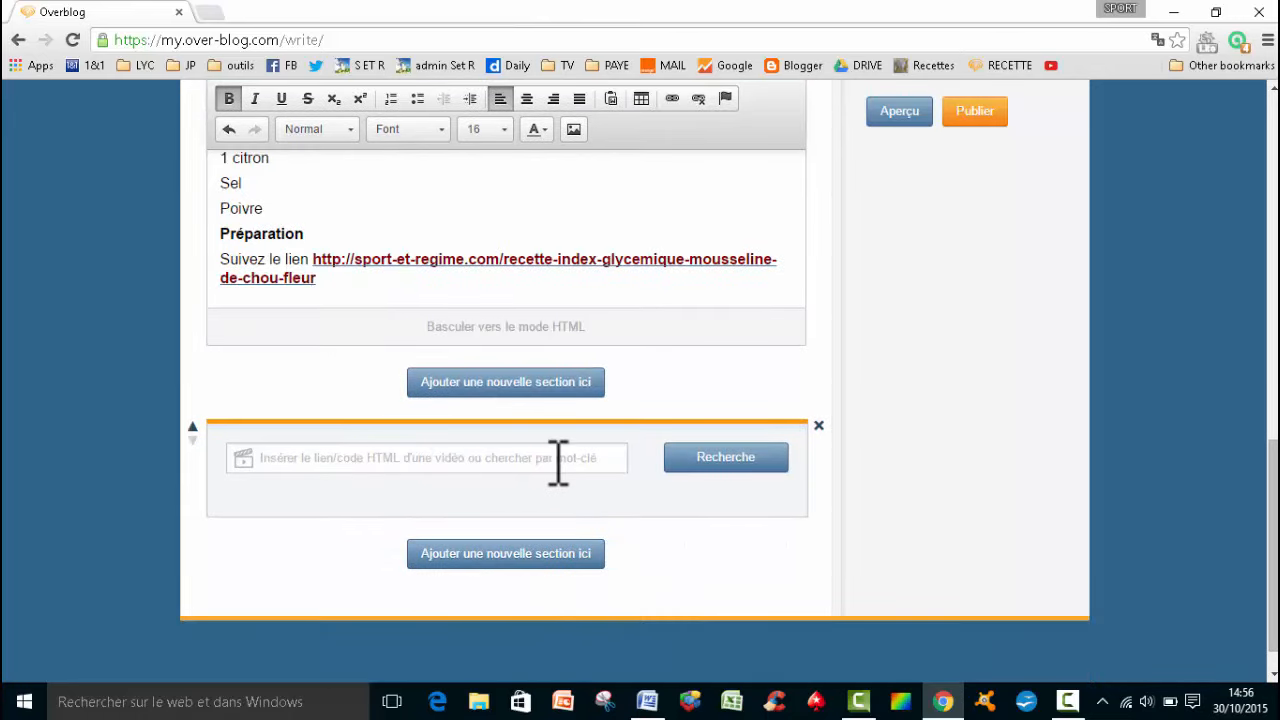
pyautogui.moveTo(288, 295)
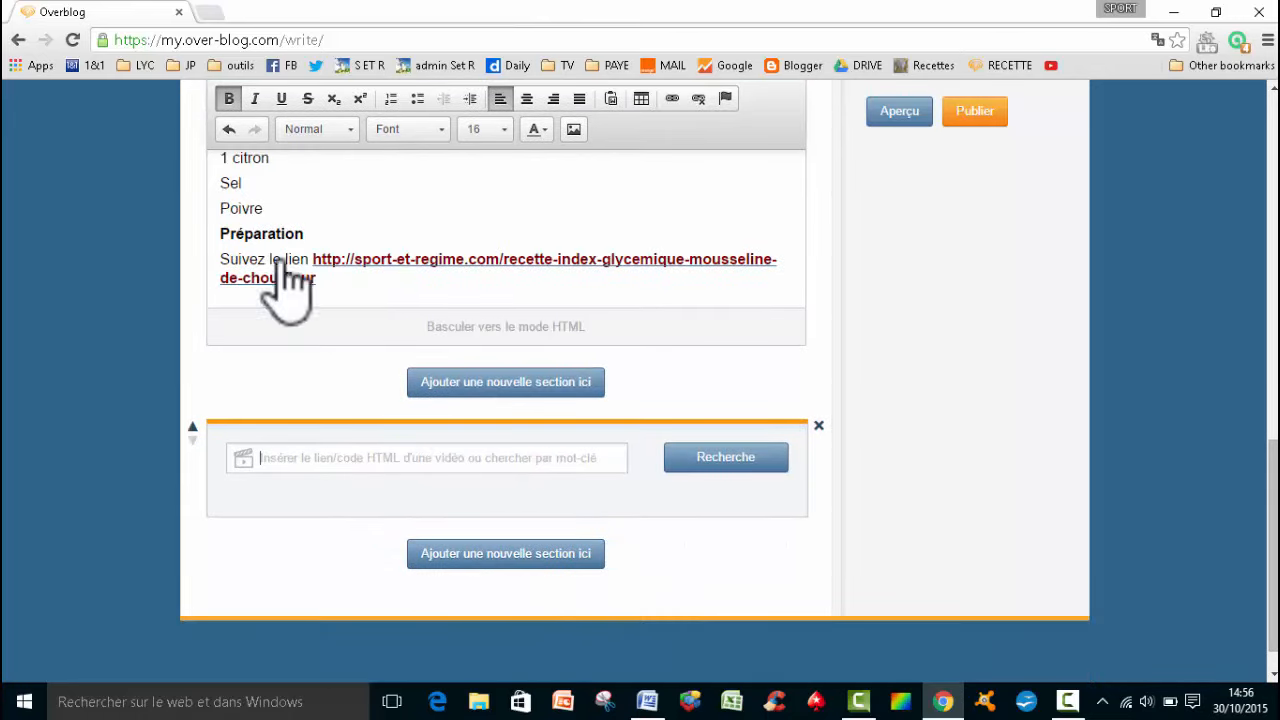
pyautogui.click(1051, 65)
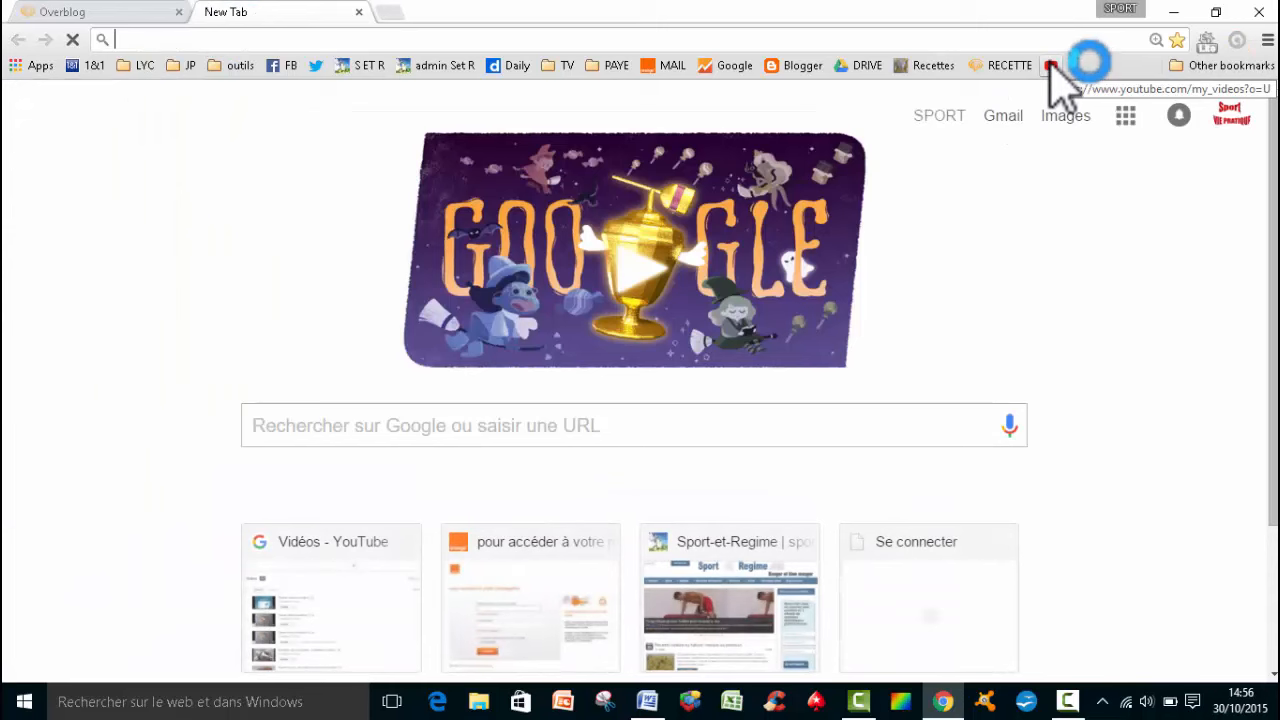
# Step: Find the 'Aiguillettes de canard roties au miel' video in My Videos and show its share link
pyautogui.click(1051, 65)
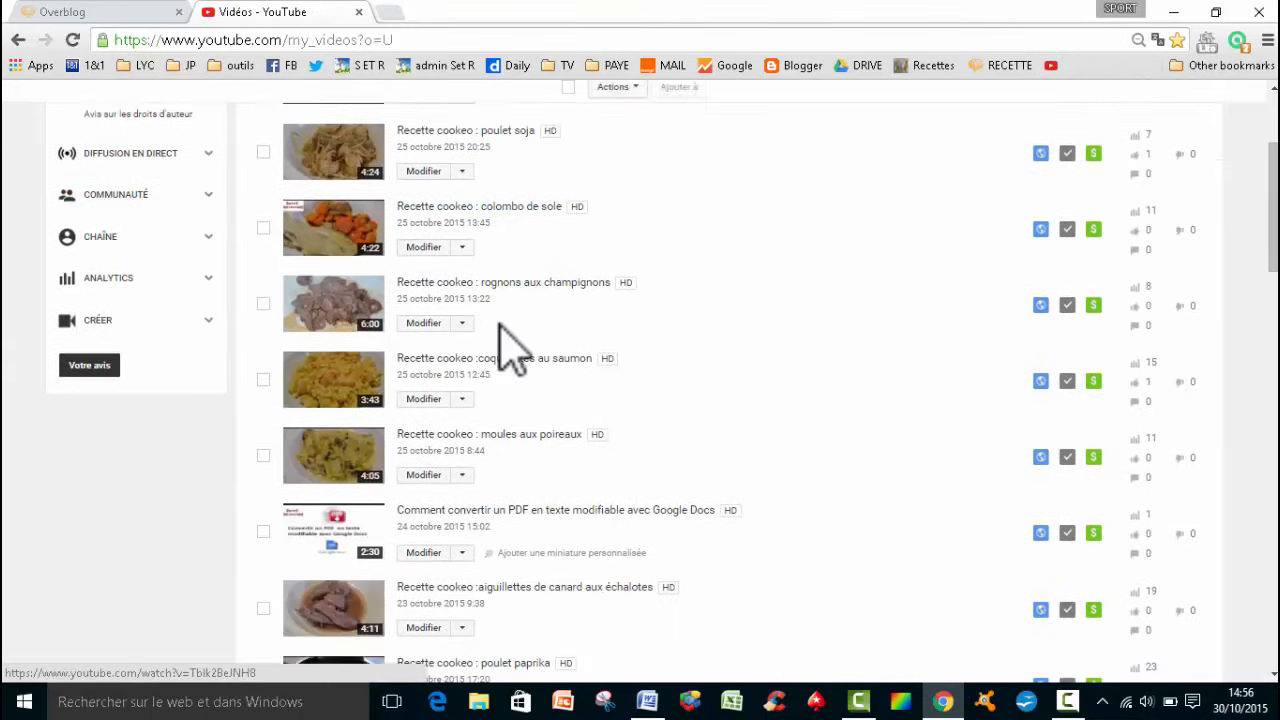
pyautogui.scroll(-3)
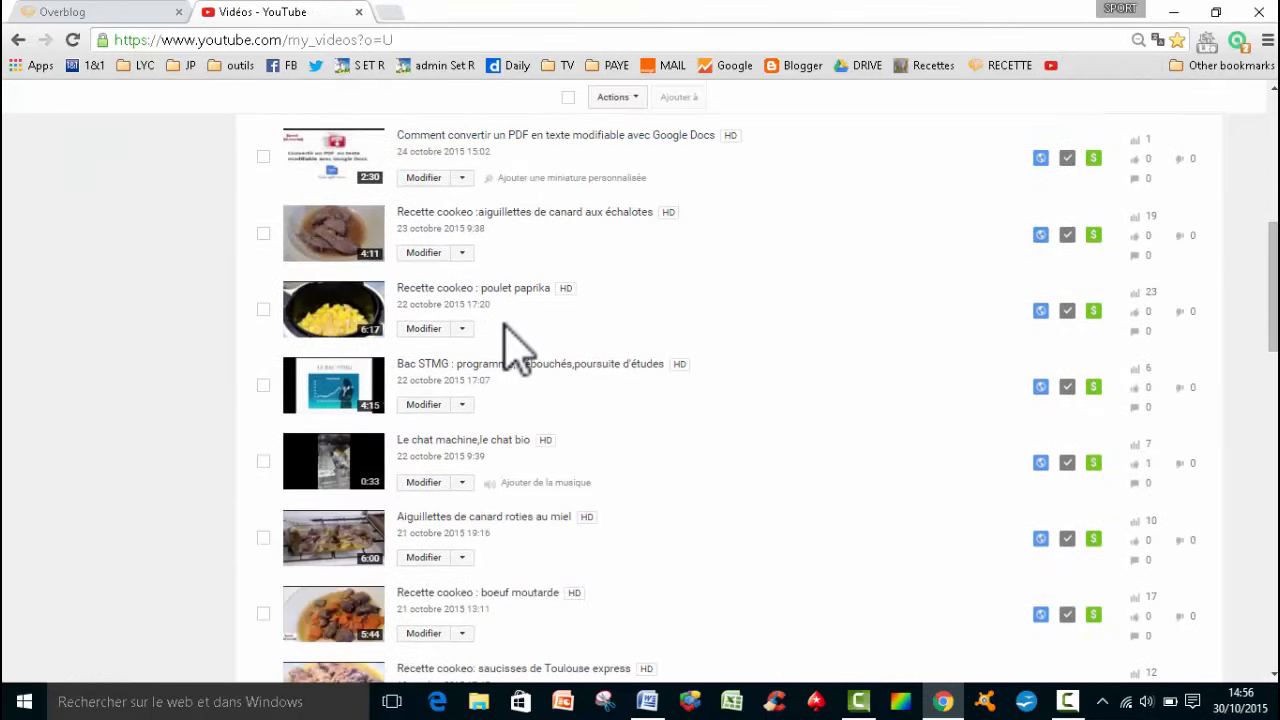
pyautogui.scroll(-3)
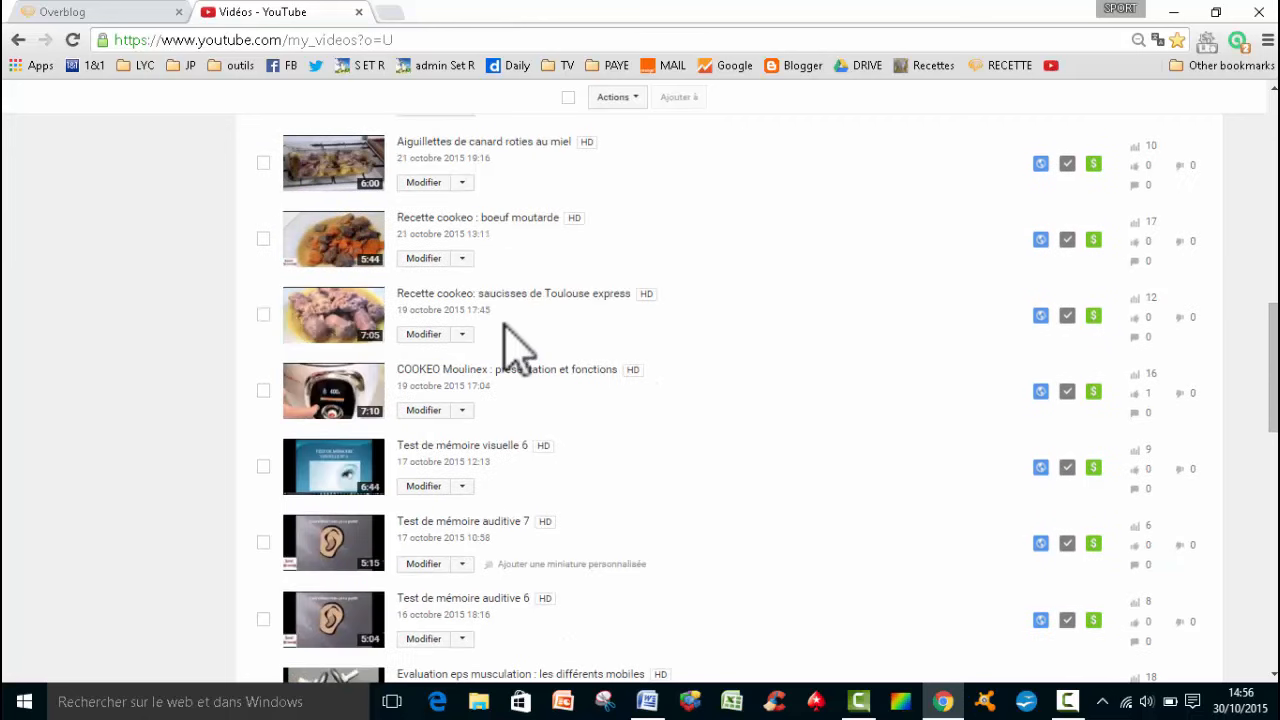
pyautogui.scroll(-3)
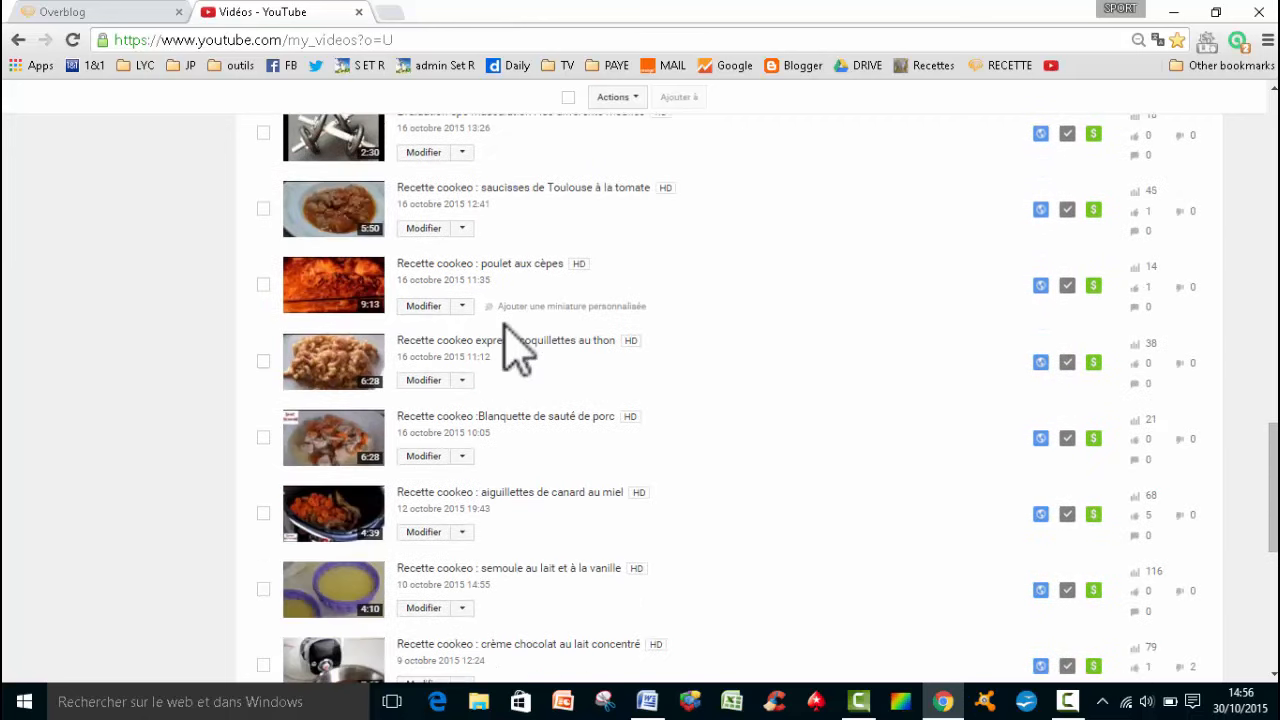
pyautogui.scroll(-3)
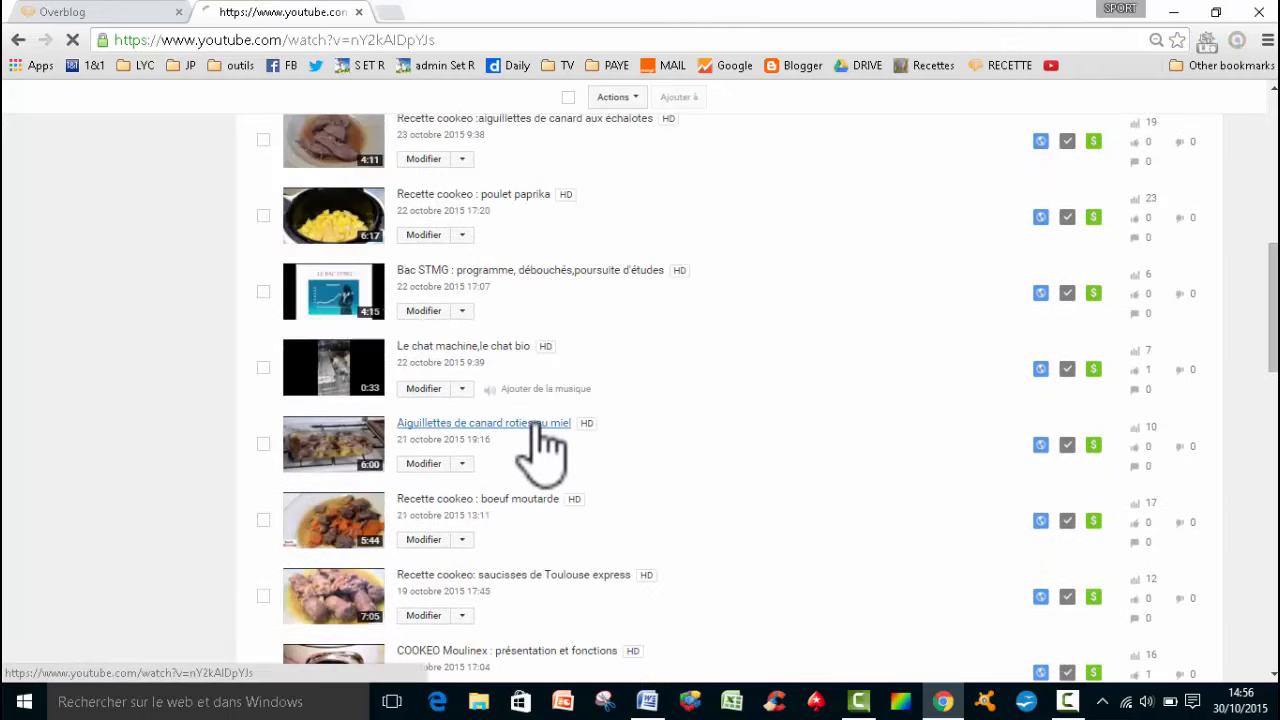
pyautogui.click(483, 423)
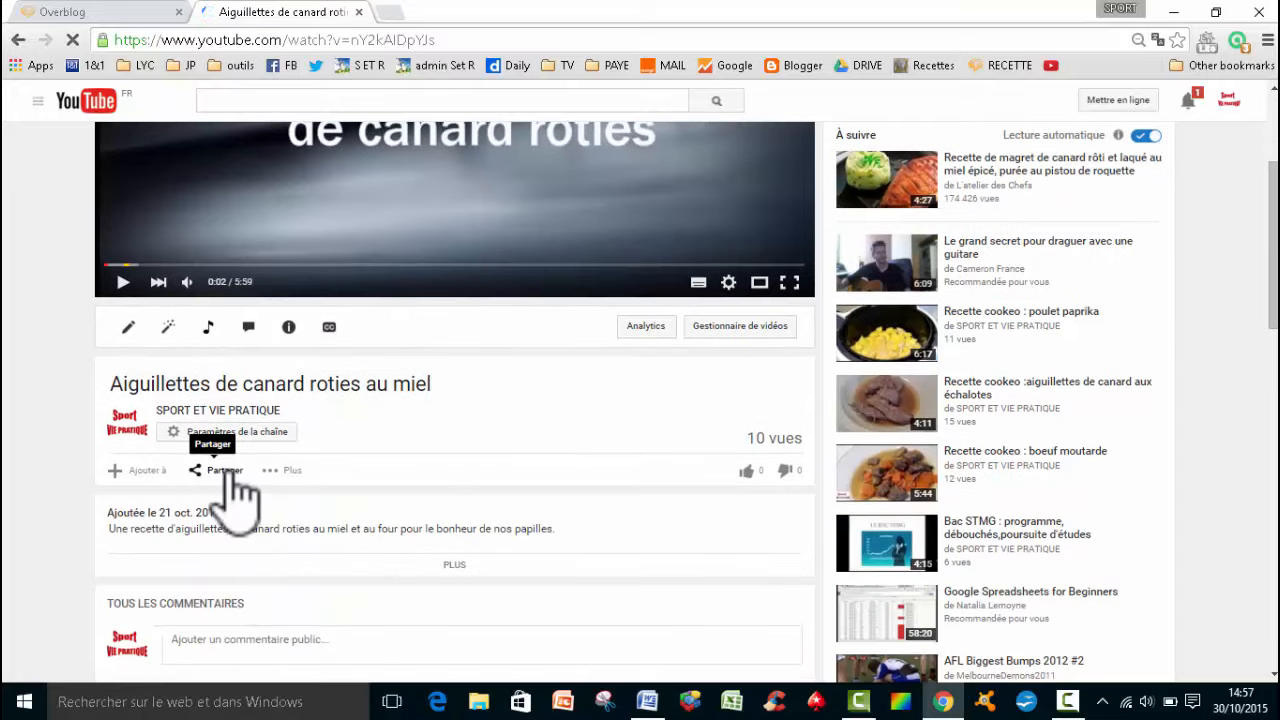
pyautogui.click(217, 470)
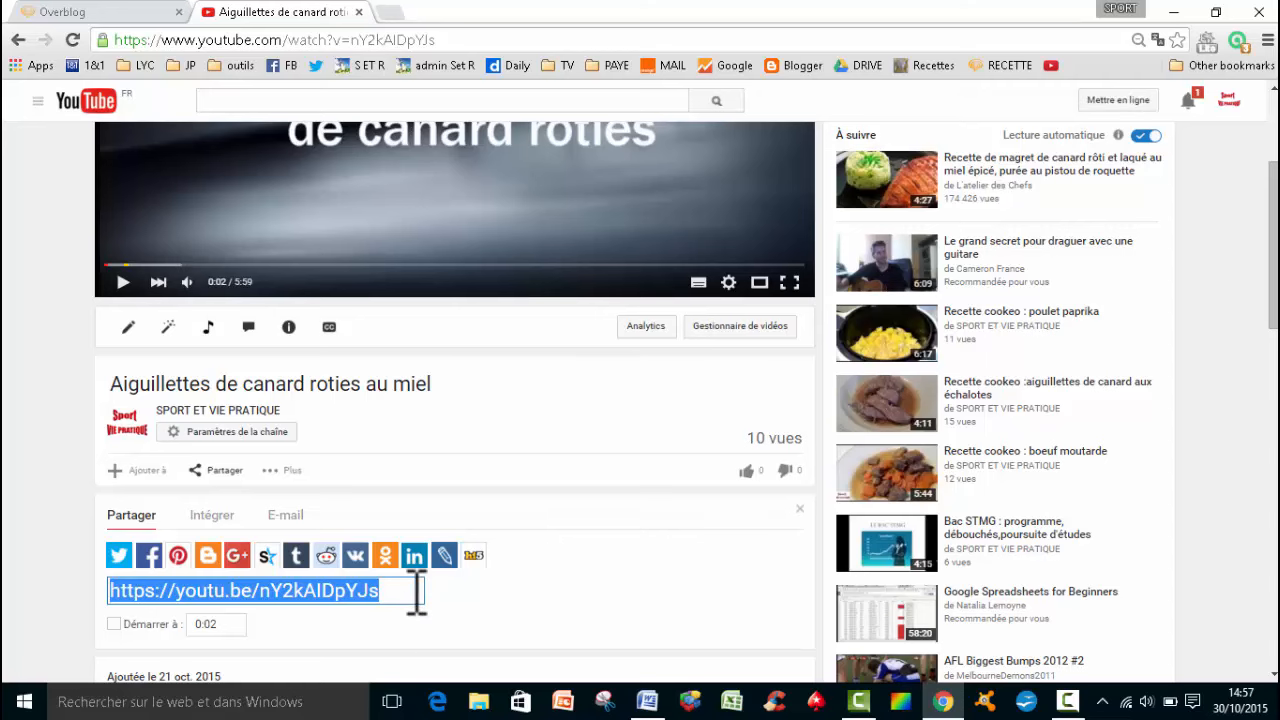
pyautogui.moveTo(210, 25)
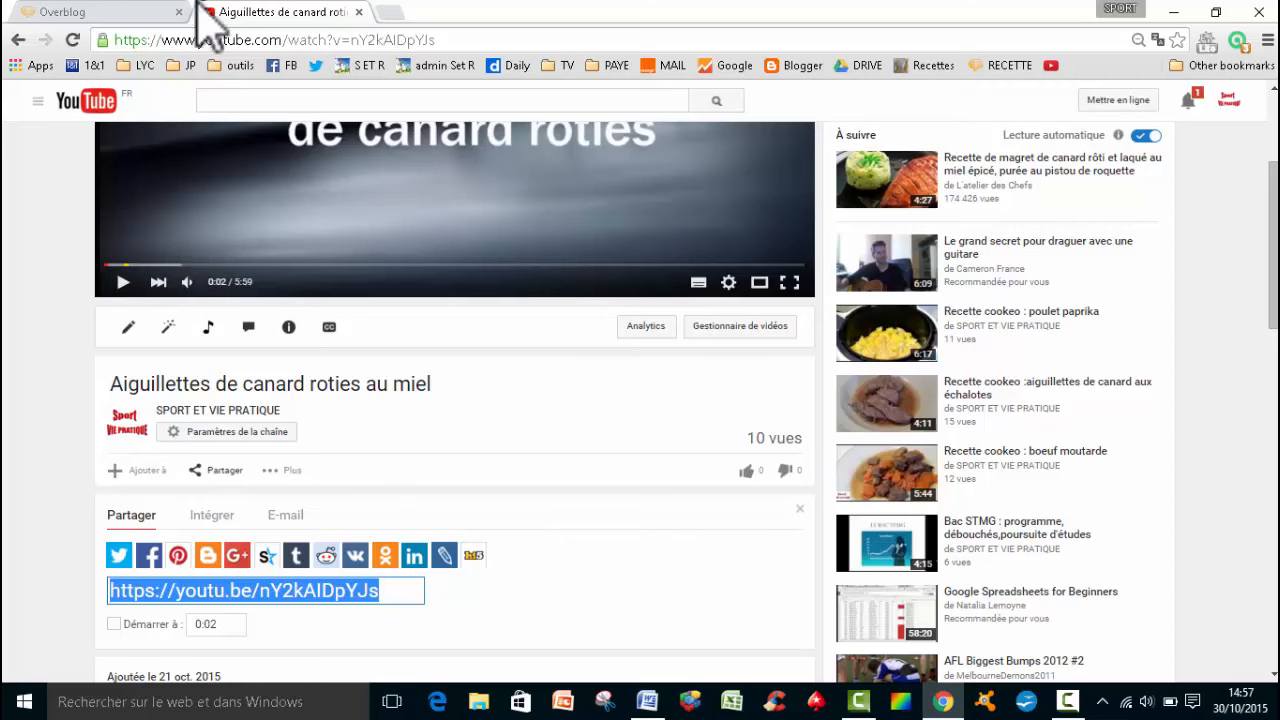
pyautogui.click(95, 11)
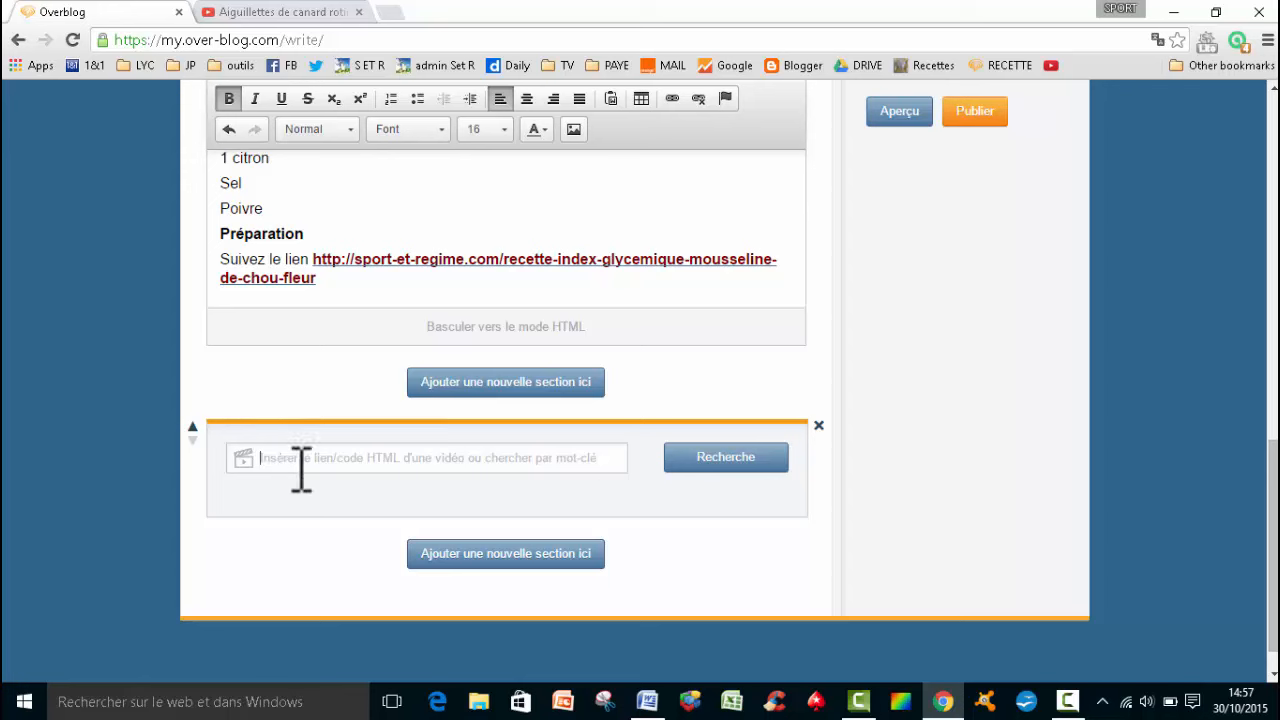
pyautogui.moveTo(471, 462)
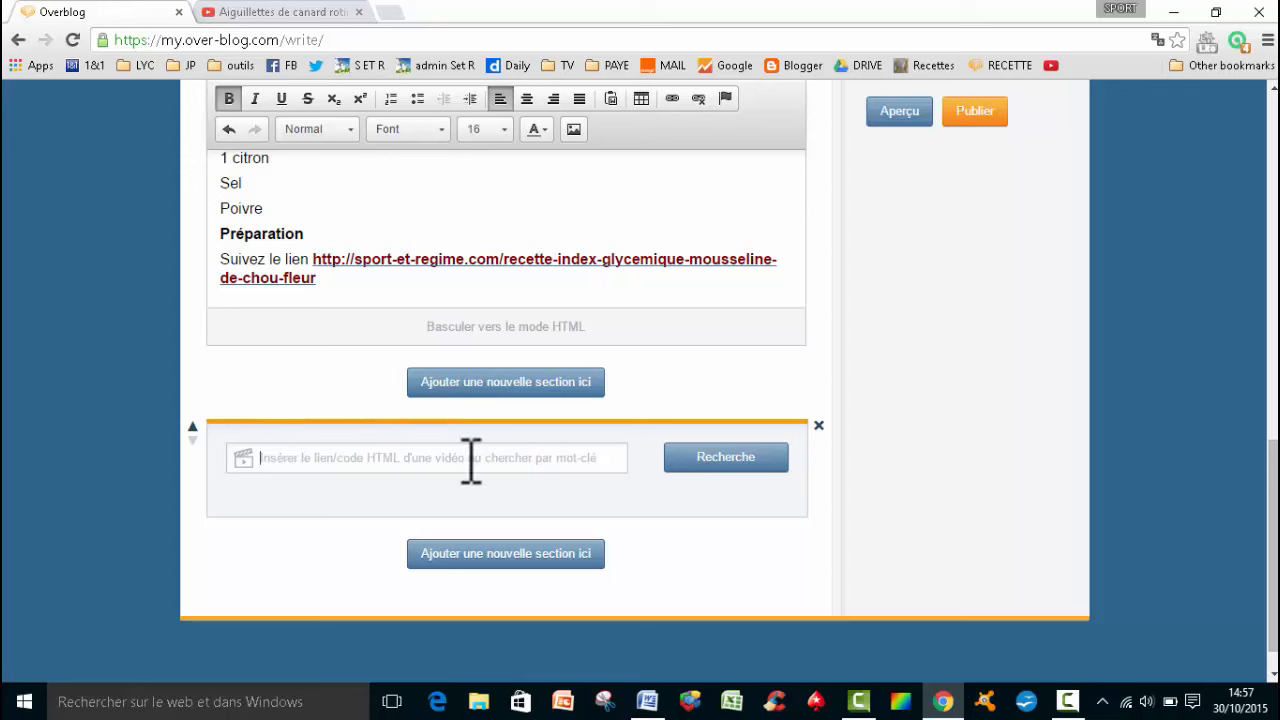
pyautogui.write('https://youtu.be/nY2kAIDpYJs')
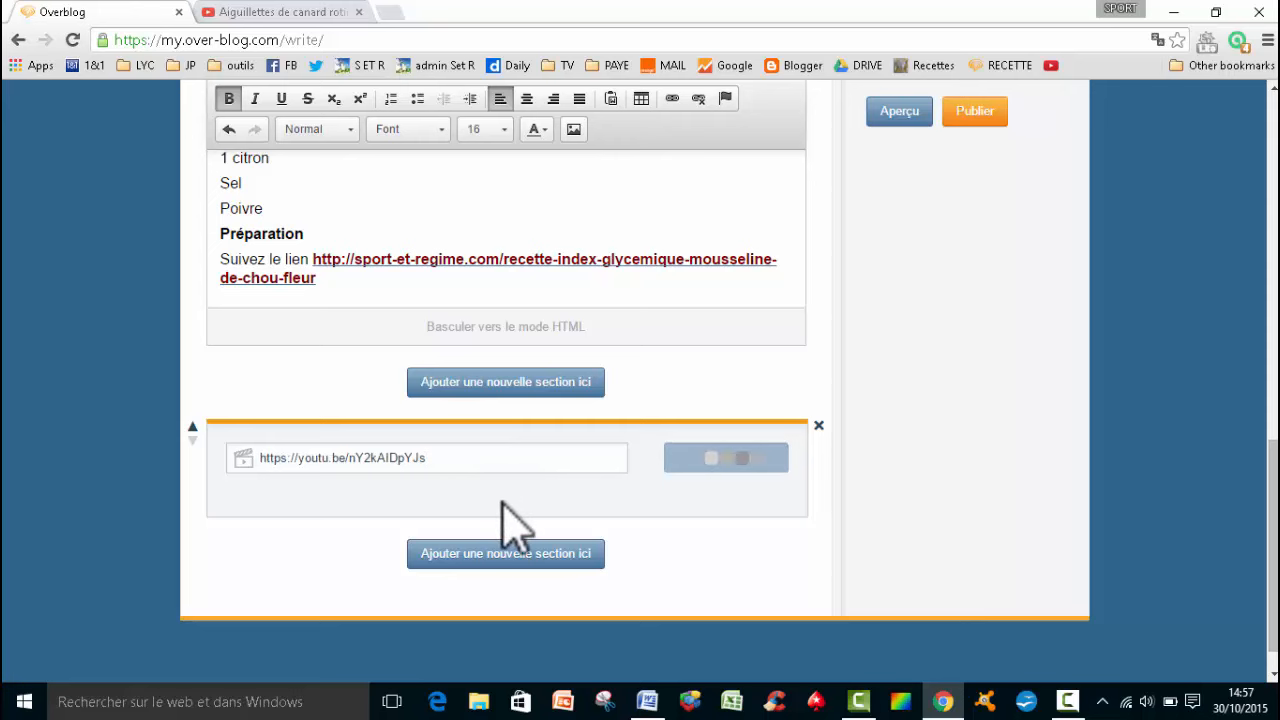
pyautogui.click(726, 457)
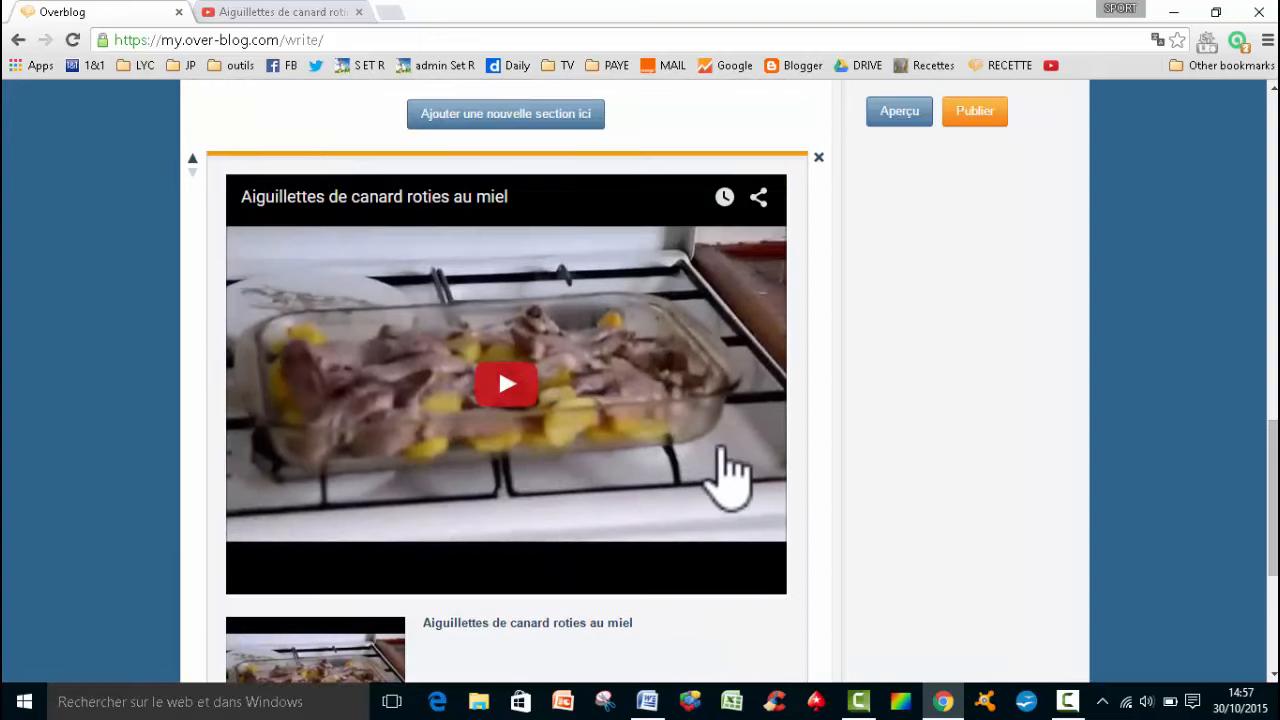
pyautogui.moveTo(710, 400)
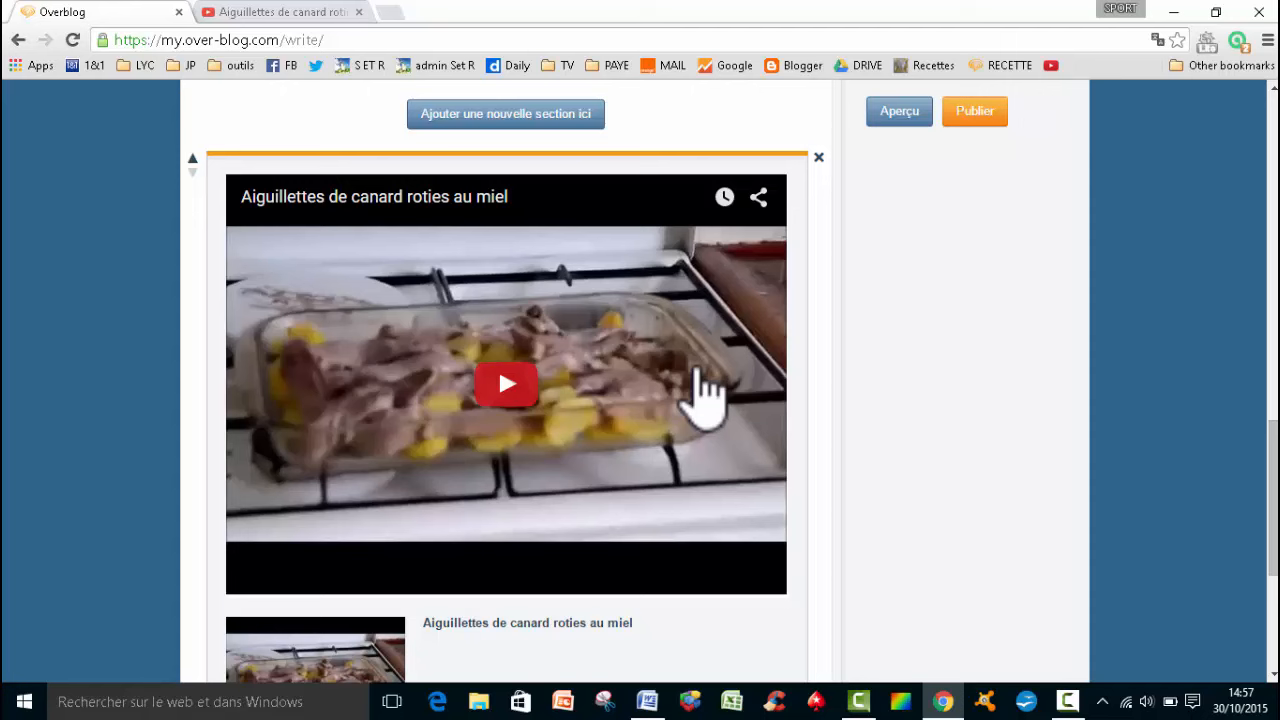
pyautogui.moveTo(670, 375)
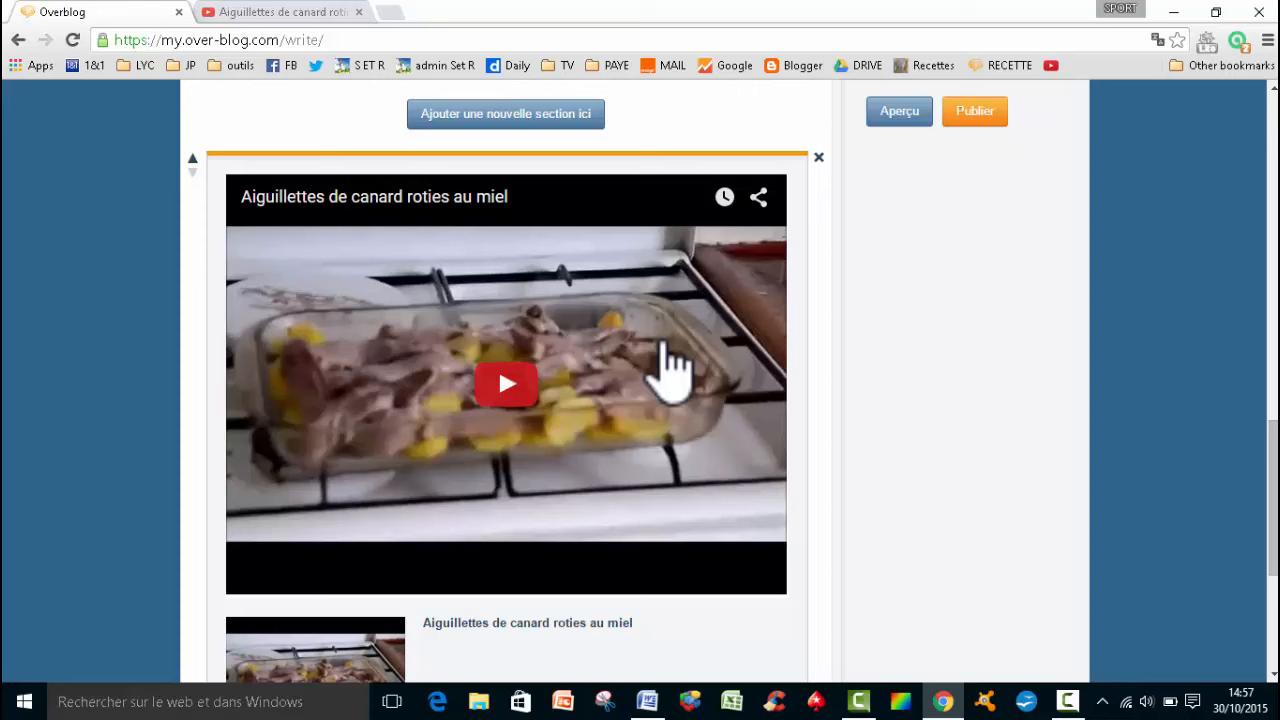
pyautogui.moveTo(685, 415)
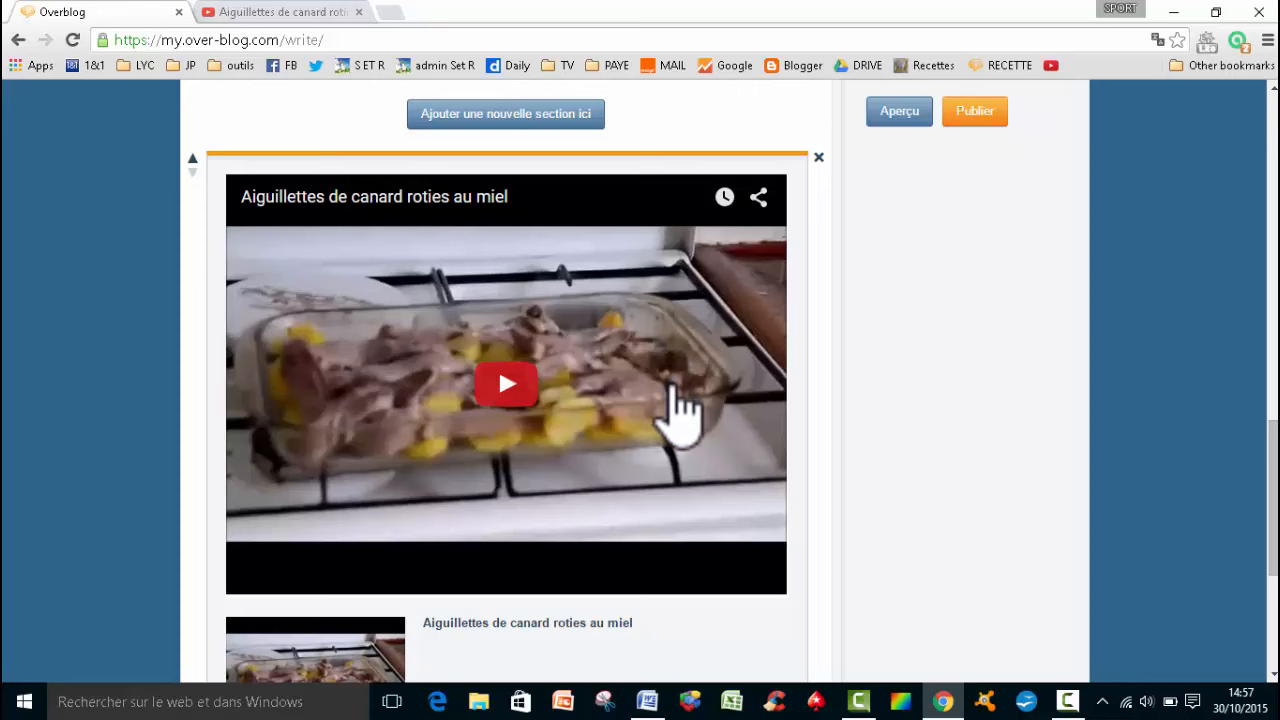
pyautogui.click(973, 111)
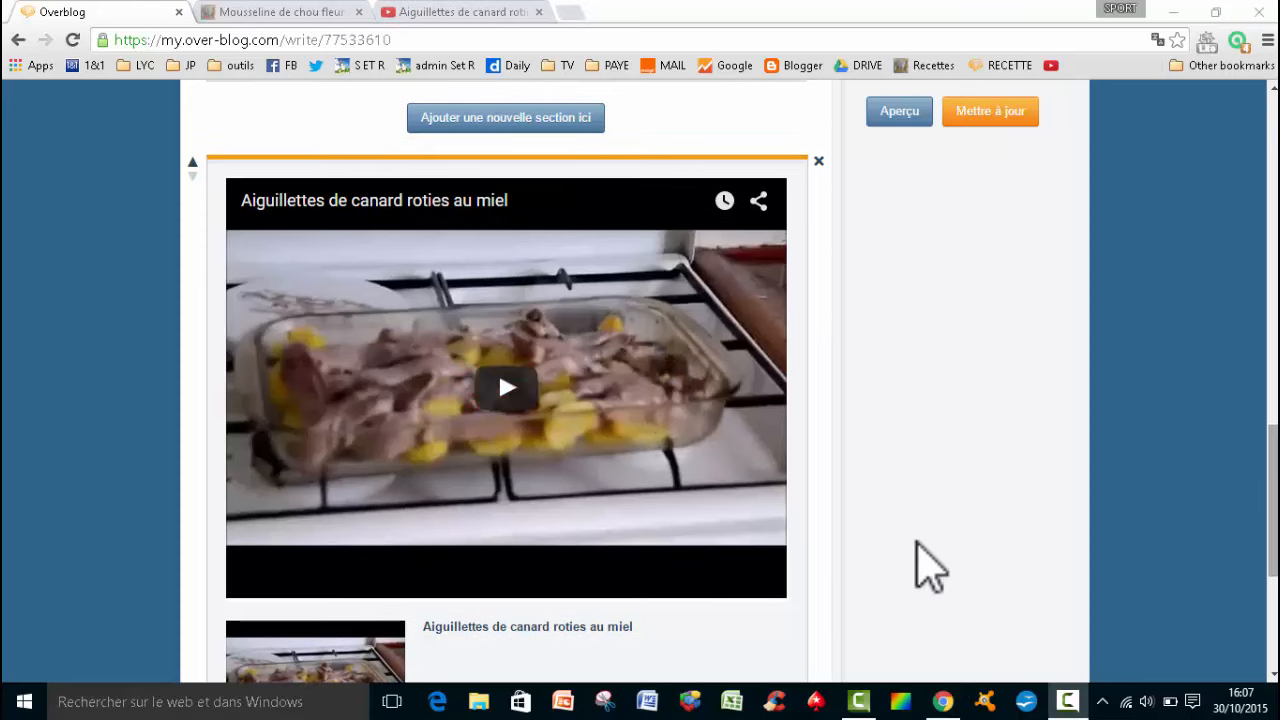
pyautogui.moveTo(770, 350)
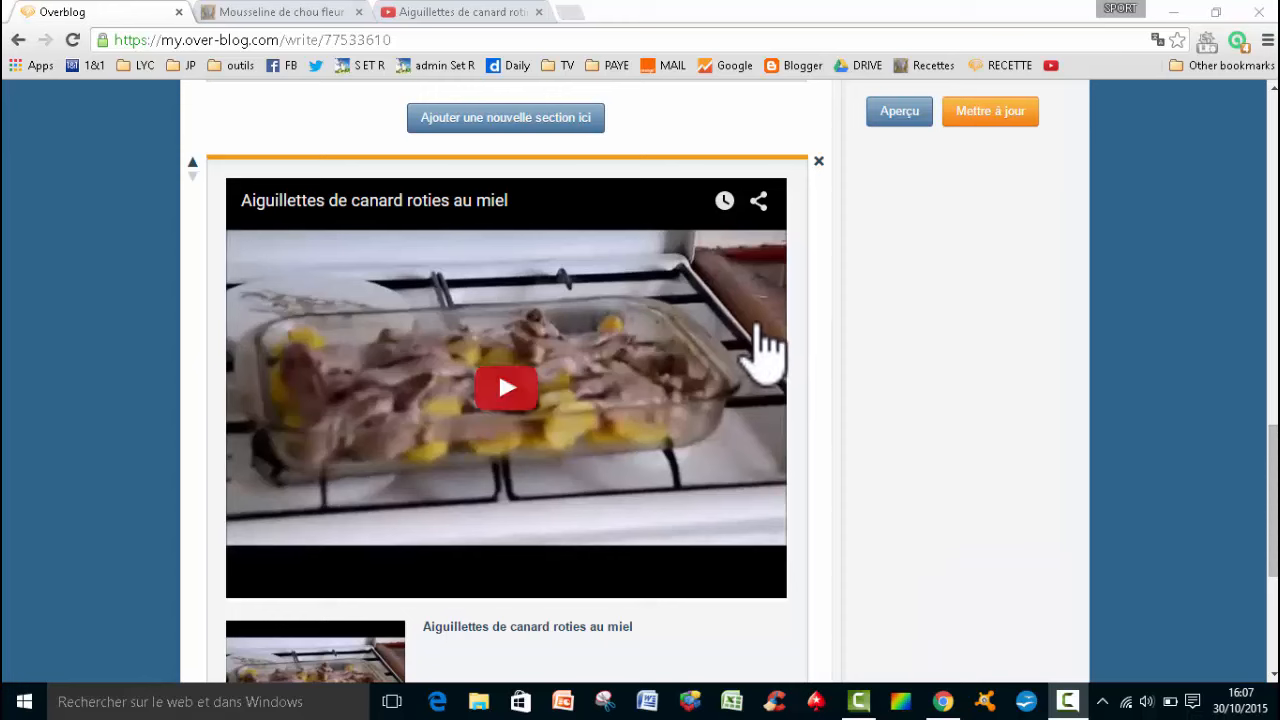
pyautogui.moveTo(800, 195)
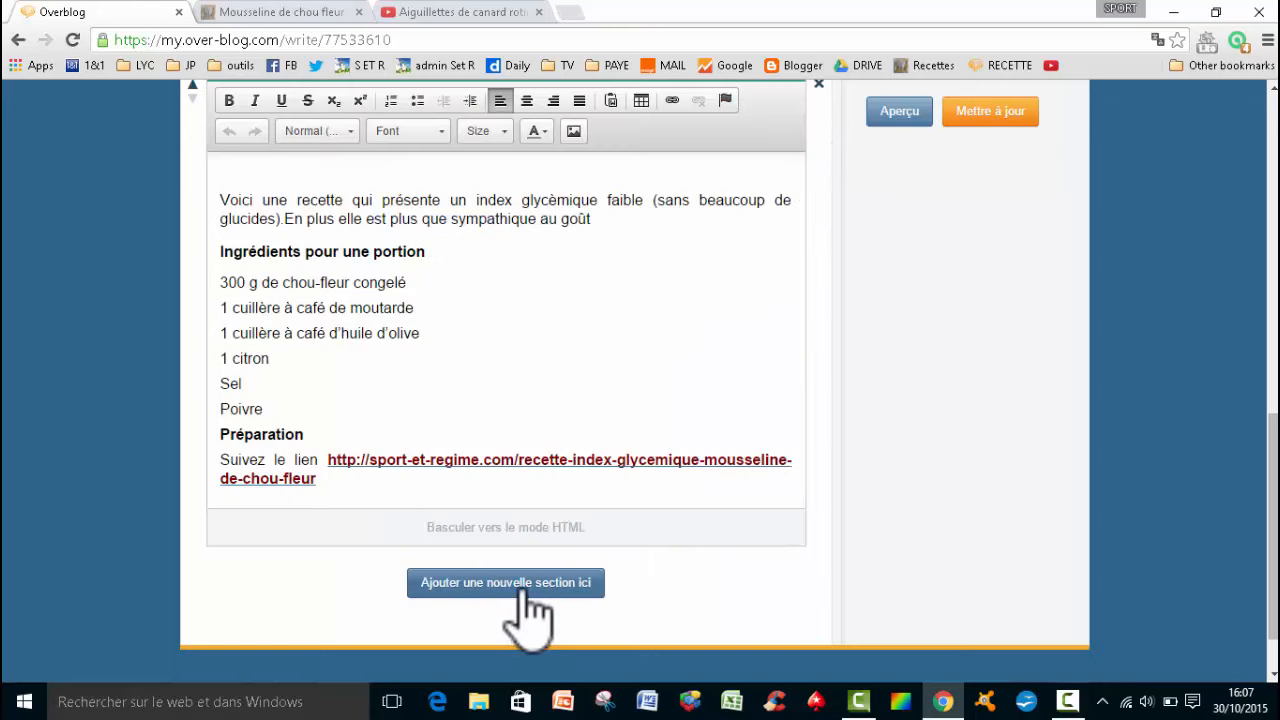
# Step: Add an empty HTML section below the recipe text section
pyautogui.click(505, 582)
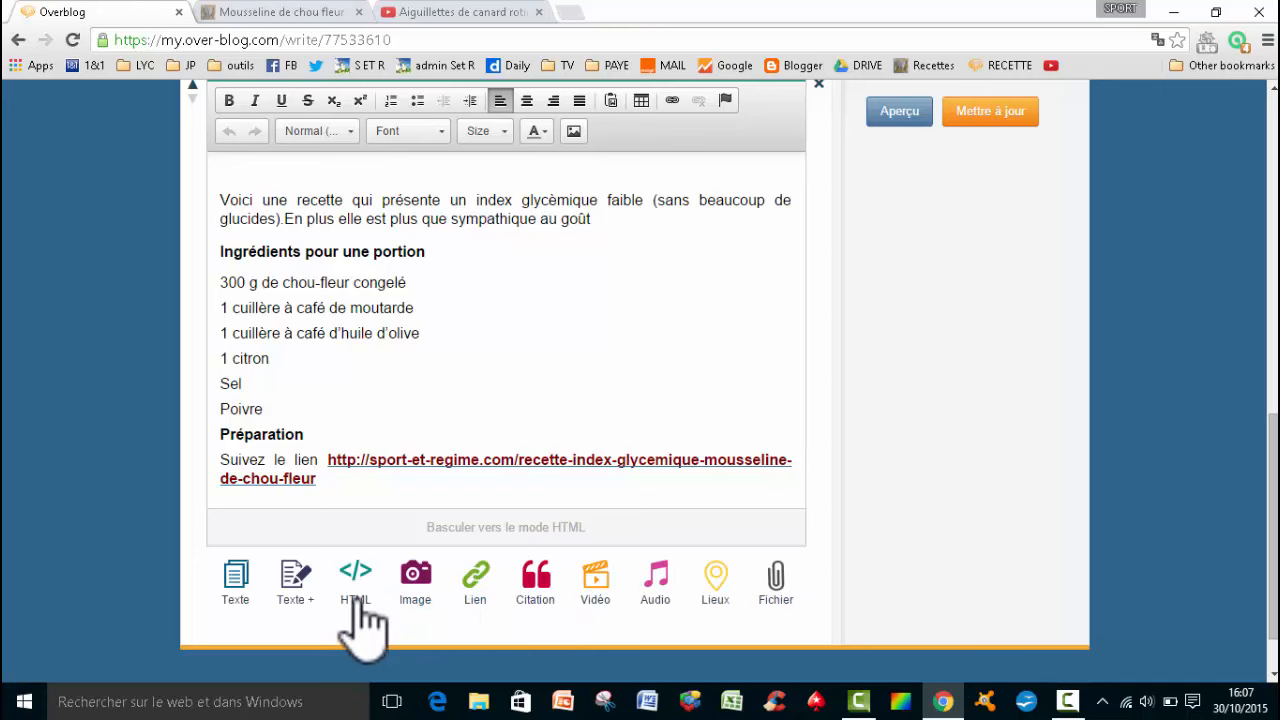
pyautogui.click(355, 580)
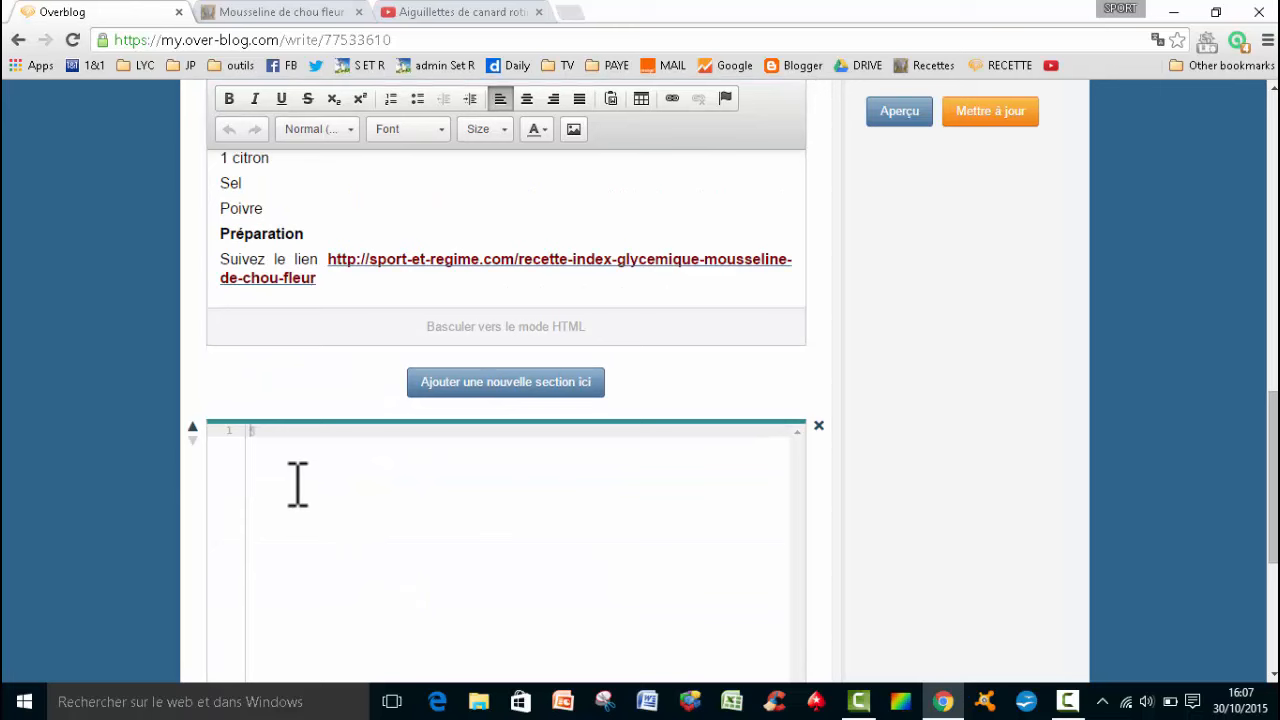
pyautogui.click(455, 12)
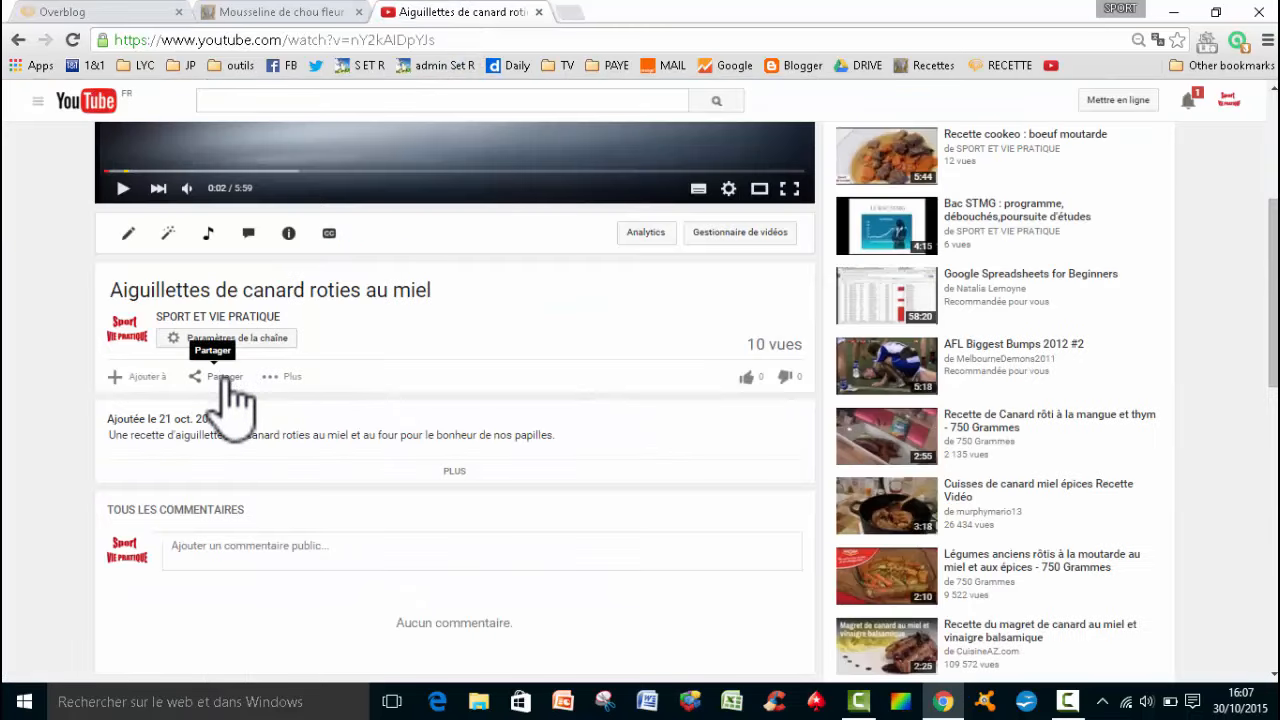
# Step: Copy the duck video's iframe embed code from YouTube's Intégrer panel
pyautogui.click(224, 376)
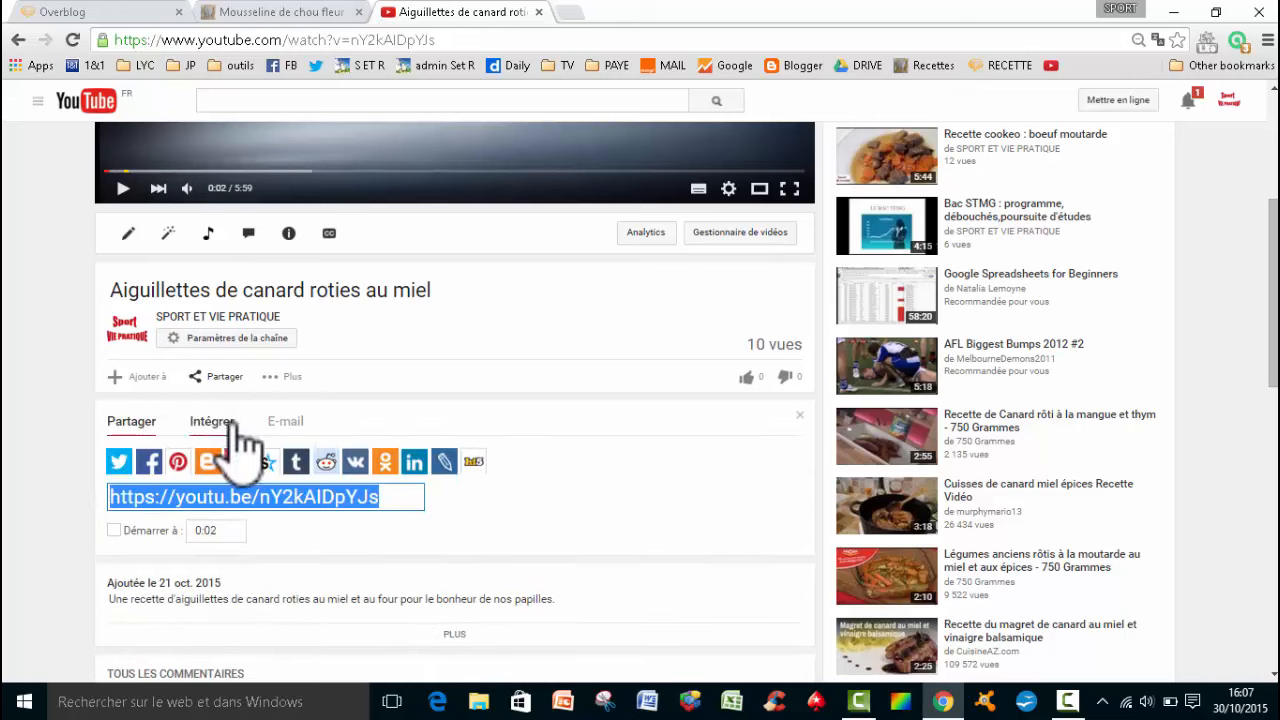
pyautogui.click(211, 421)
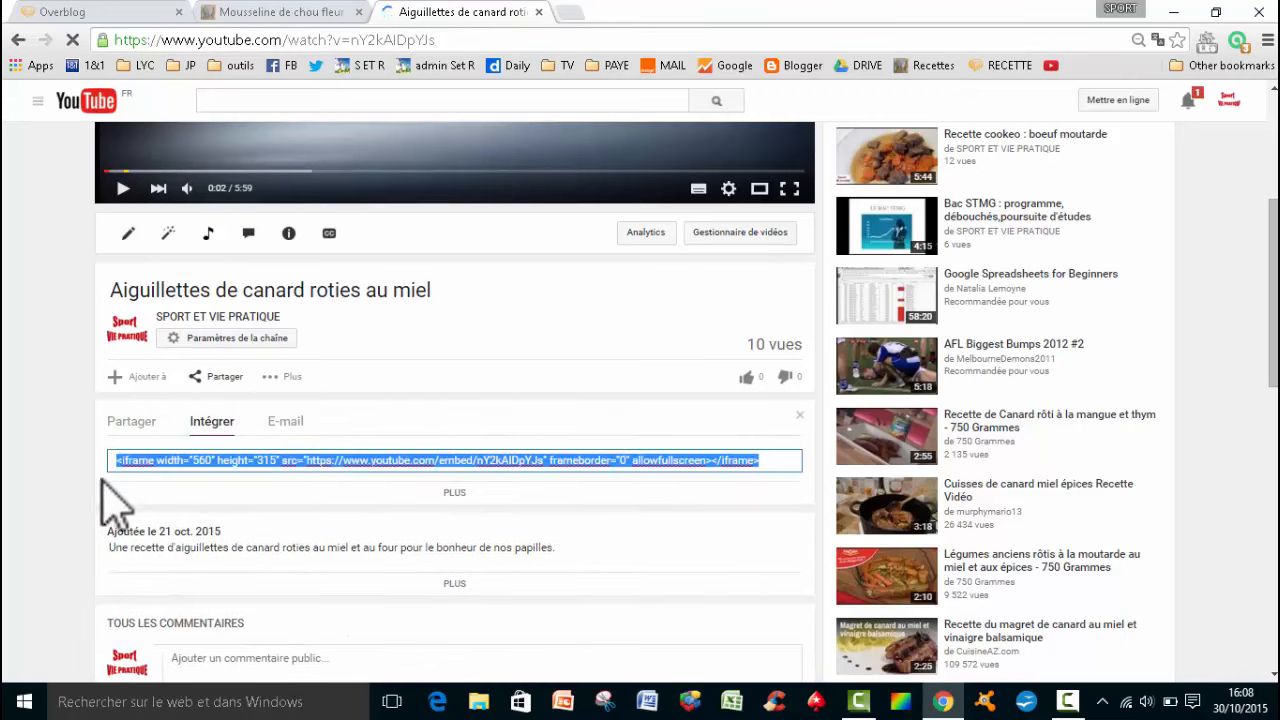
pyautogui.press('ctrl+c')
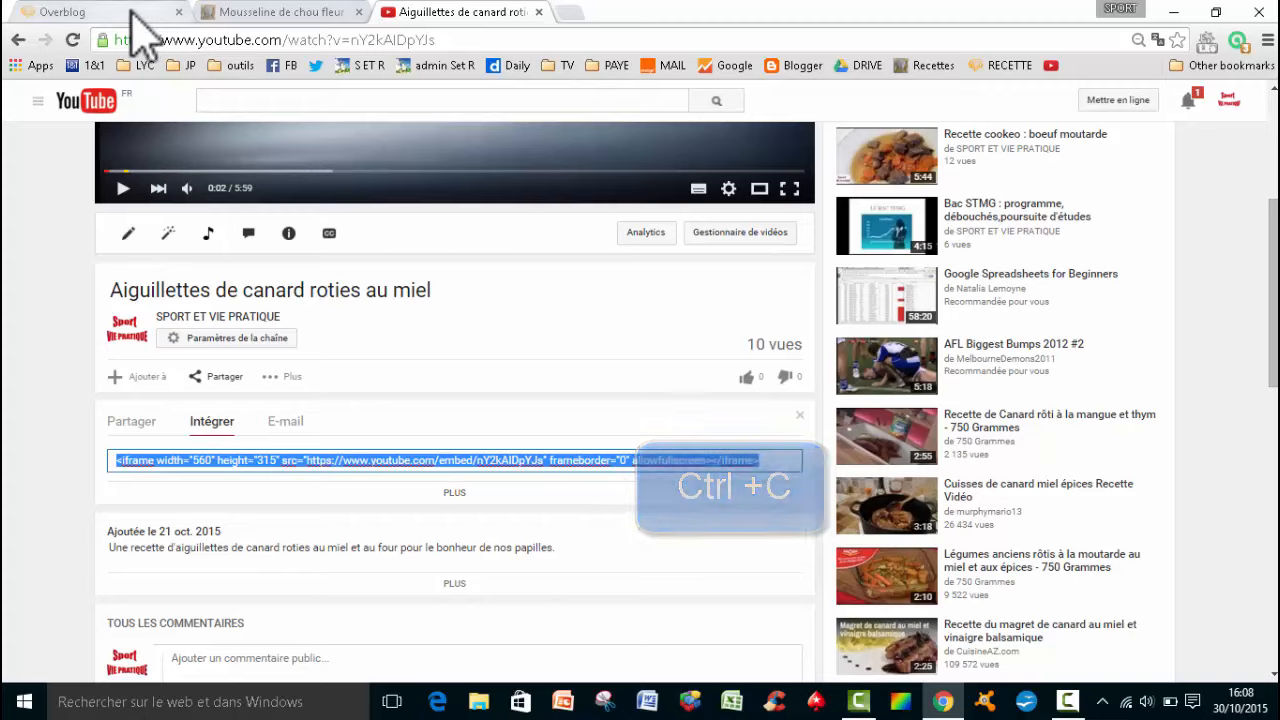
# Step: Paste the YouTube iframe code into the HTML section and update the article
pyautogui.click(65, 11)
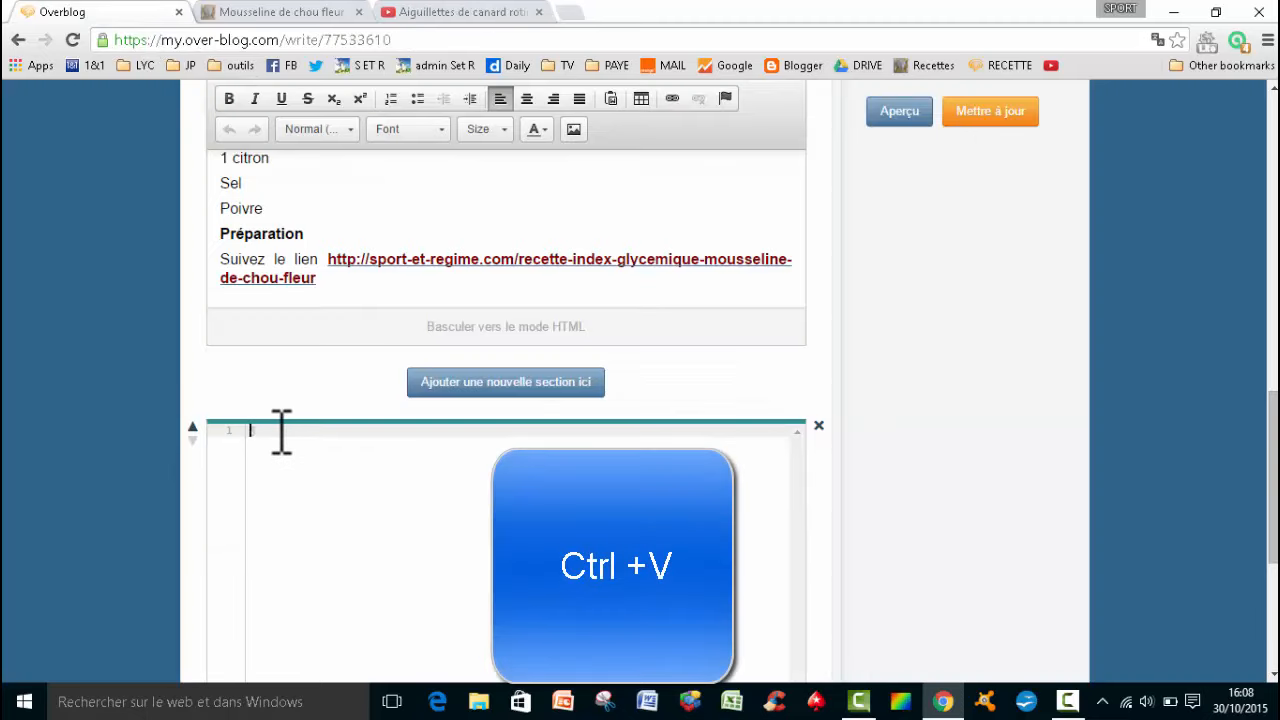
pyautogui.press('ctrl+v')
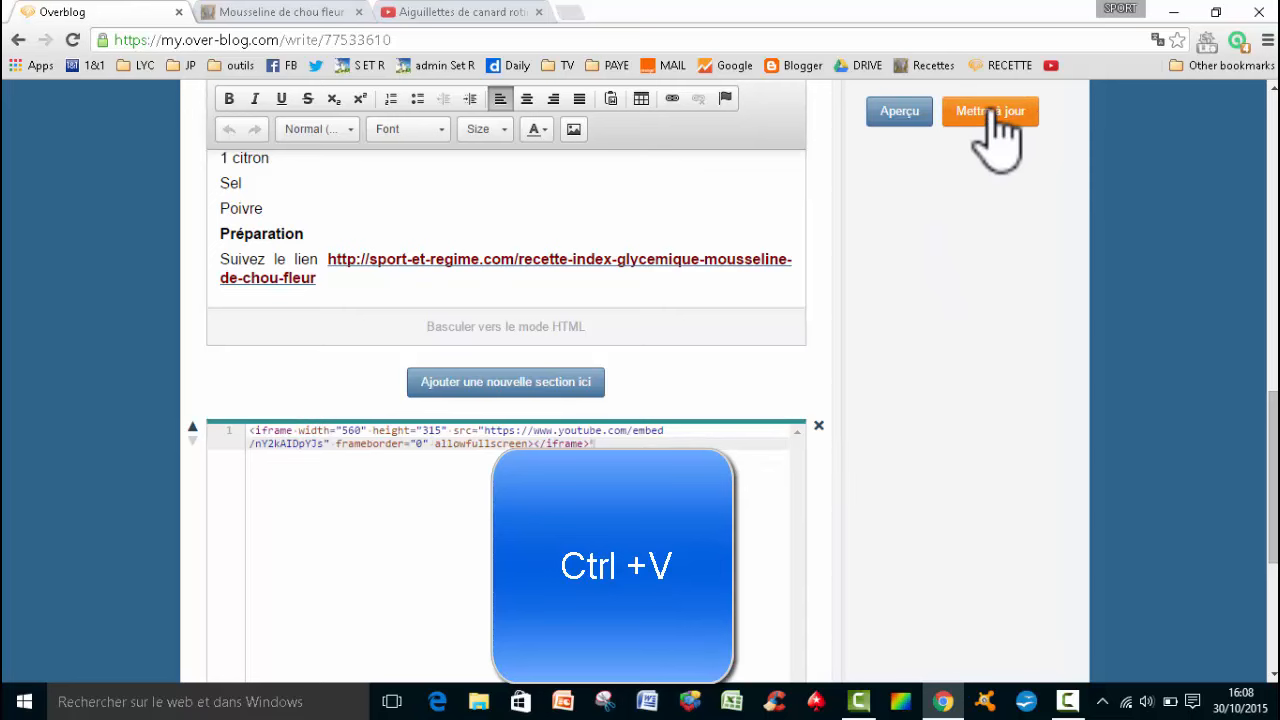
pyautogui.click(989, 110)
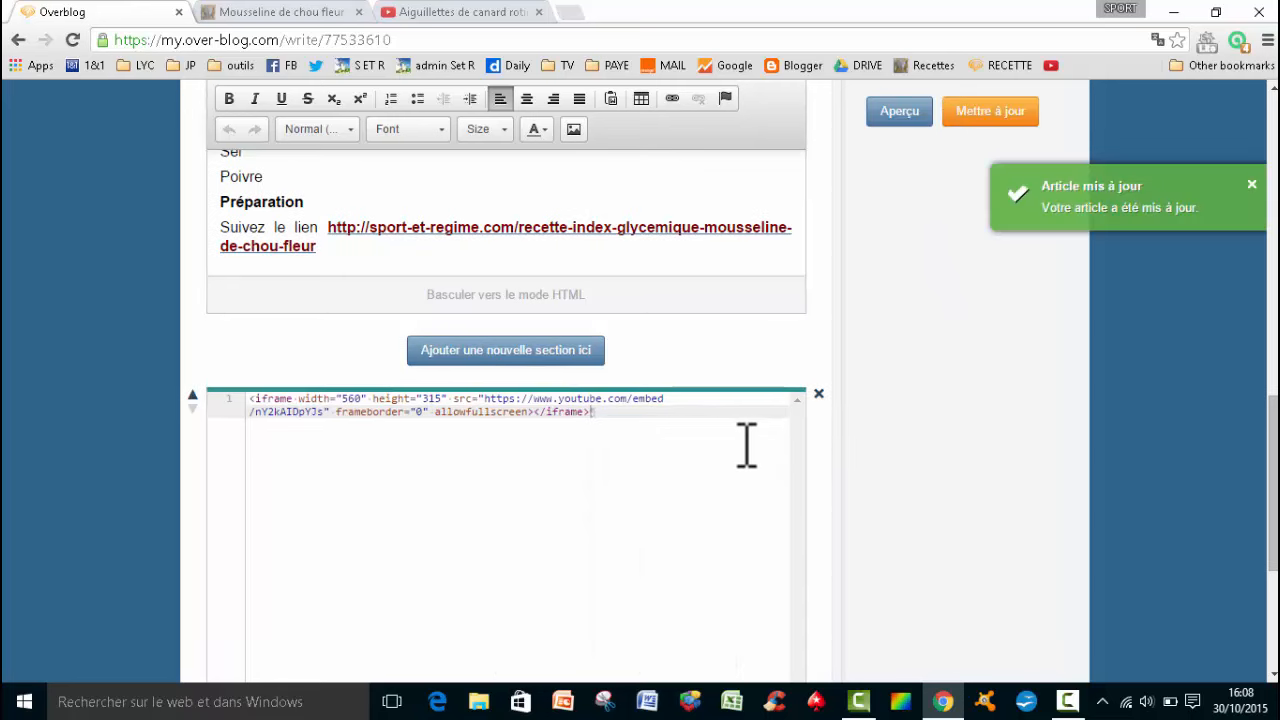
pyautogui.moveTo(920, 460)
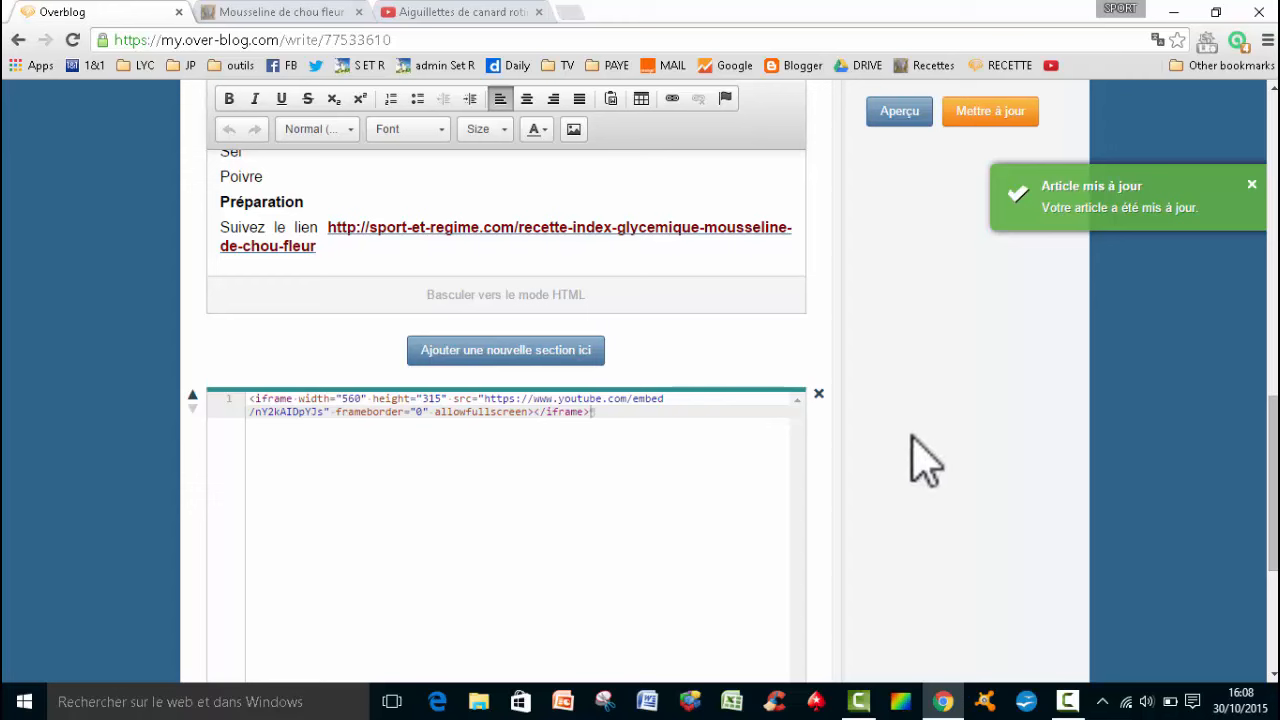
pyautogui.moveTo(935, 460)
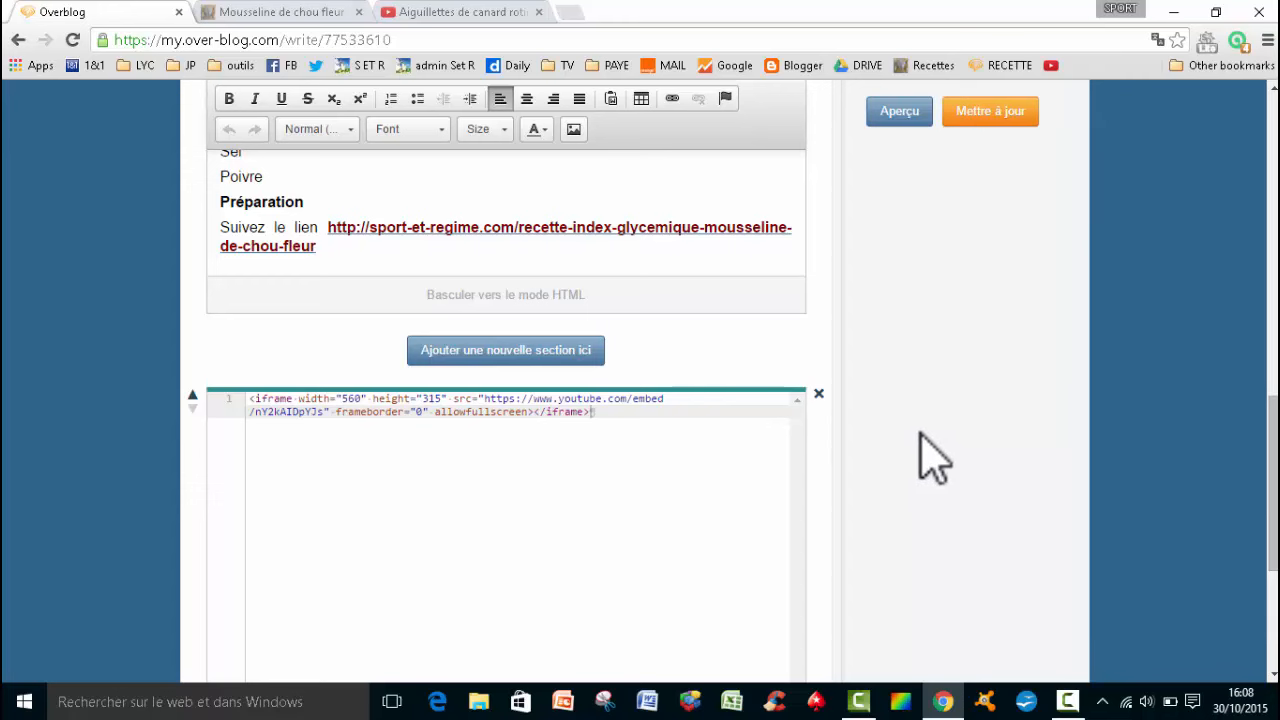
pyautogui.moveTo(928, 455)
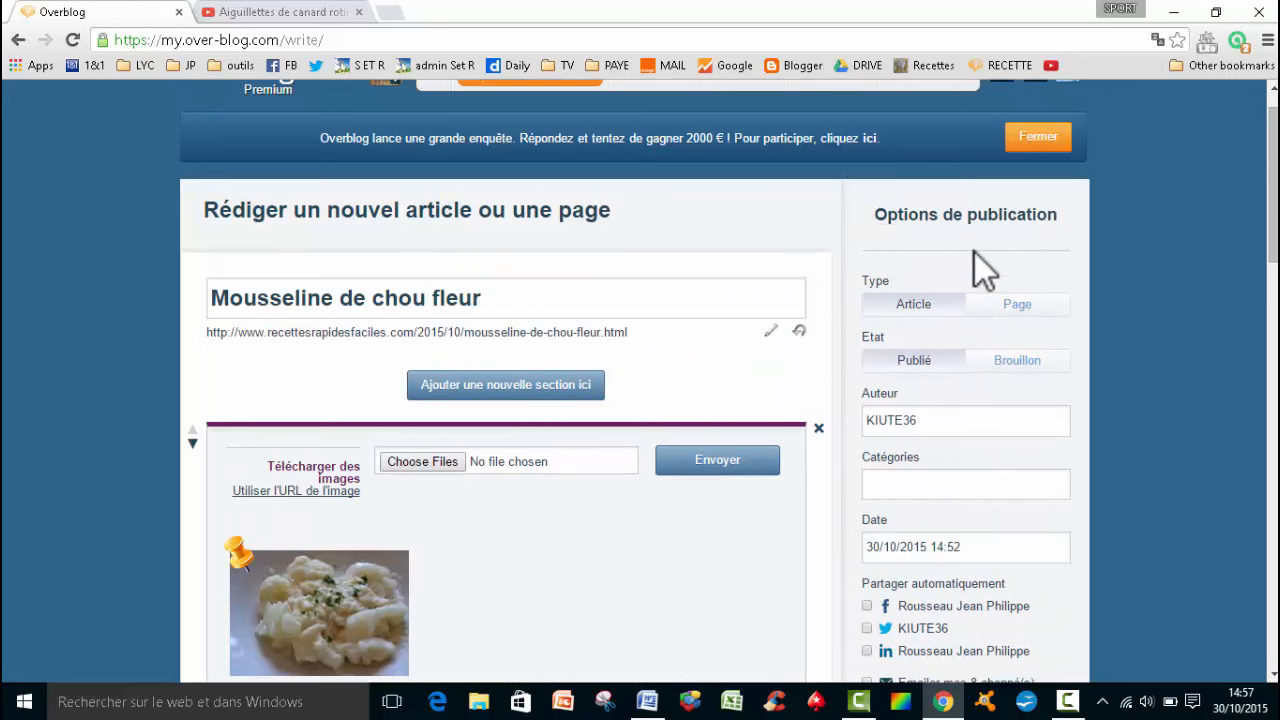
# Step: Set the article's Etat to Brouillon and save it as a draft
pyautogui.click(1038, 136)
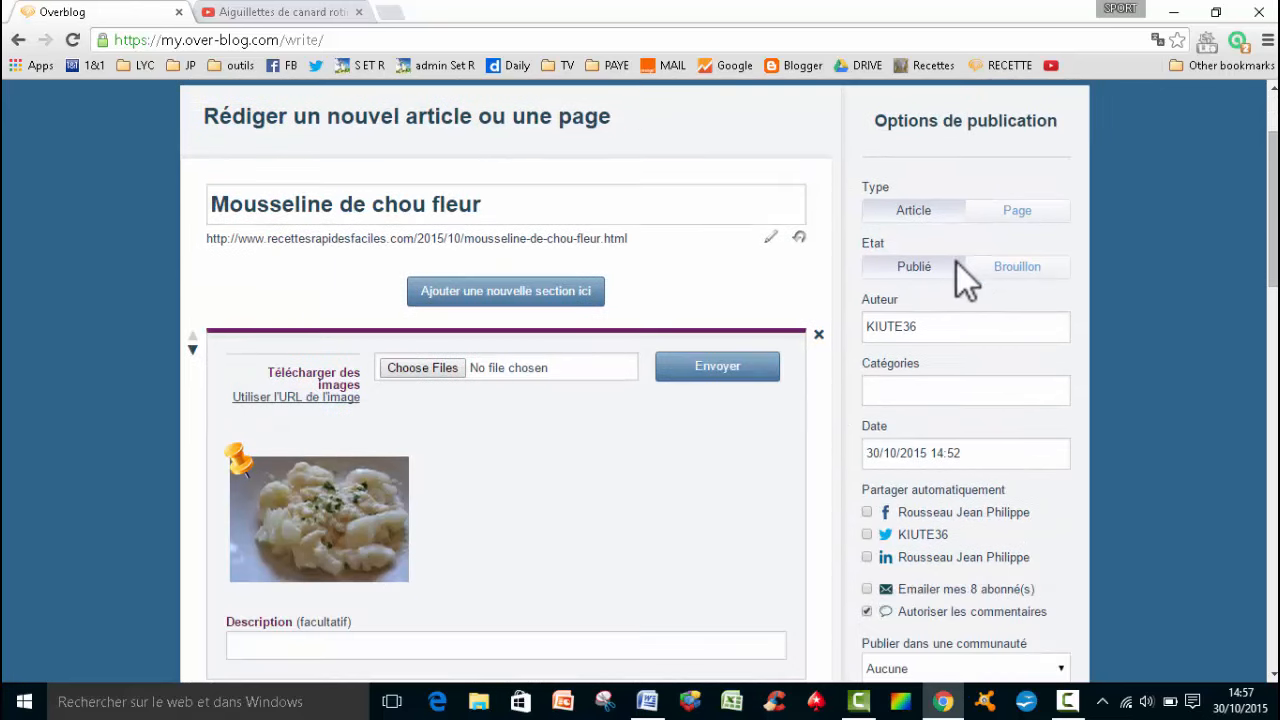
pyautogui.click(1017, 266)
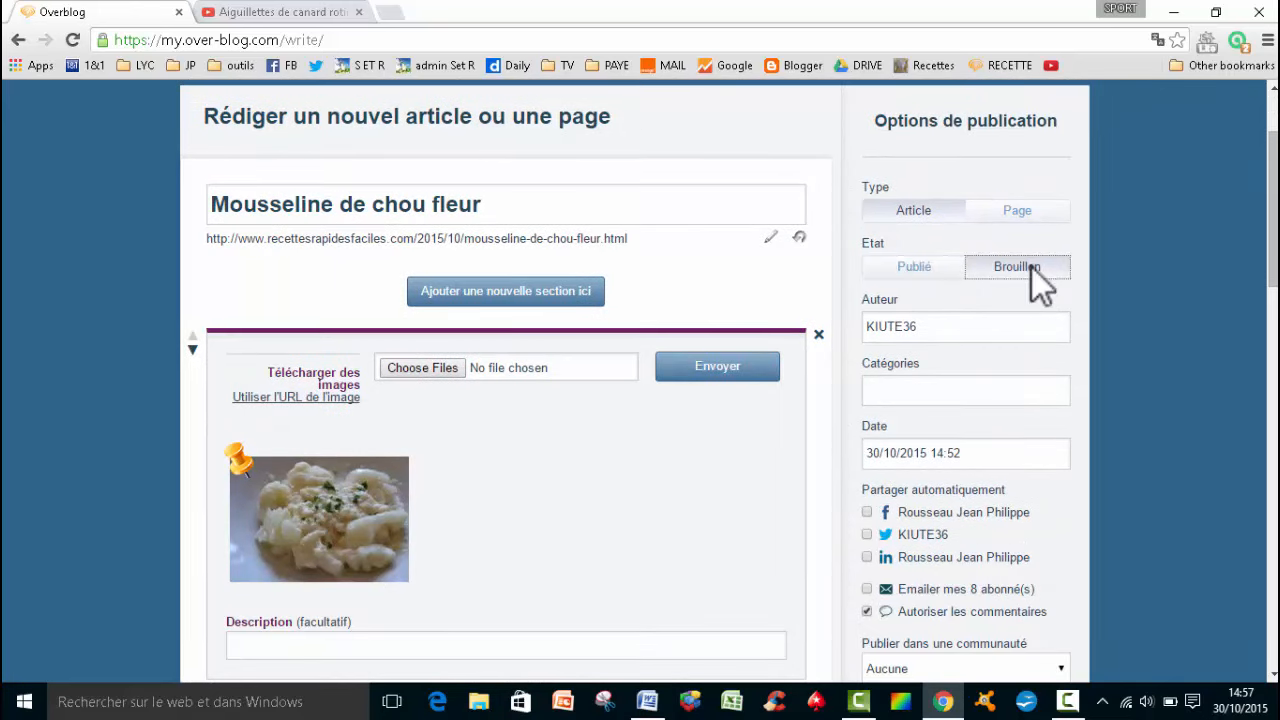
pyautogui.scroll(-3)
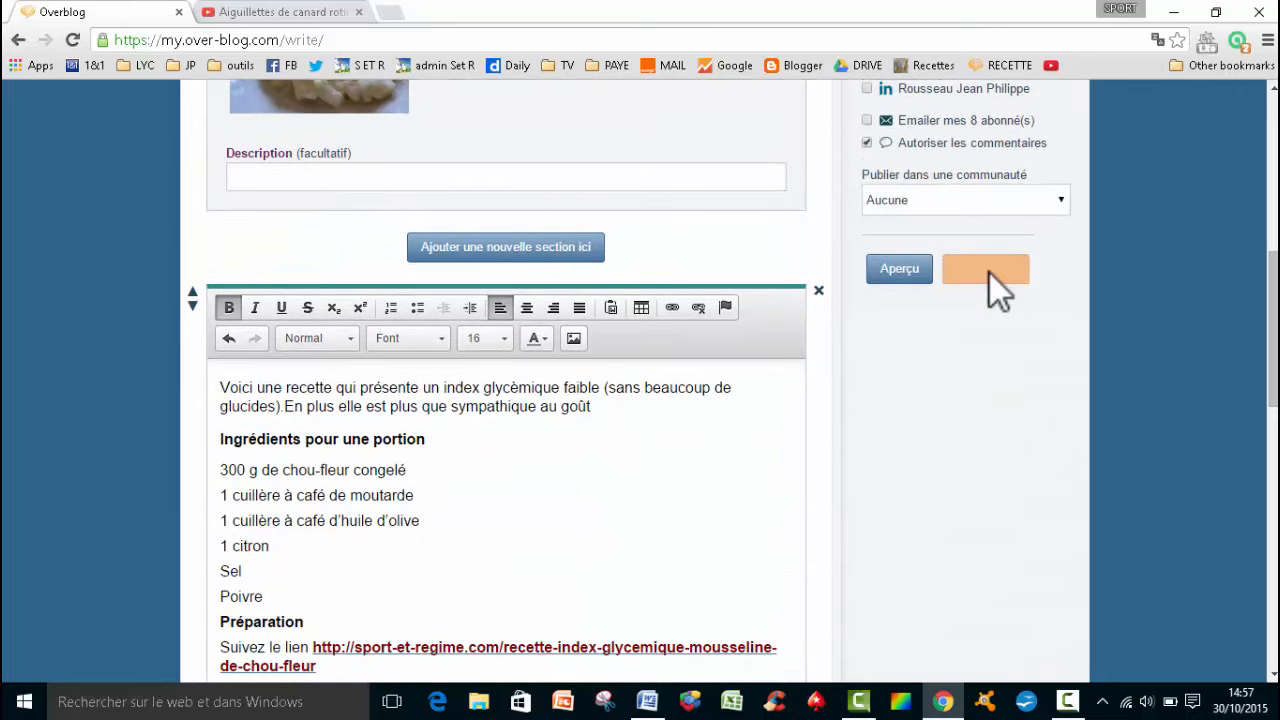
pyautogui.click(985, 268)
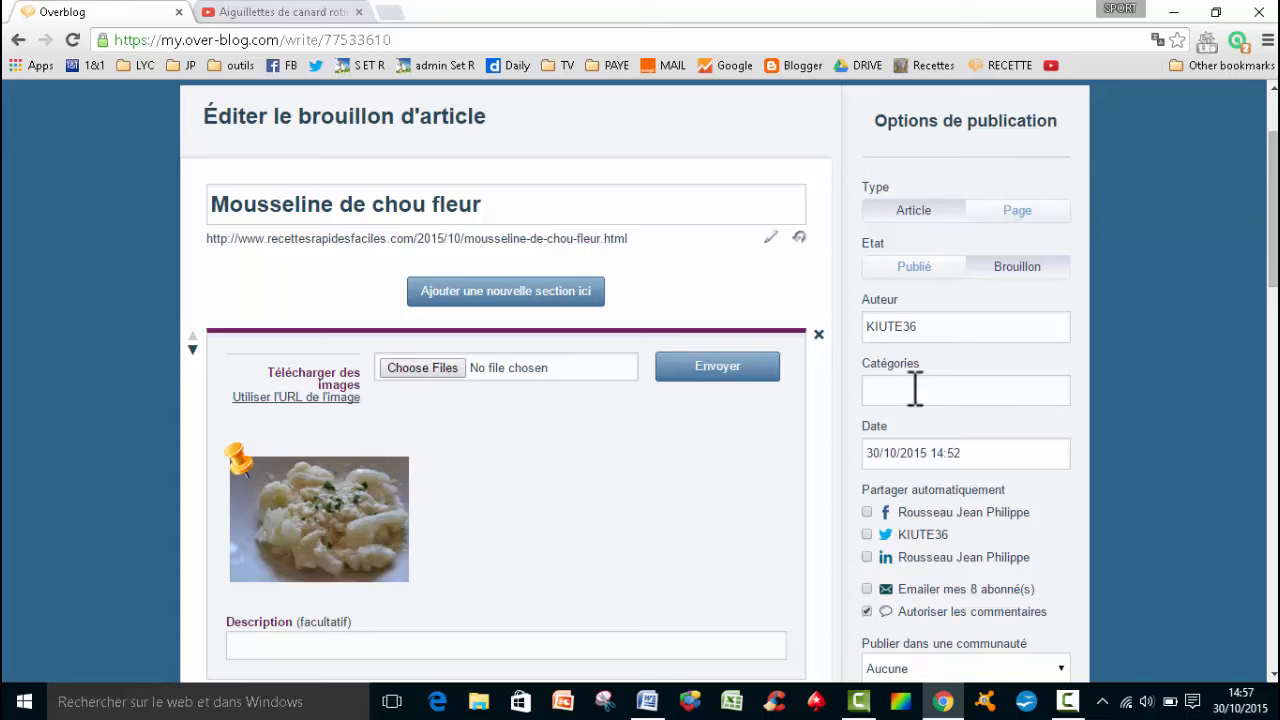
# Step: File the draft under the ENTREES category
pyautogui.write('e')
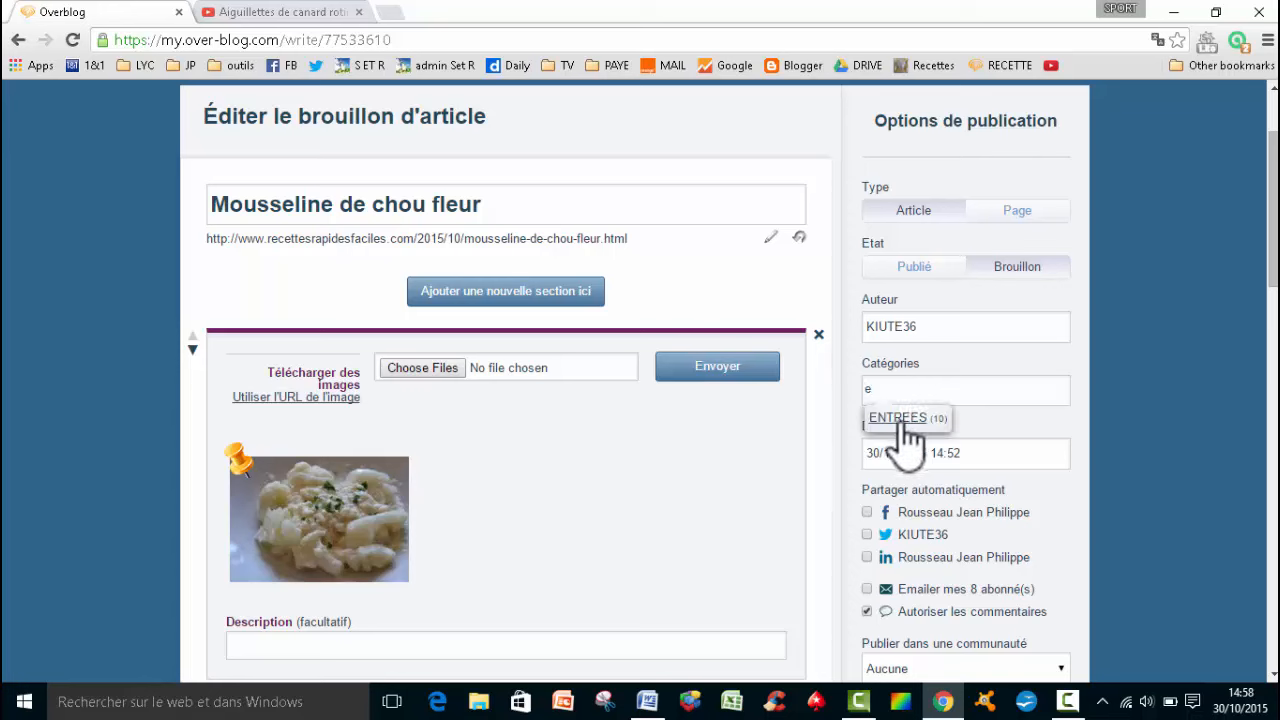
pyautogui.click(905, 418)
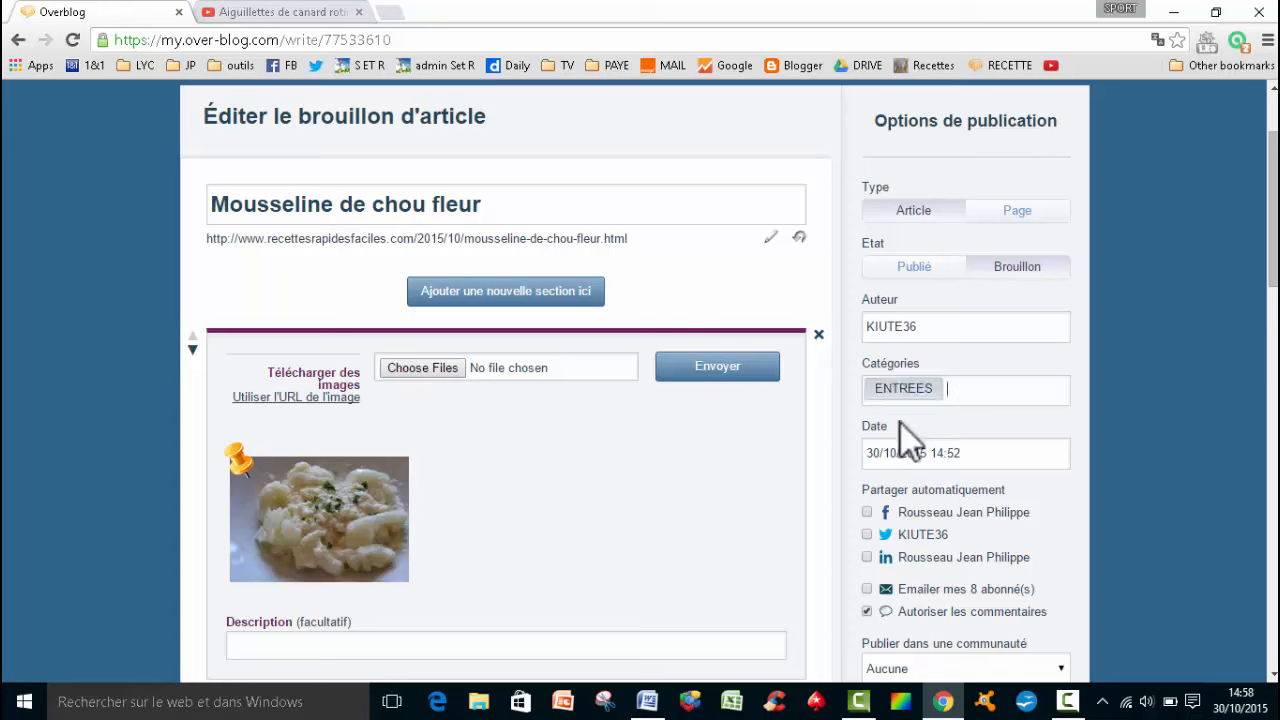
pyautogui.scroll(-3)
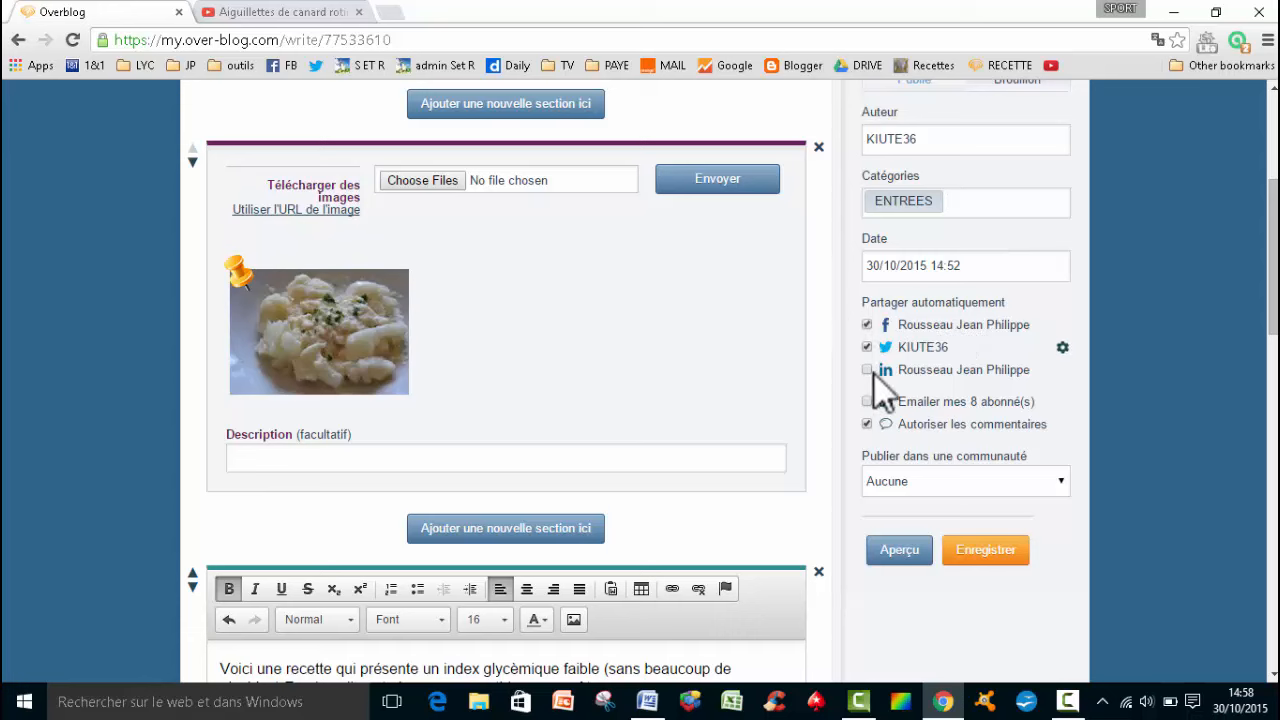
# Step: Enable LinkedIn and Twitter sharing, email the 8 subscribers and allow comments
pyautogui.click(867, 369)
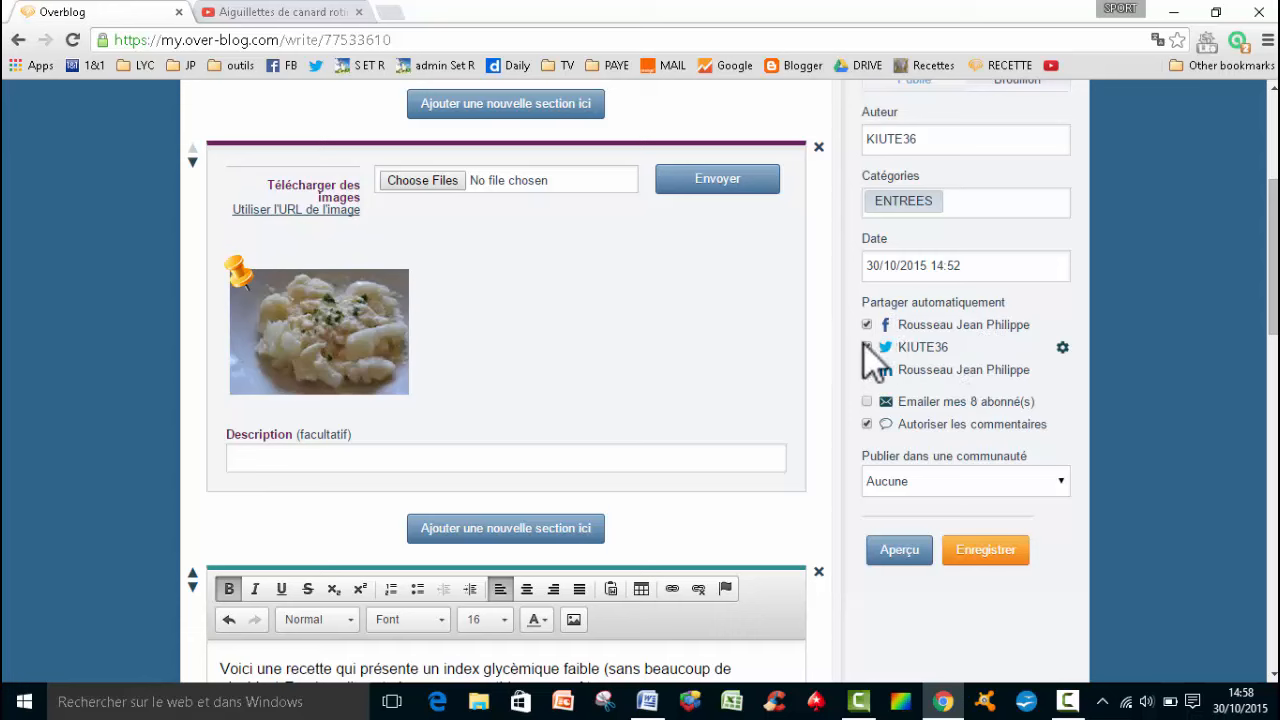
pyautogui.click(867, 347)
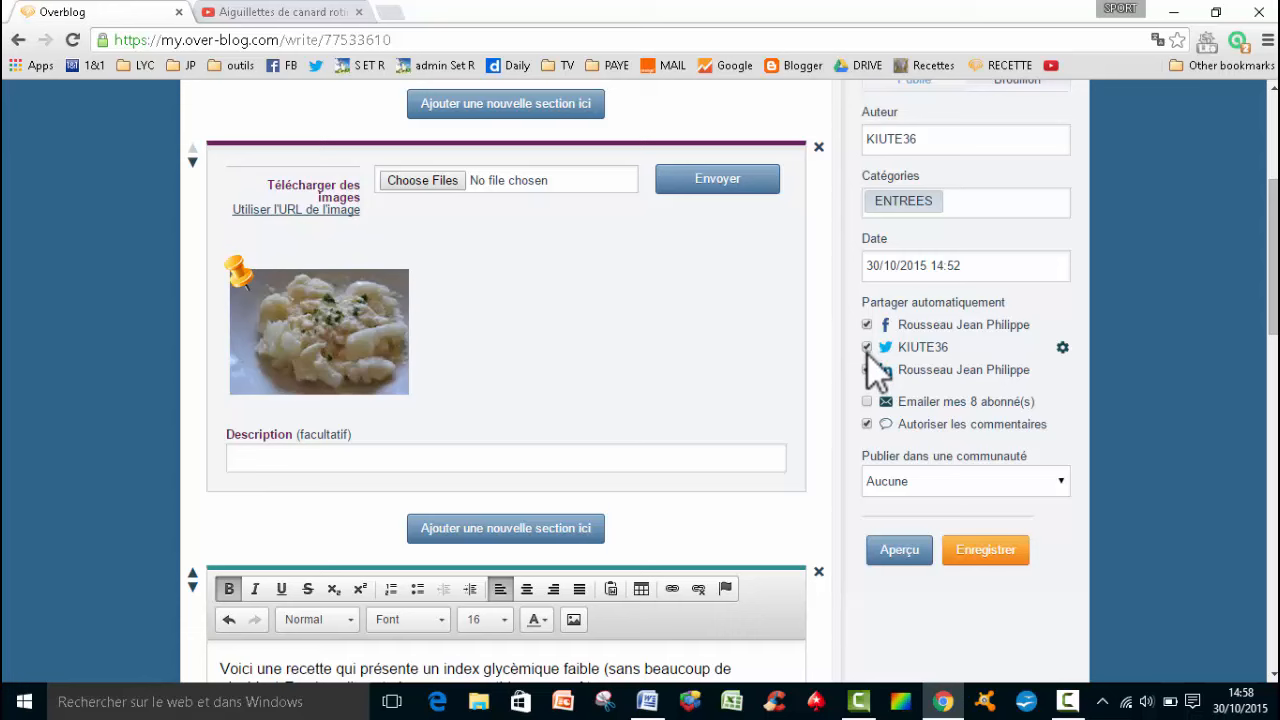
pyautogui.click(867, 370)
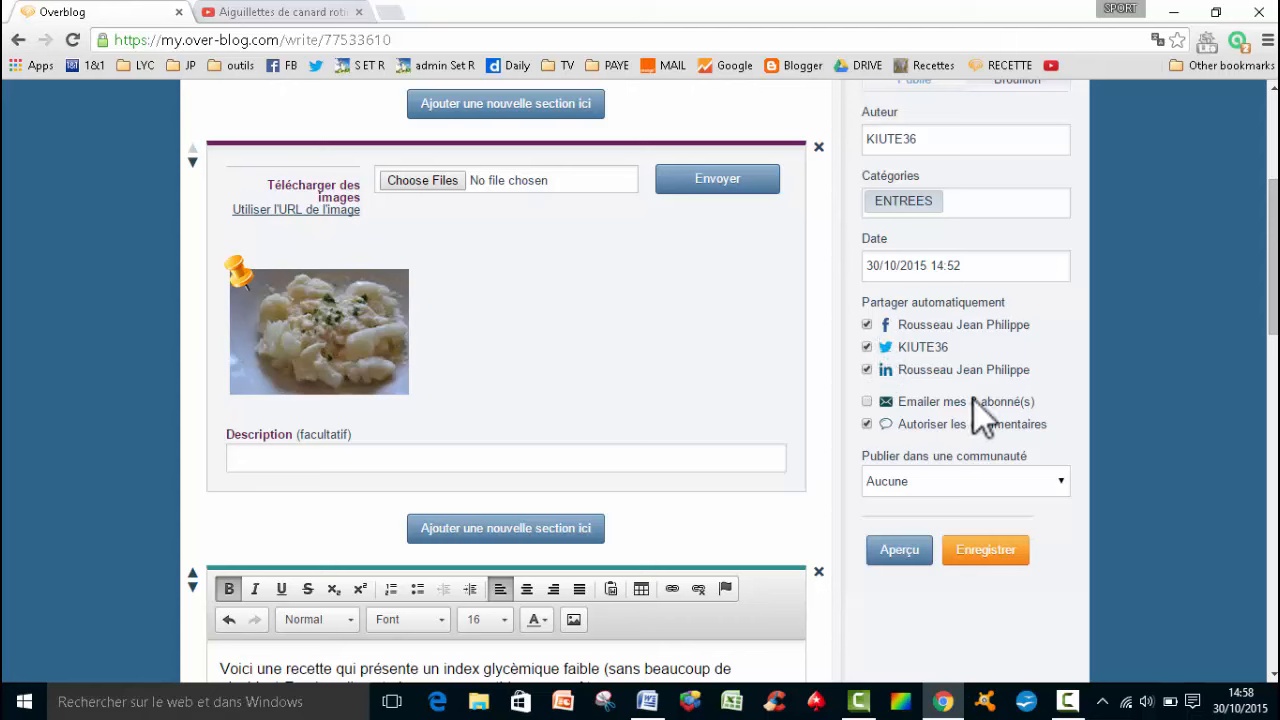
pyautogui.click(867, 401)
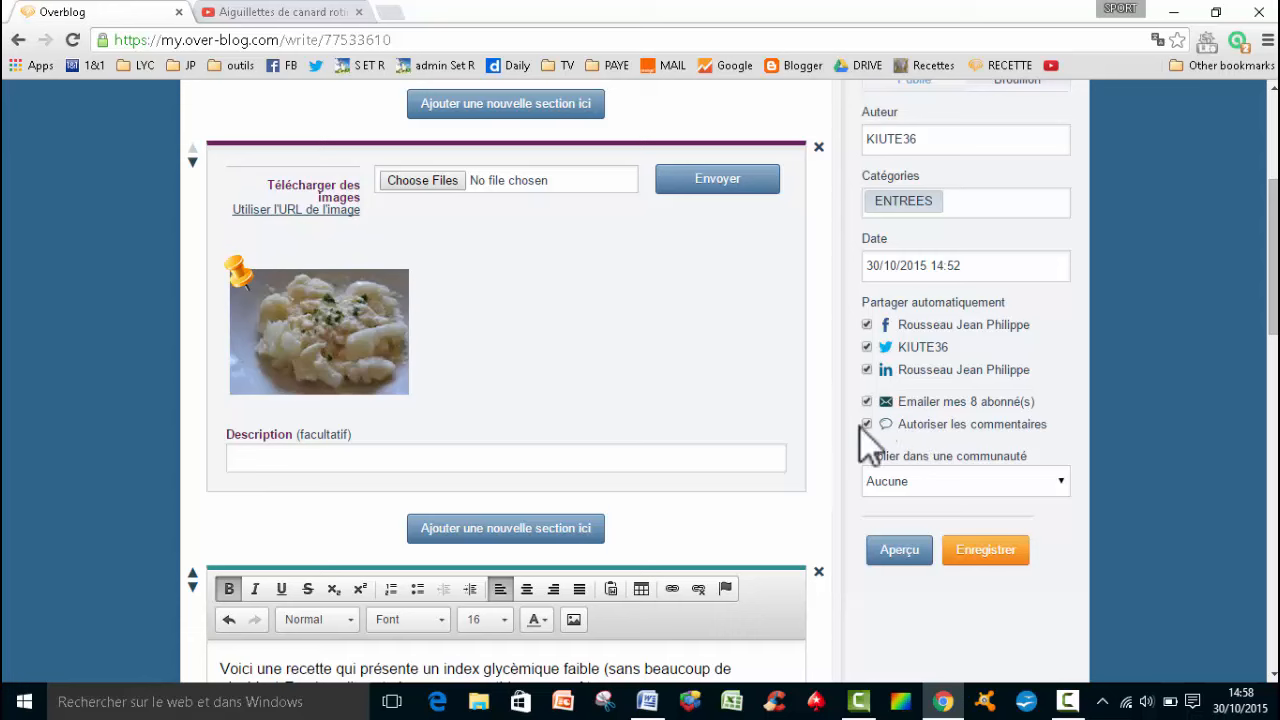
pyautogui.click(867, 424)
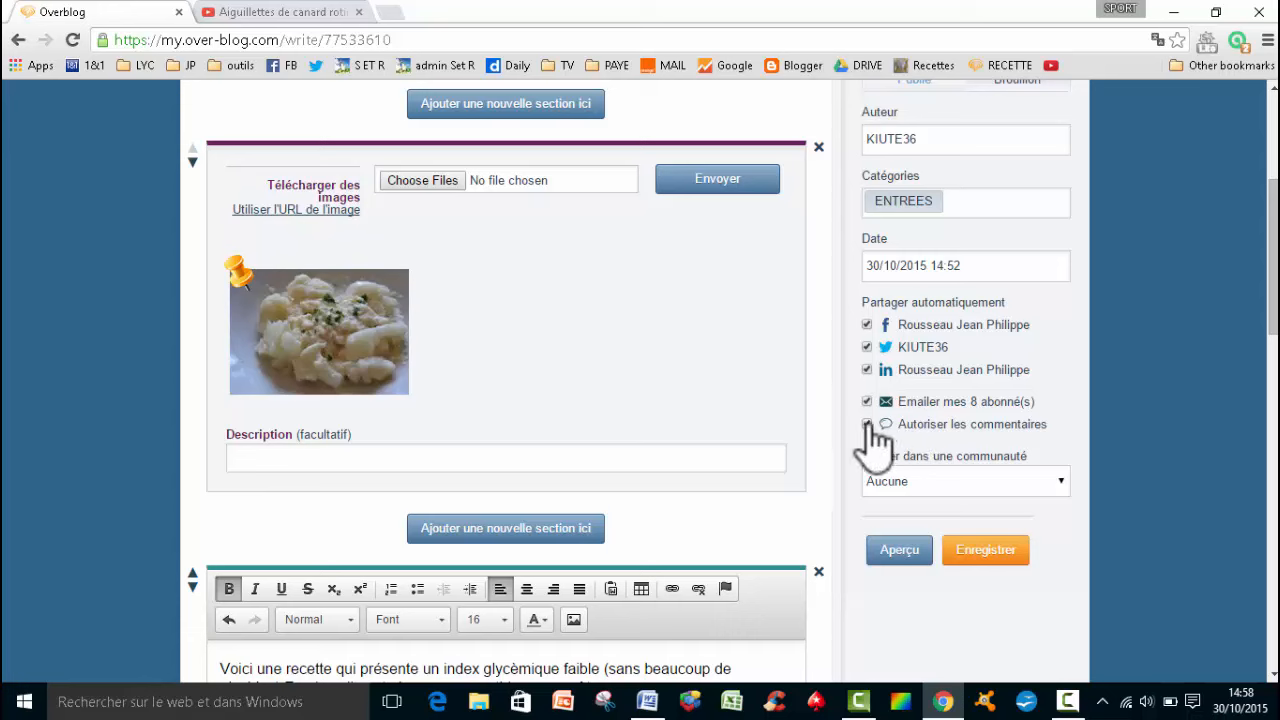
pyautogui.click(867, 424)
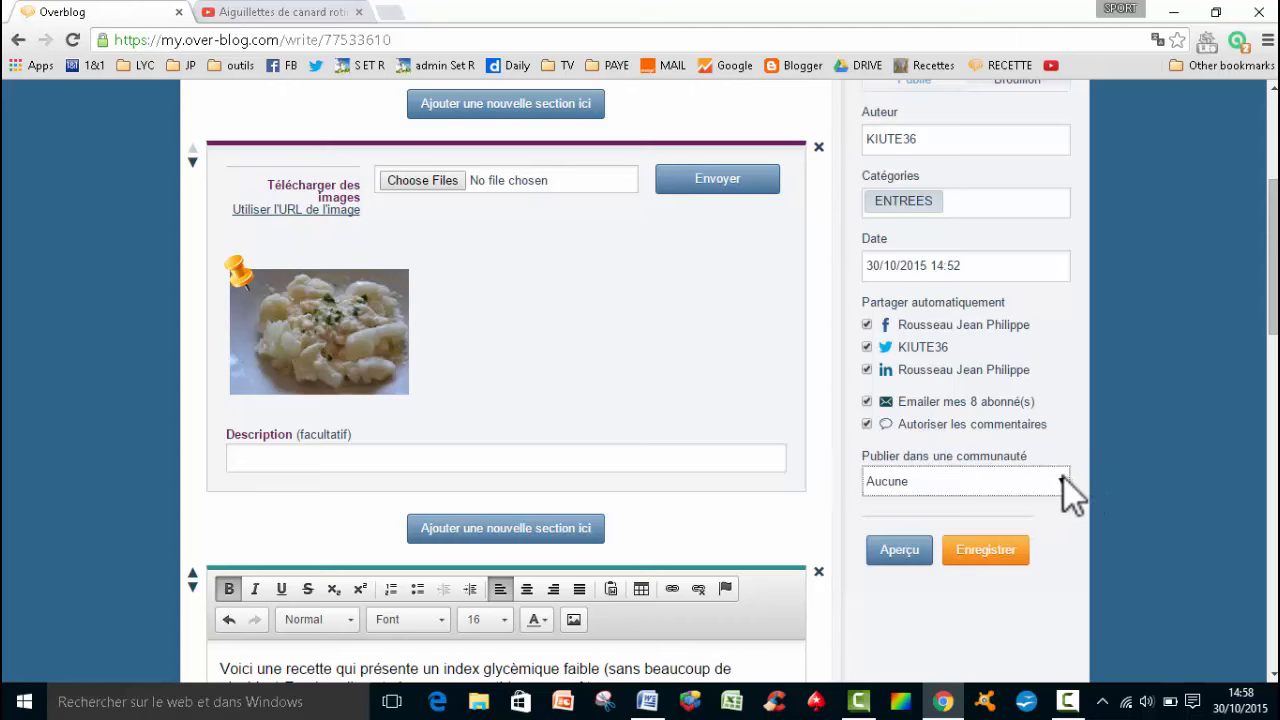
# Step: Publish the draft in the Recettes community
pyautogui.click(963, 481)
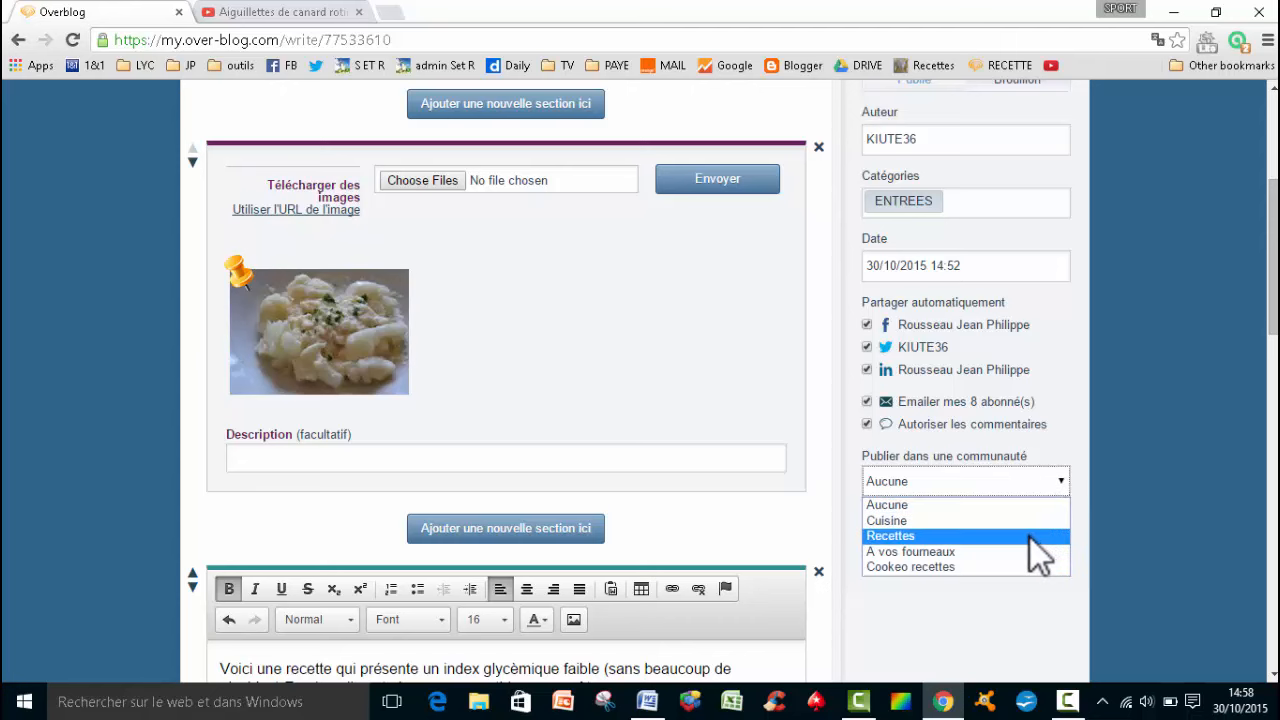
pyautogui.click(890, 536)
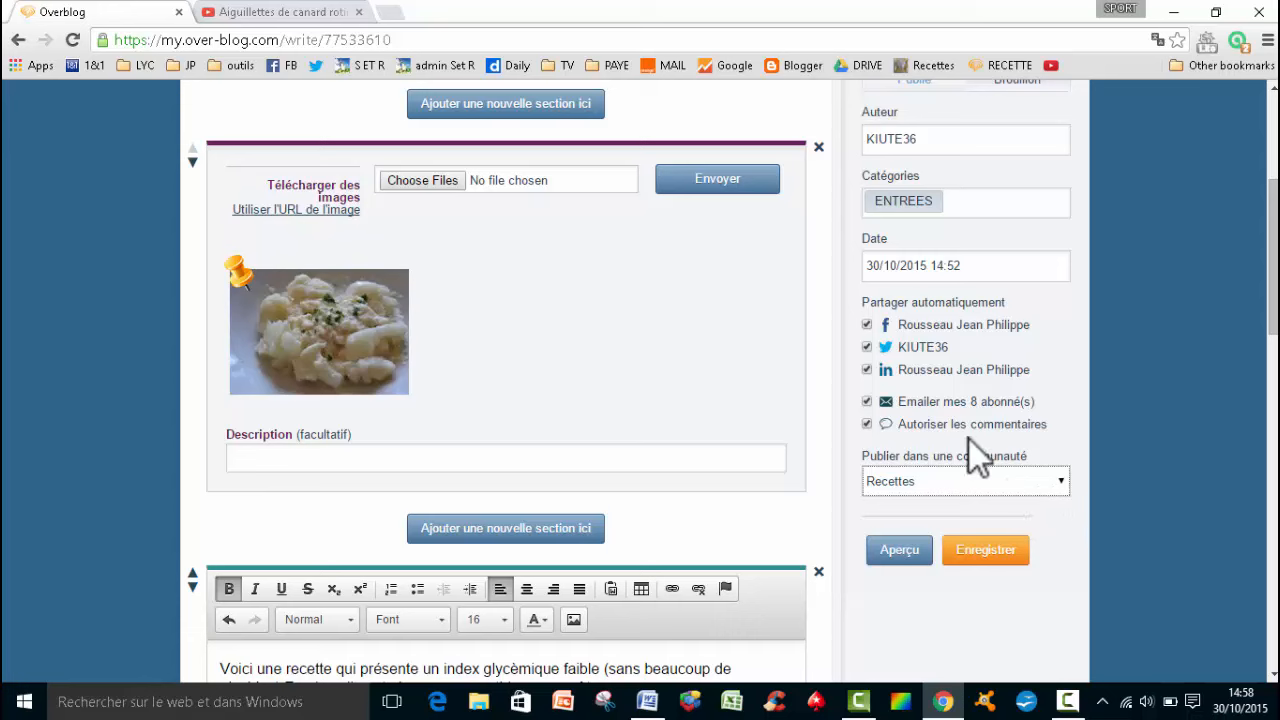
pyautogui.moveTo(980, 480)
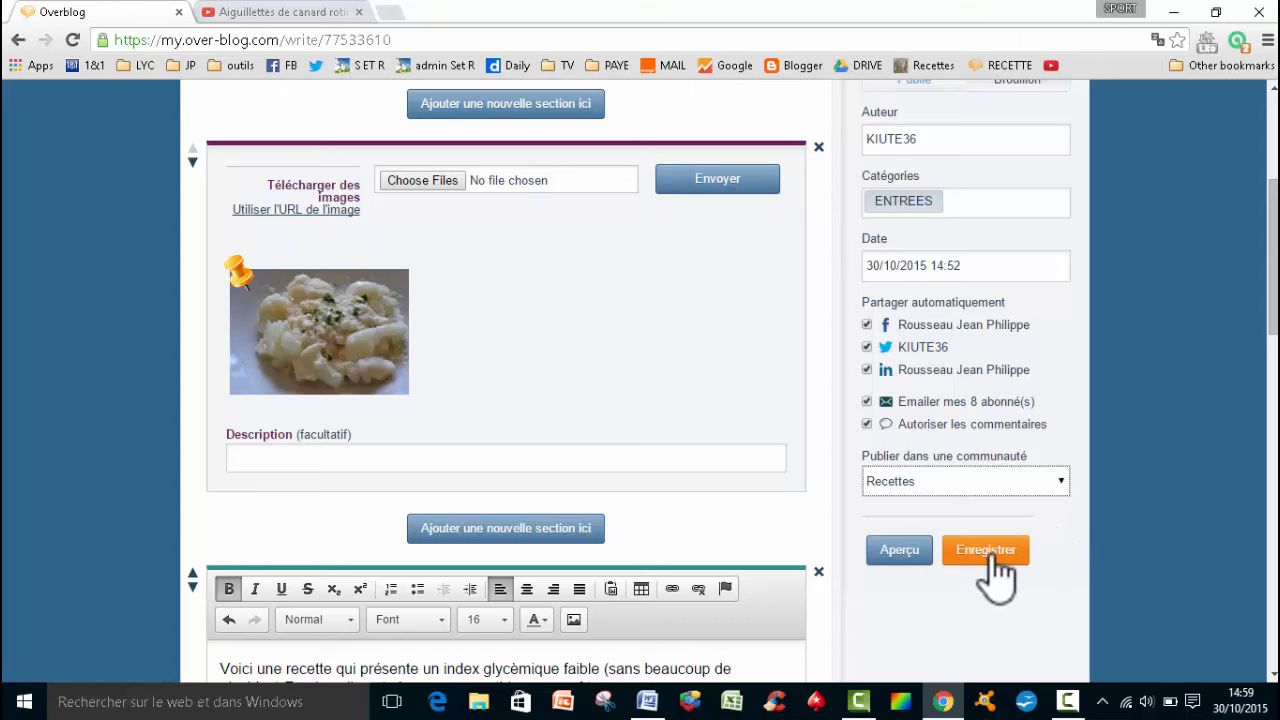
# Step: Save the Mousseline de chou fleur draft with Enregistrer
pyautogui.click(985, 549)
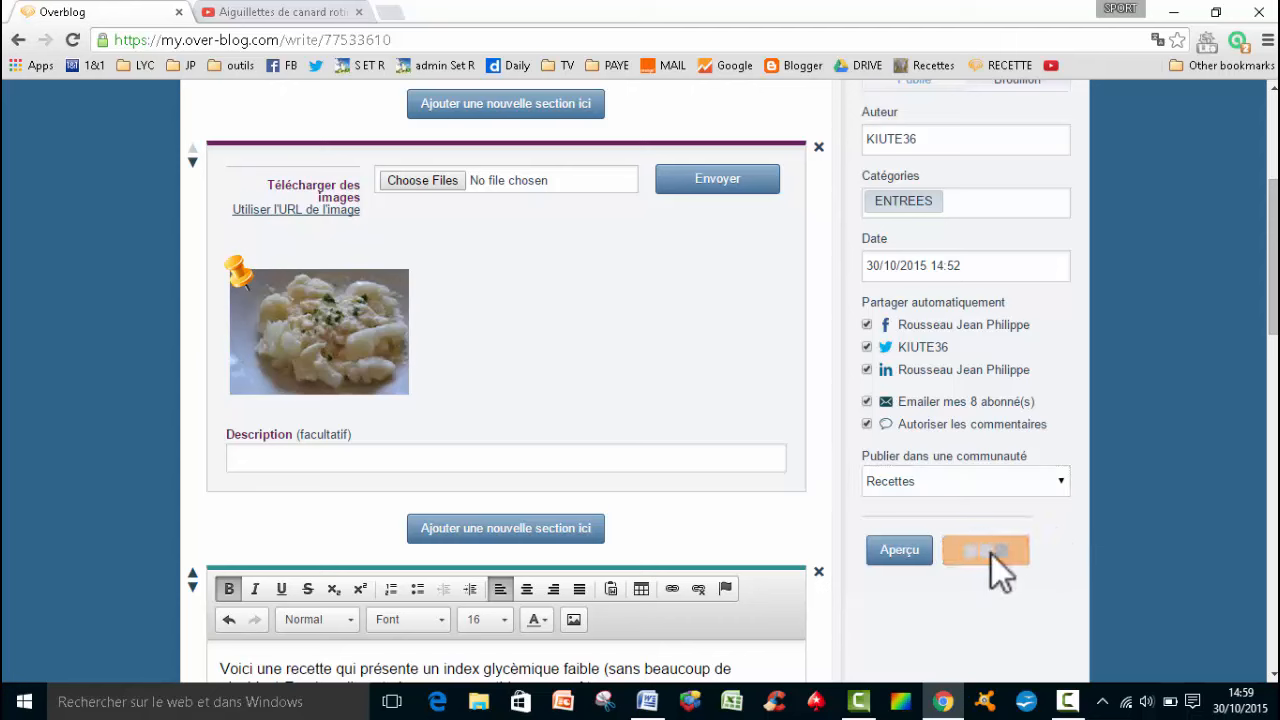
pyautogui.click(985, 549)
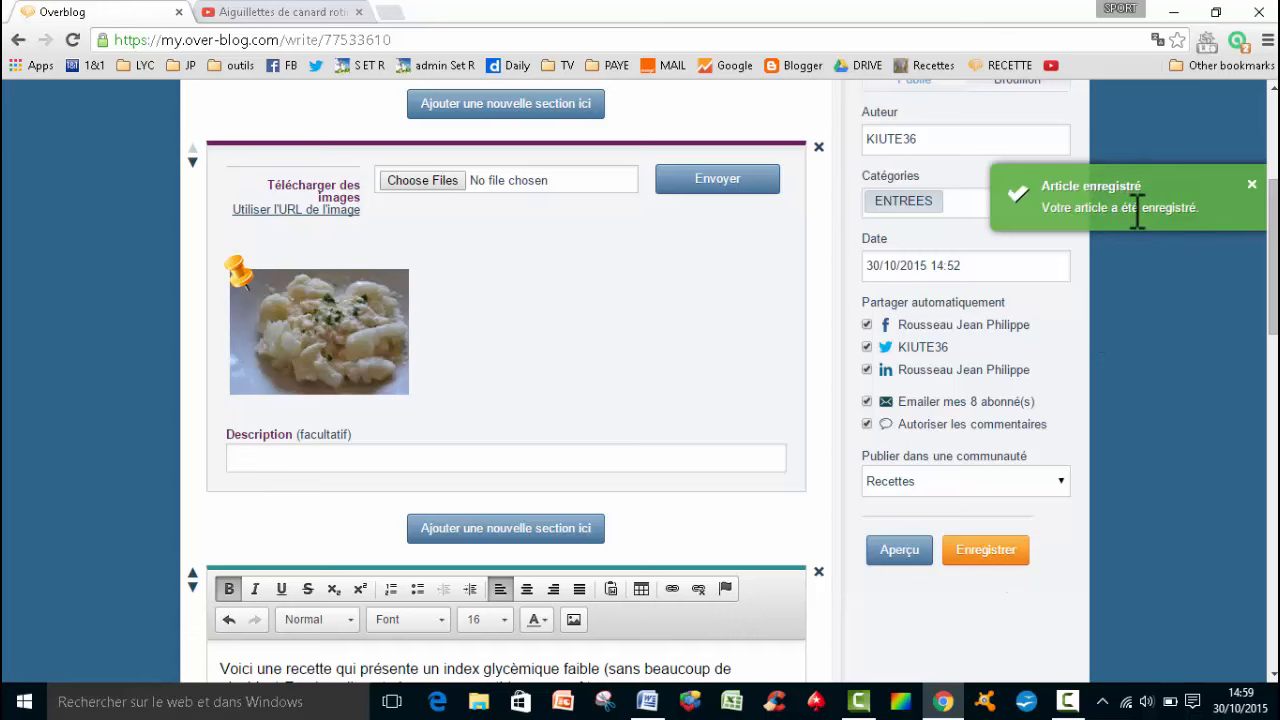
pyautogui.moveTo(1085, 285)
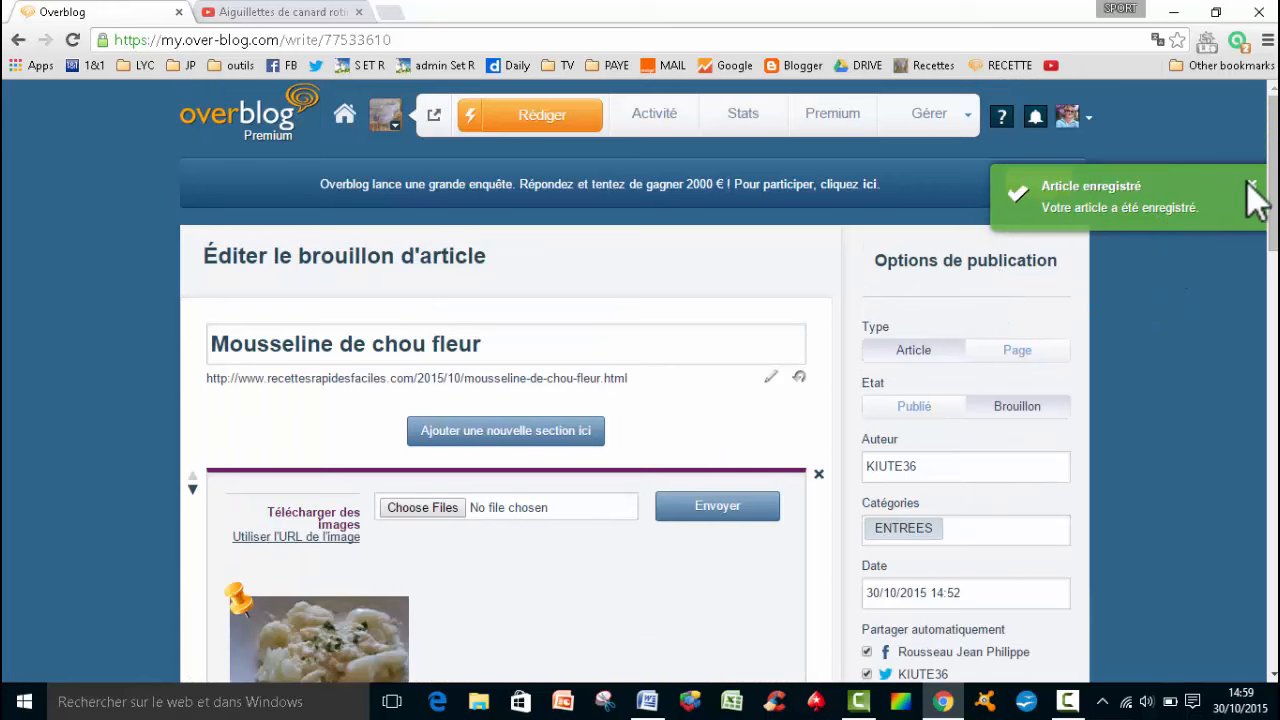
pyautogui.scroll(-3)
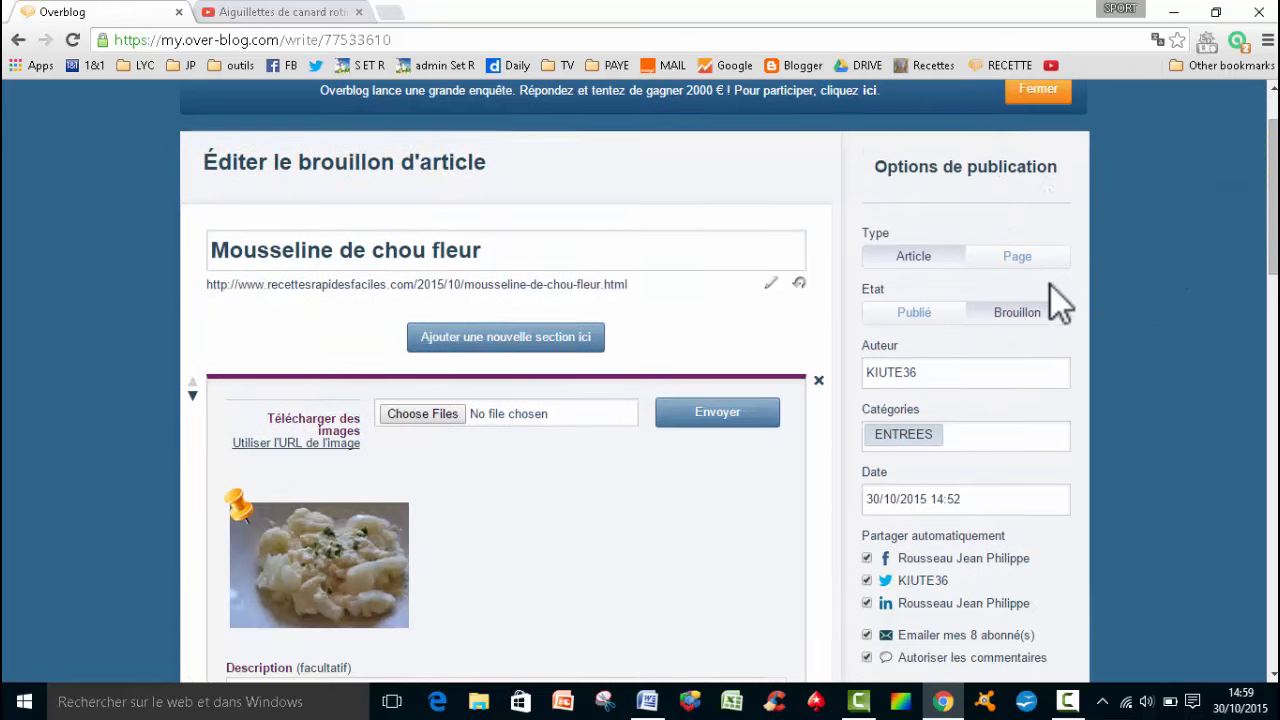
pyautogui.scroll(-3)
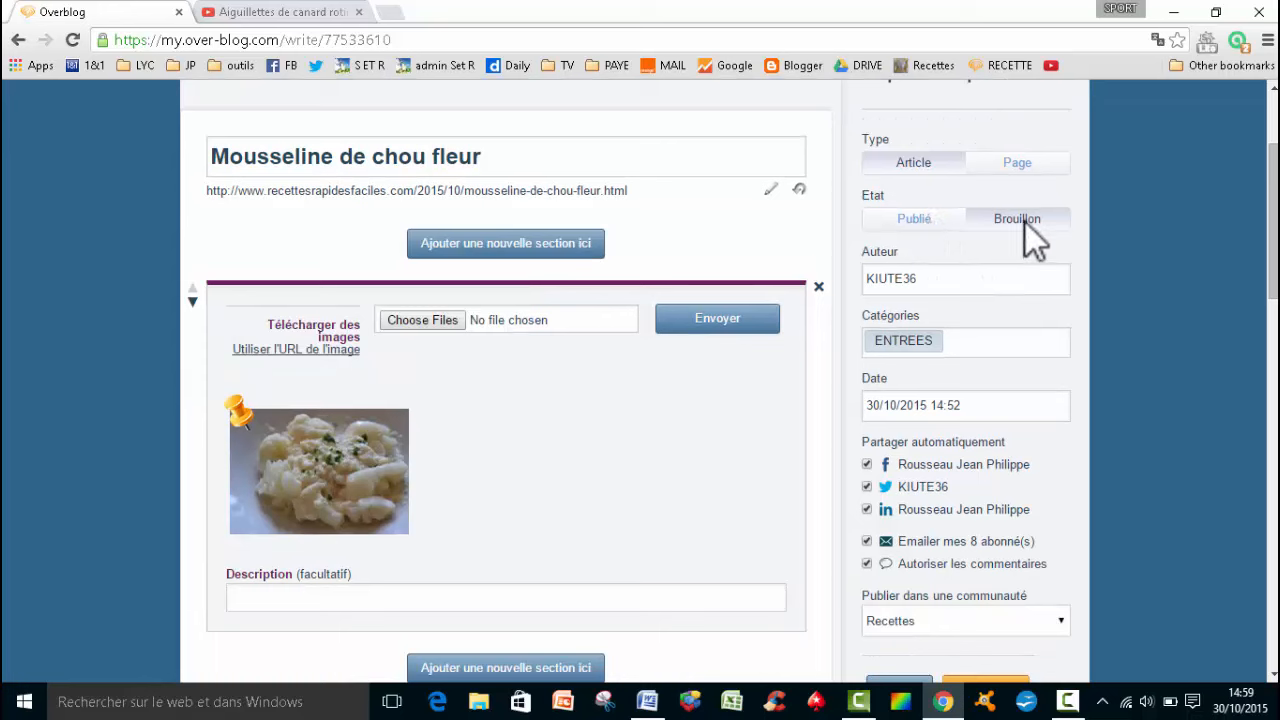
pyautogui.moveTo(990, 235)
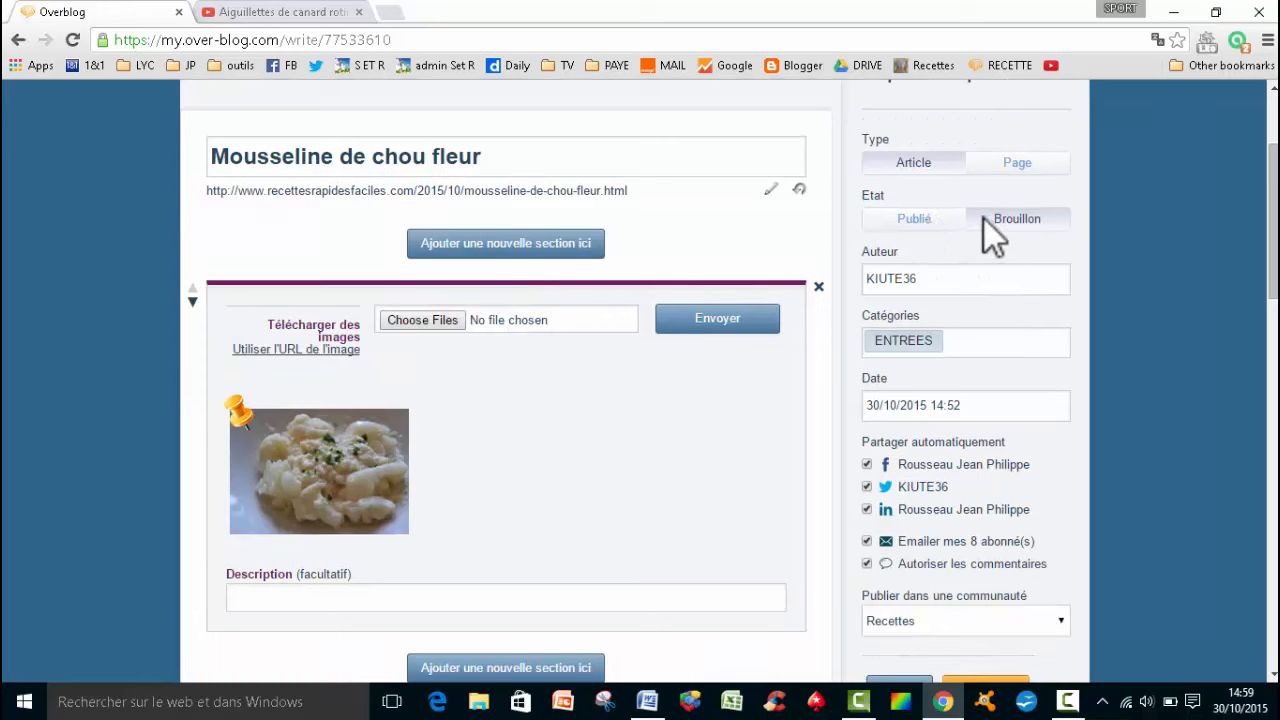
# Step: Switch the article's Etat to Publié in the publication options
pyautogui.click(913, 218)
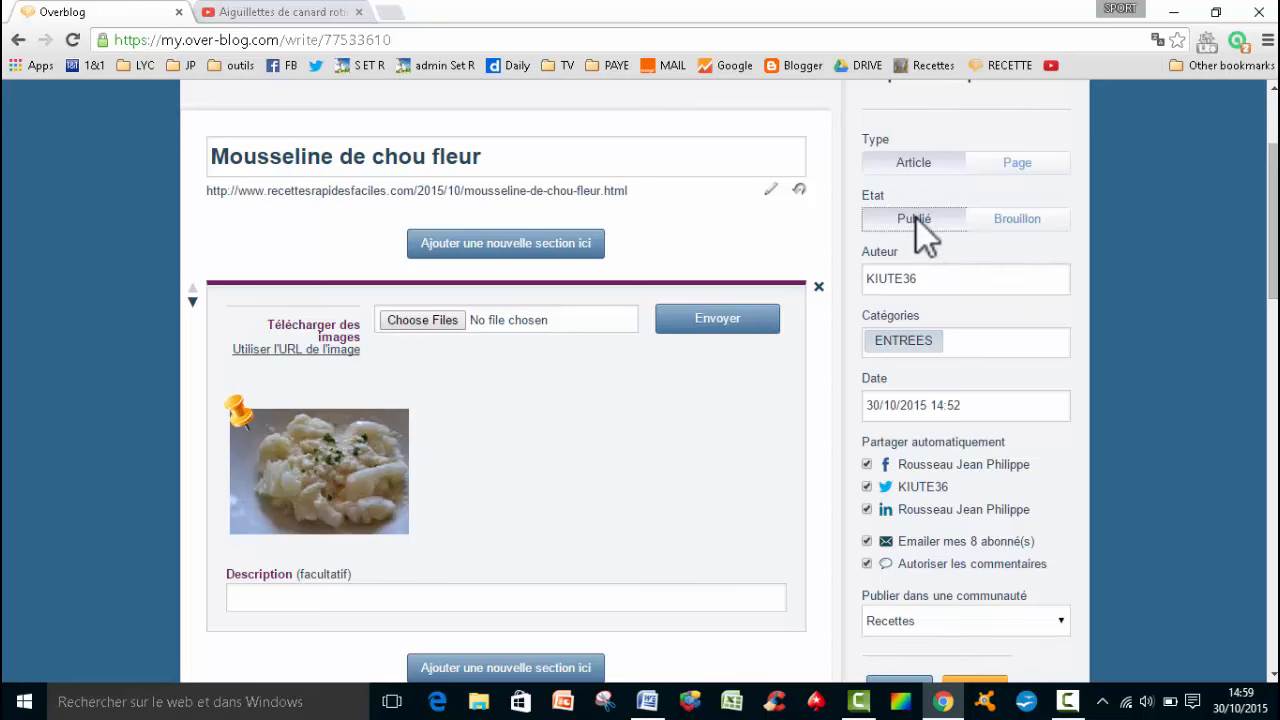
pyautogui.scroll(-3)
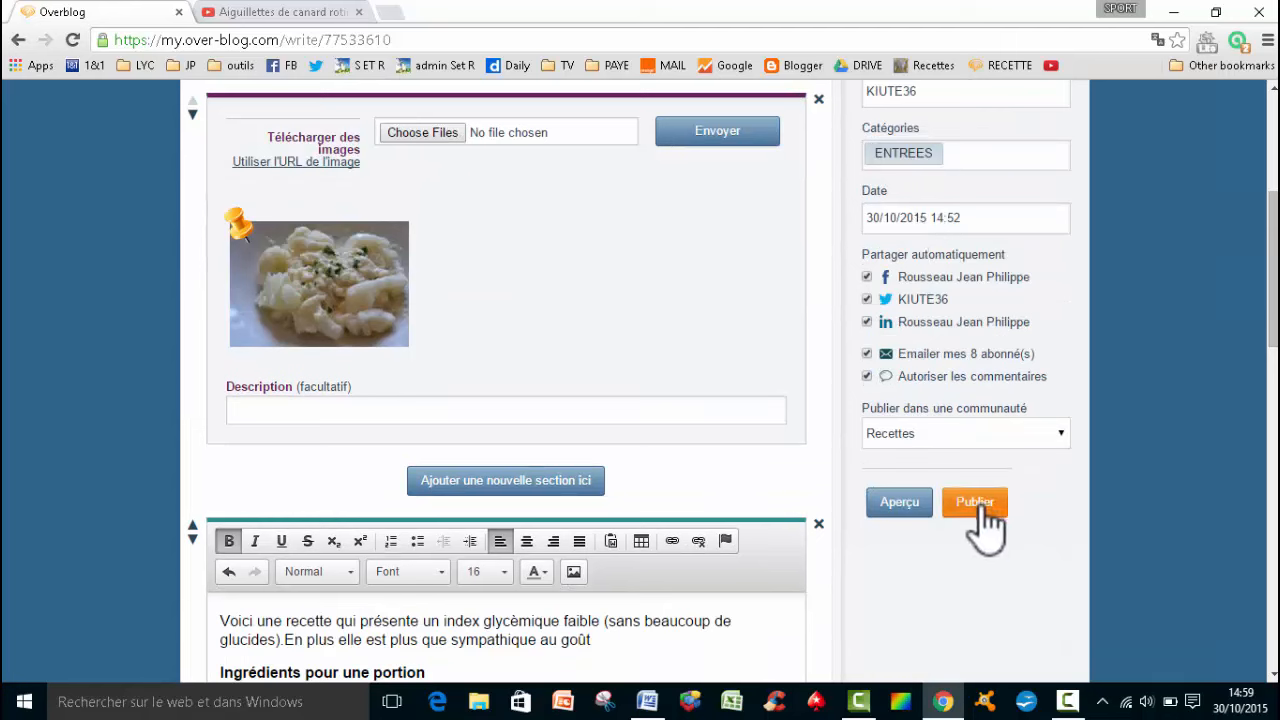
# Step: Publish the article with the orange Publier button
pyautogui.click(974, 502)
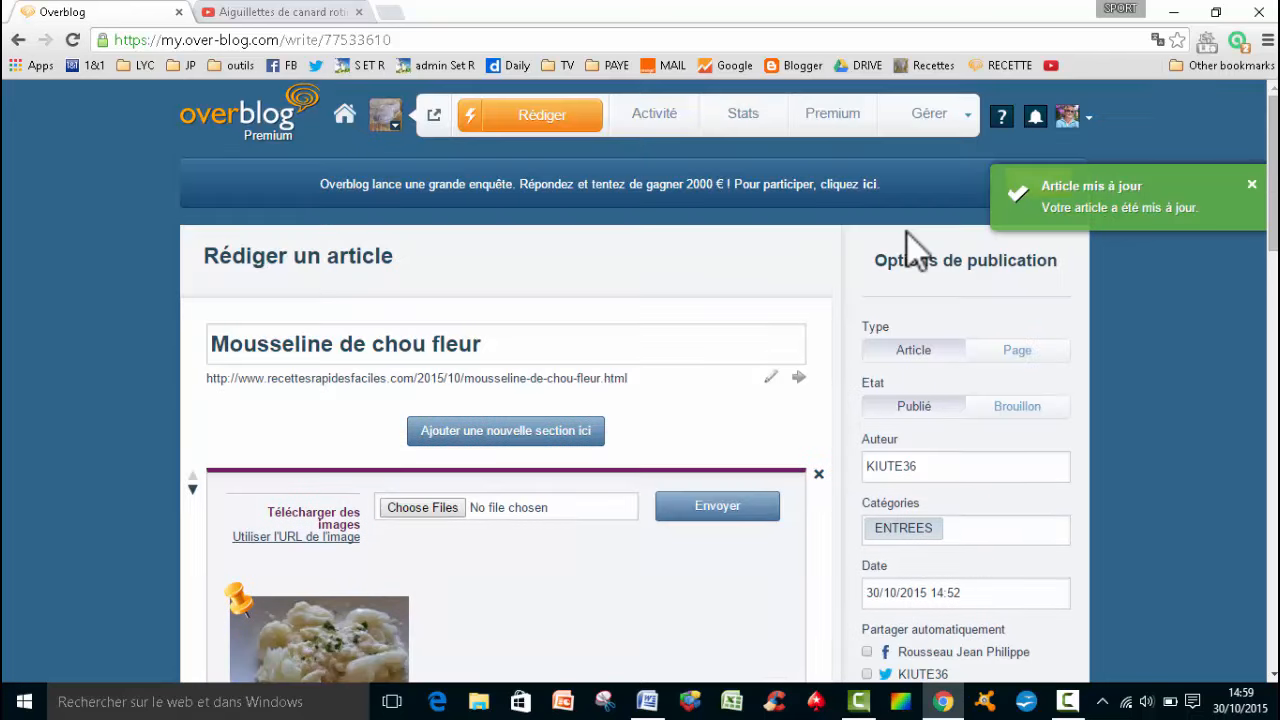
pyautogui.moveTo(420, 220)
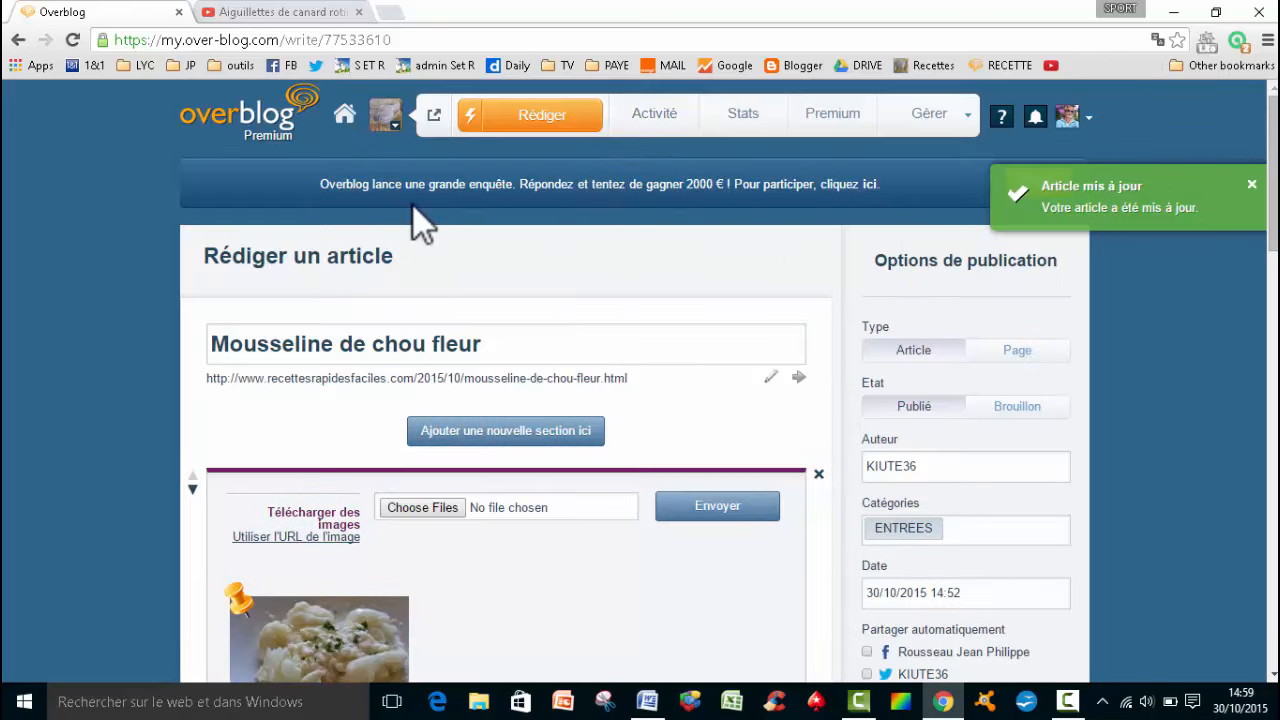
pyautogui.moveTo(400, 150)
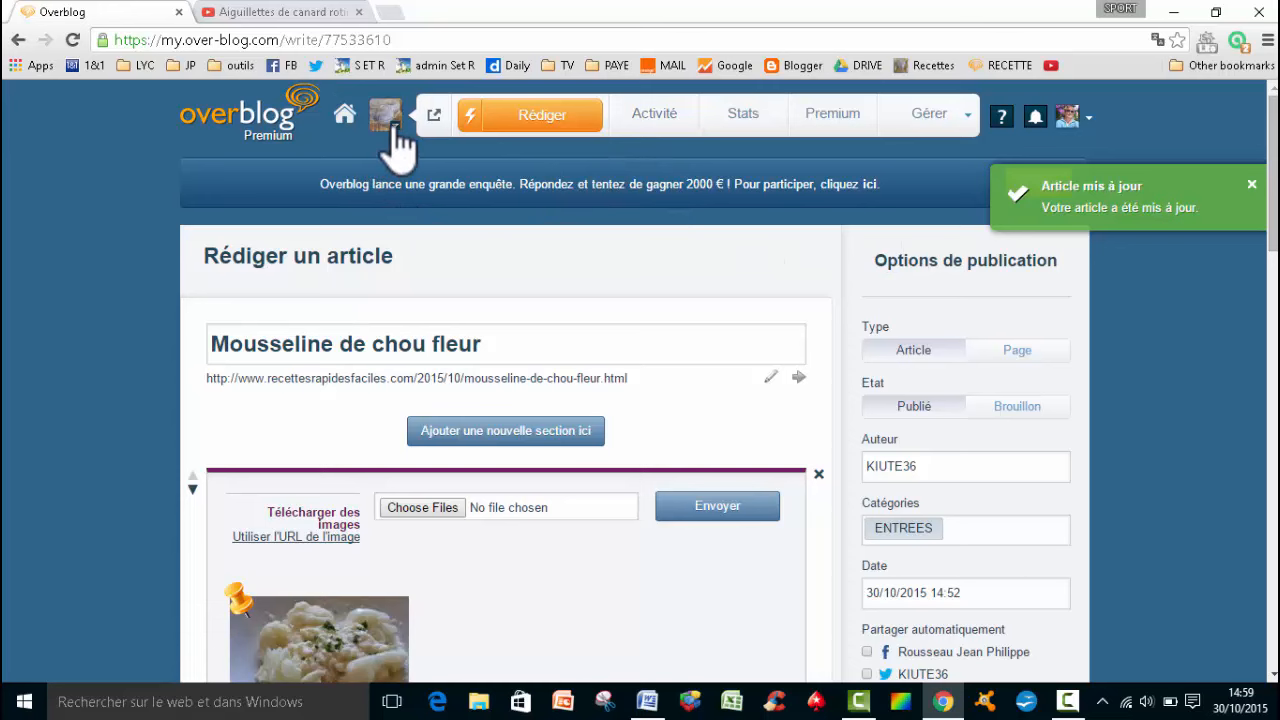
# Step: View the Aperçu of the published article showing title, ENTREES category, photo and ingredients
pyautogui.scroll(-3)
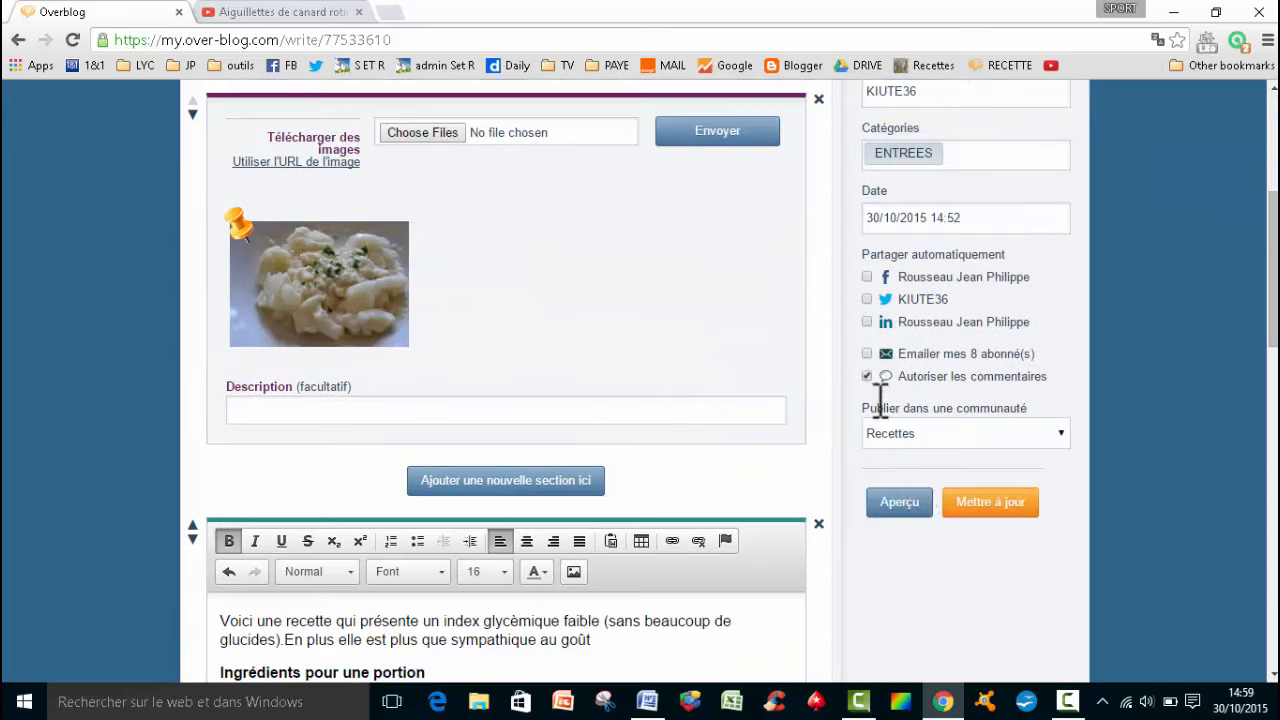
pyautogui.click(898, 502)
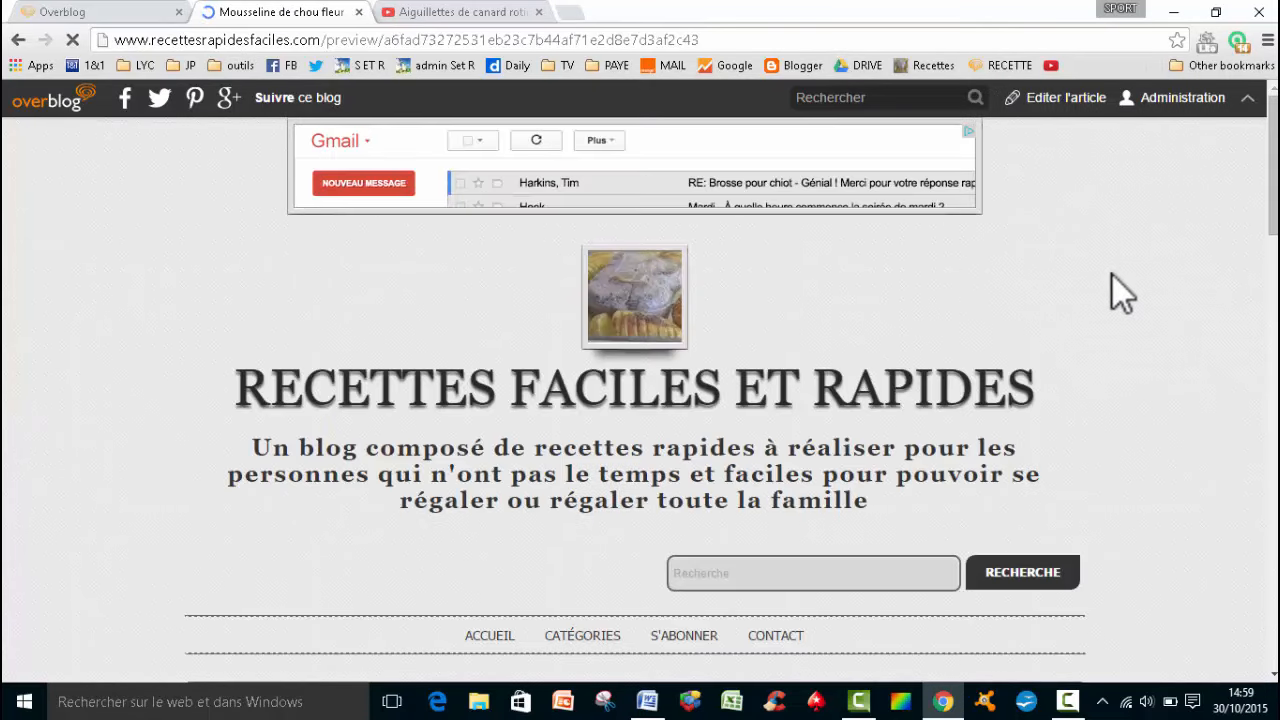
pyautogui.scroll(-3)
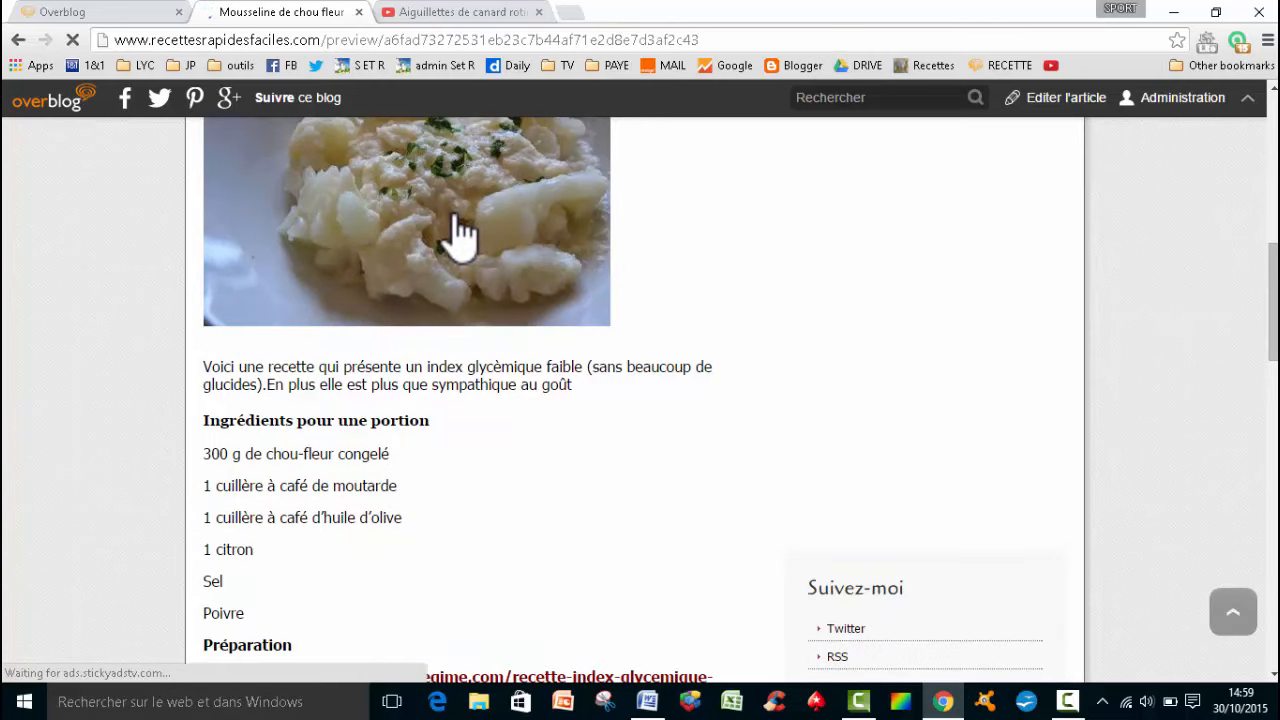
pyautogui.moveTo(621, 469)
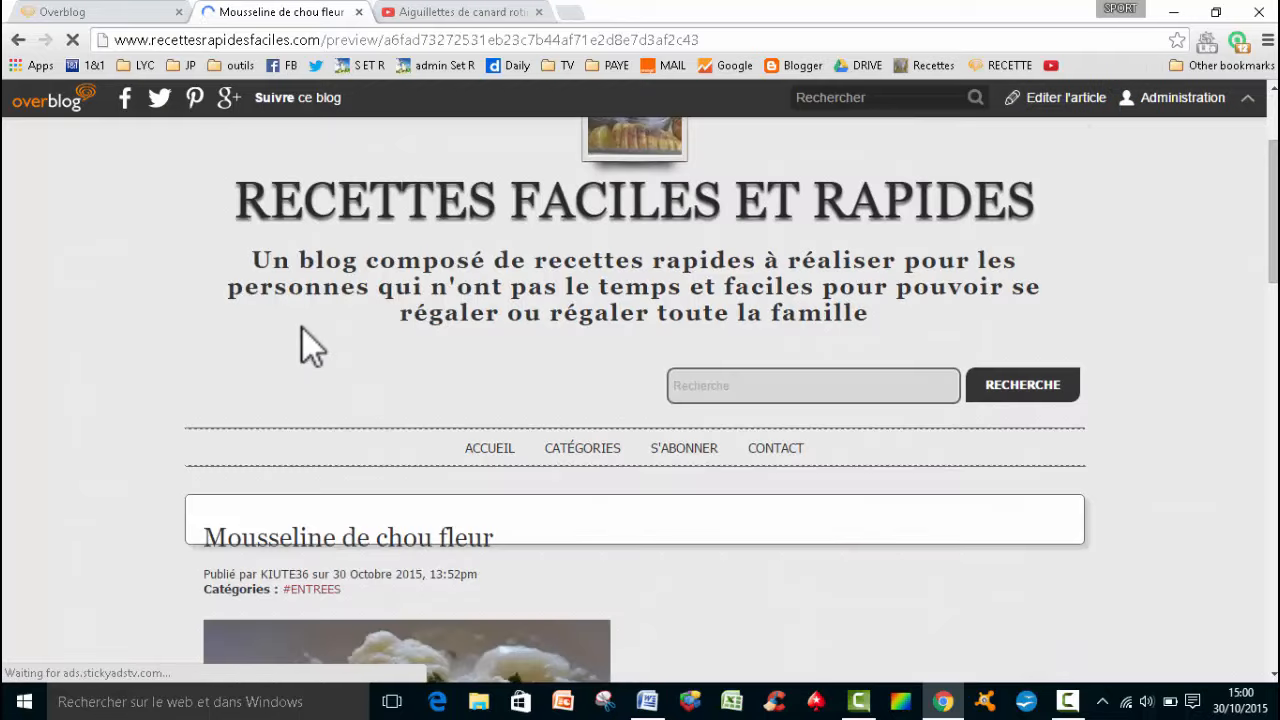
pyautogui.scroll(-3)
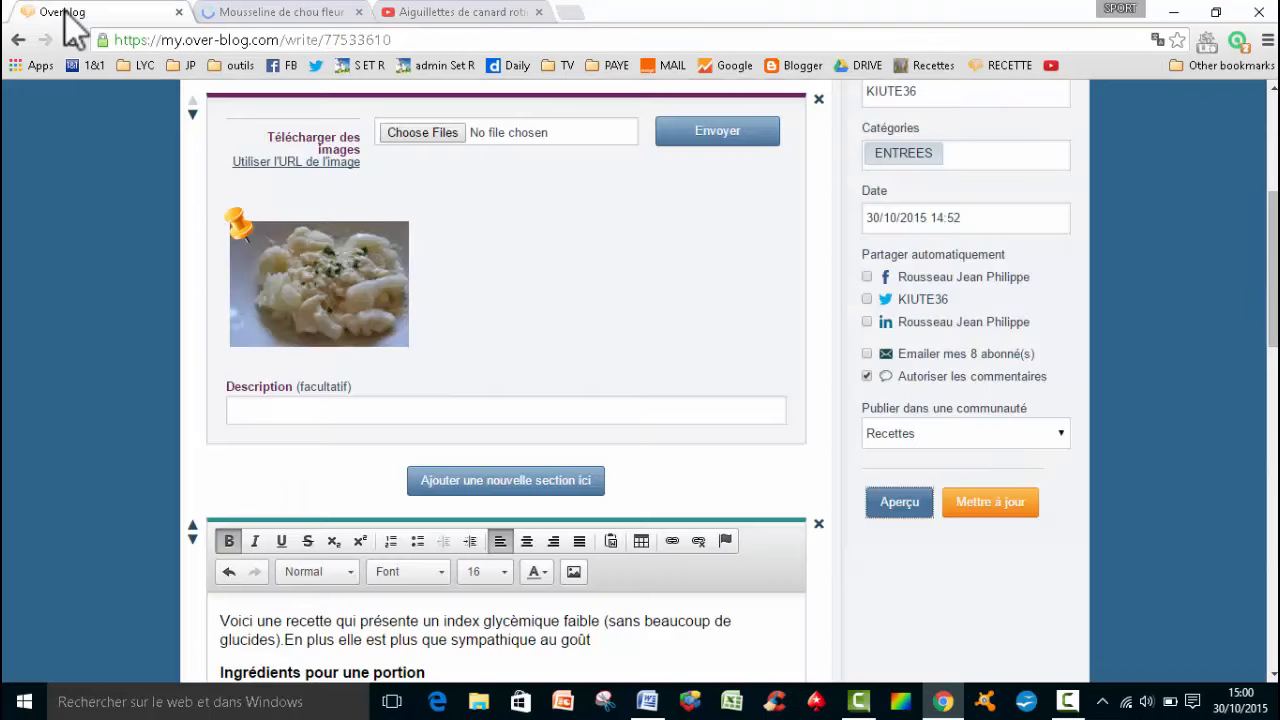
# Step: Justify the recipe text block after trying centred and right alignment
pyautogui.scroll(-3)
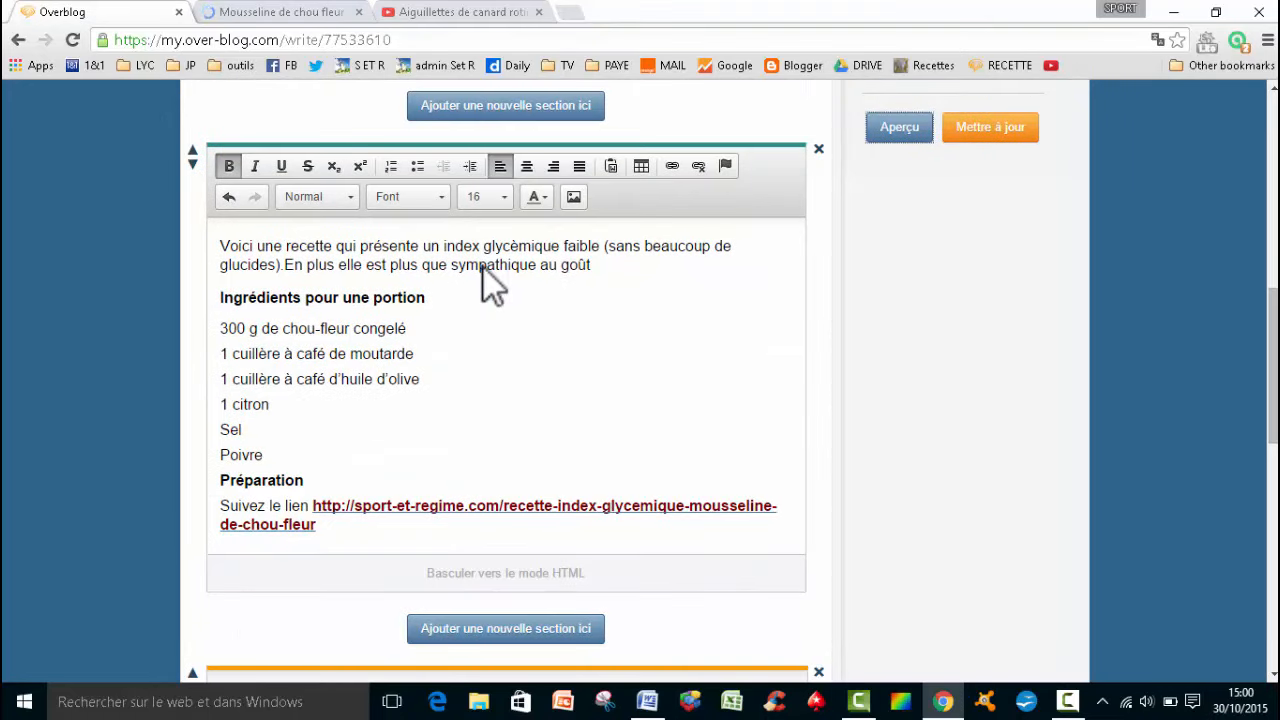
pyautogui.moveTo(470, 166)
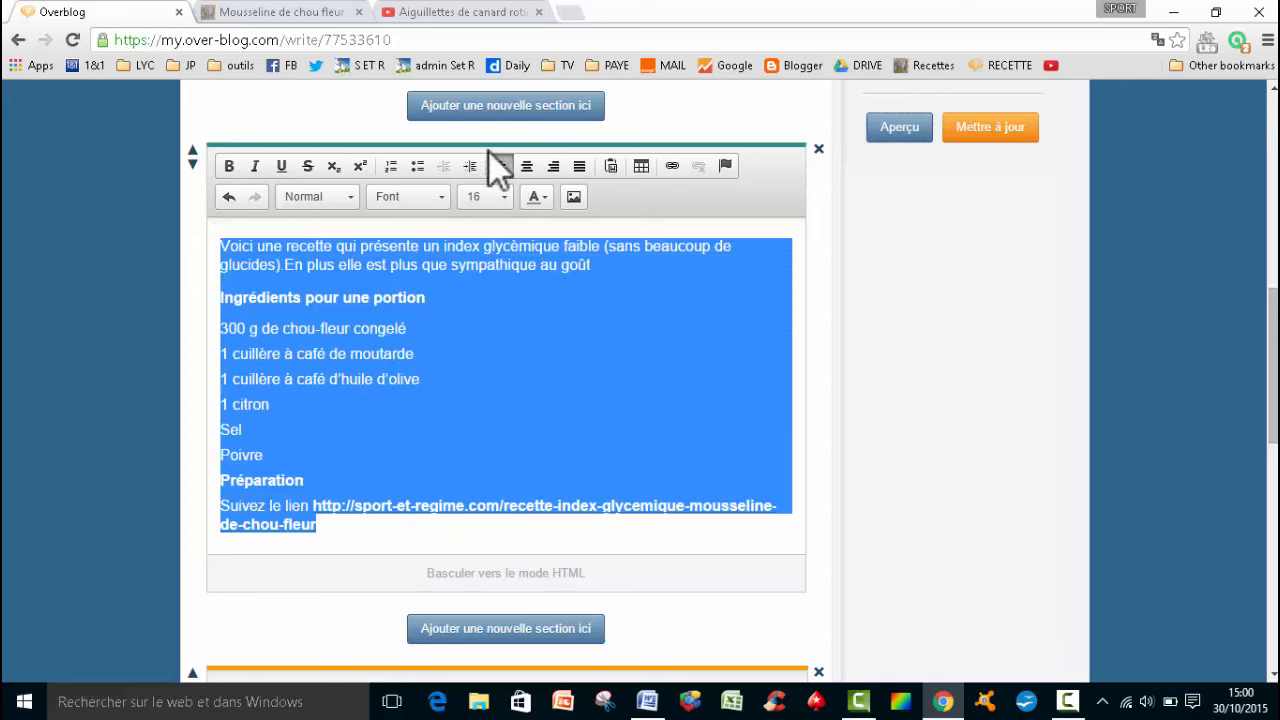
pyautogui.click(526, 166)
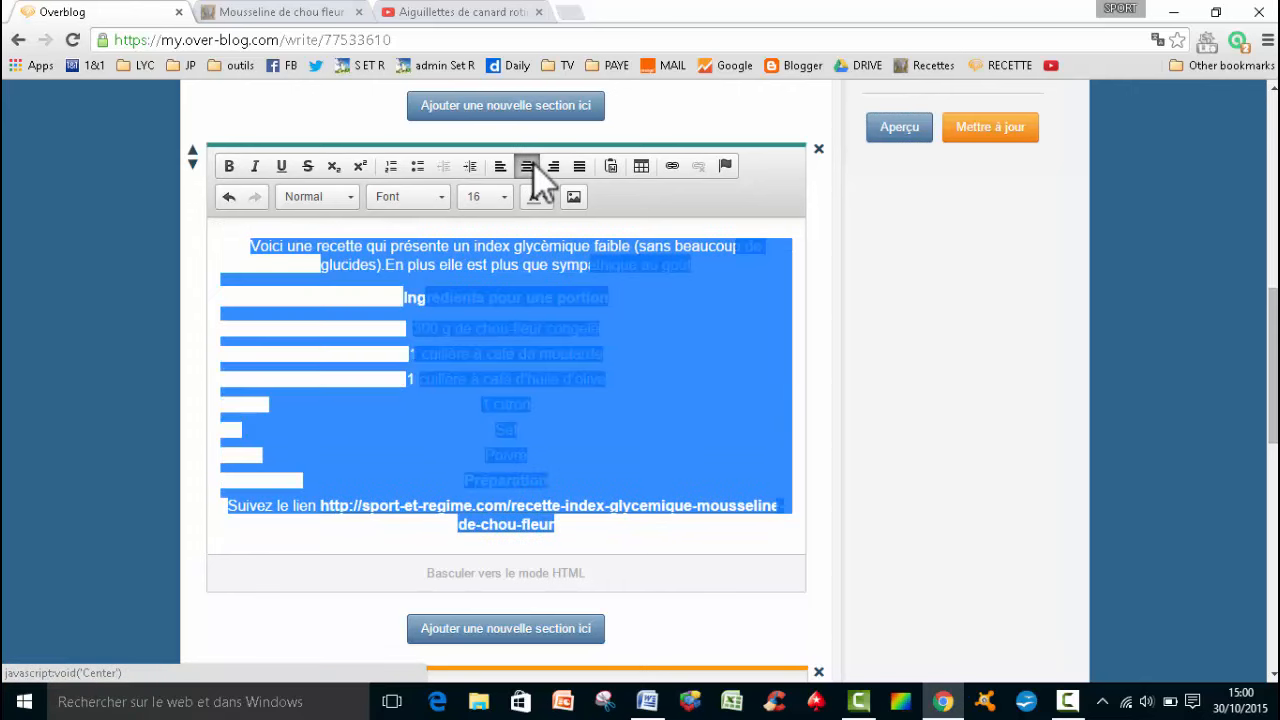
pyautogui.click(553, 166)
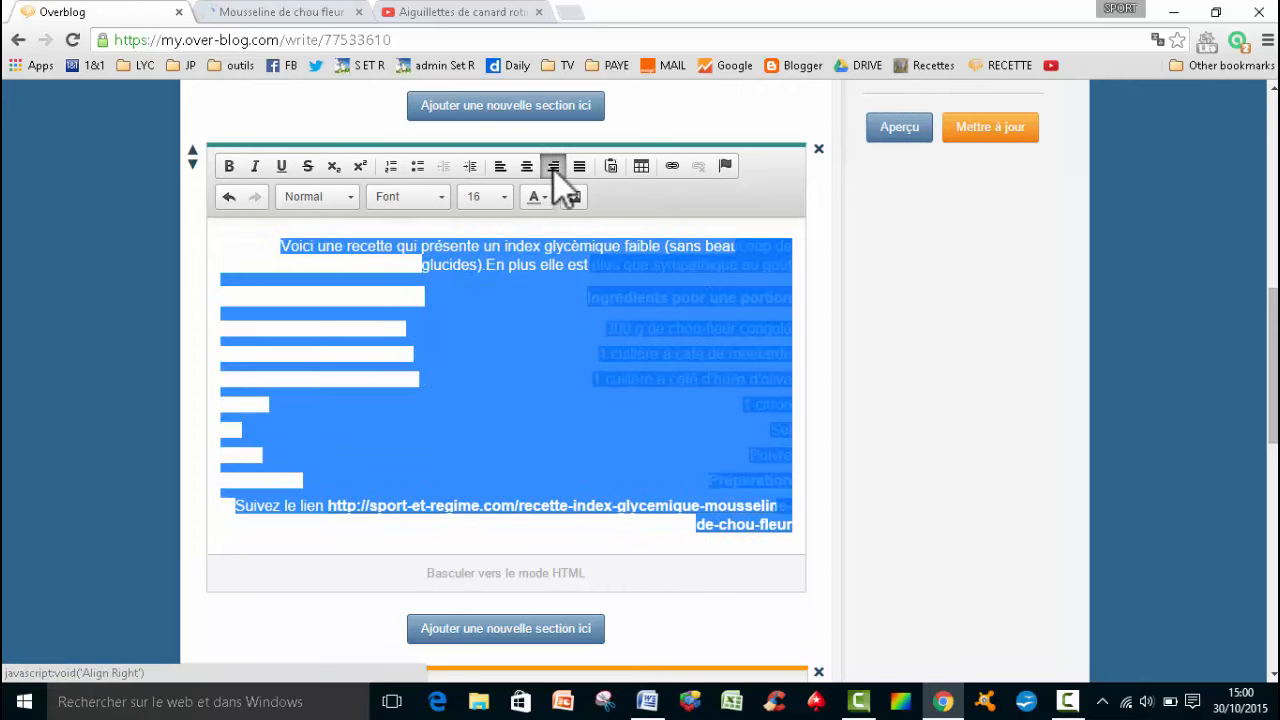
pyautogui.click(579, 166)
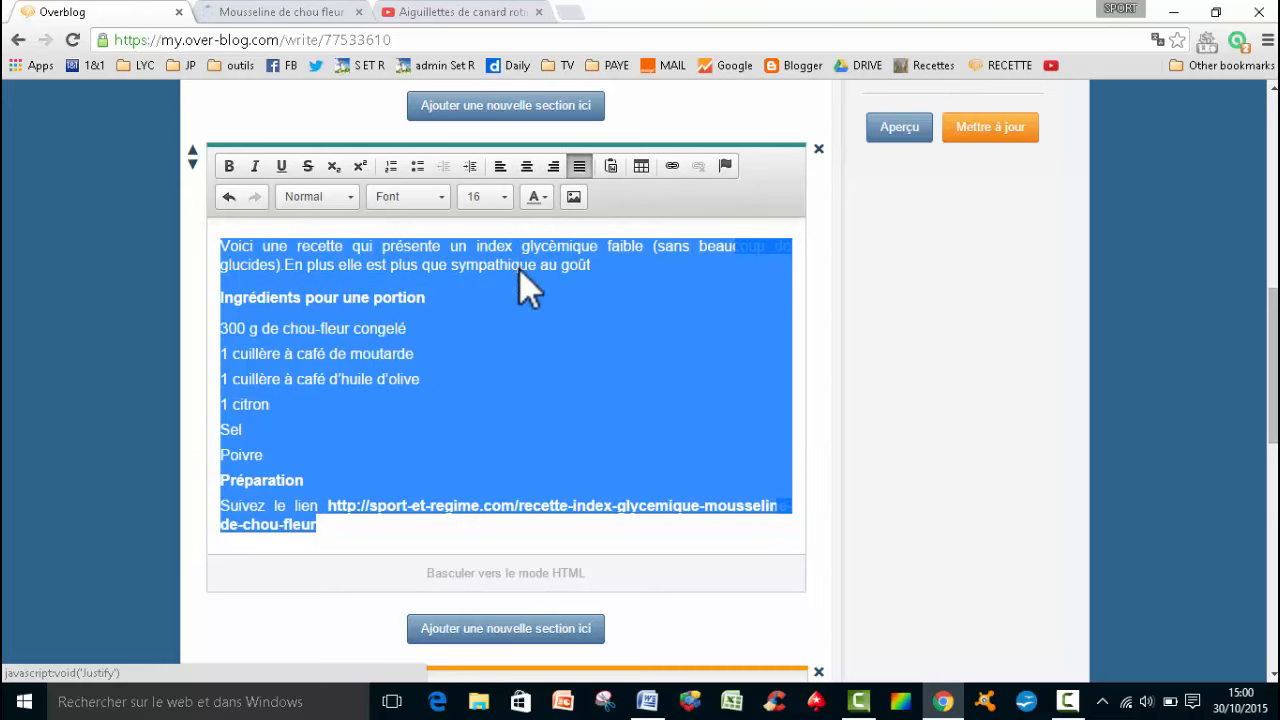
pyautogui.scroll(-3)
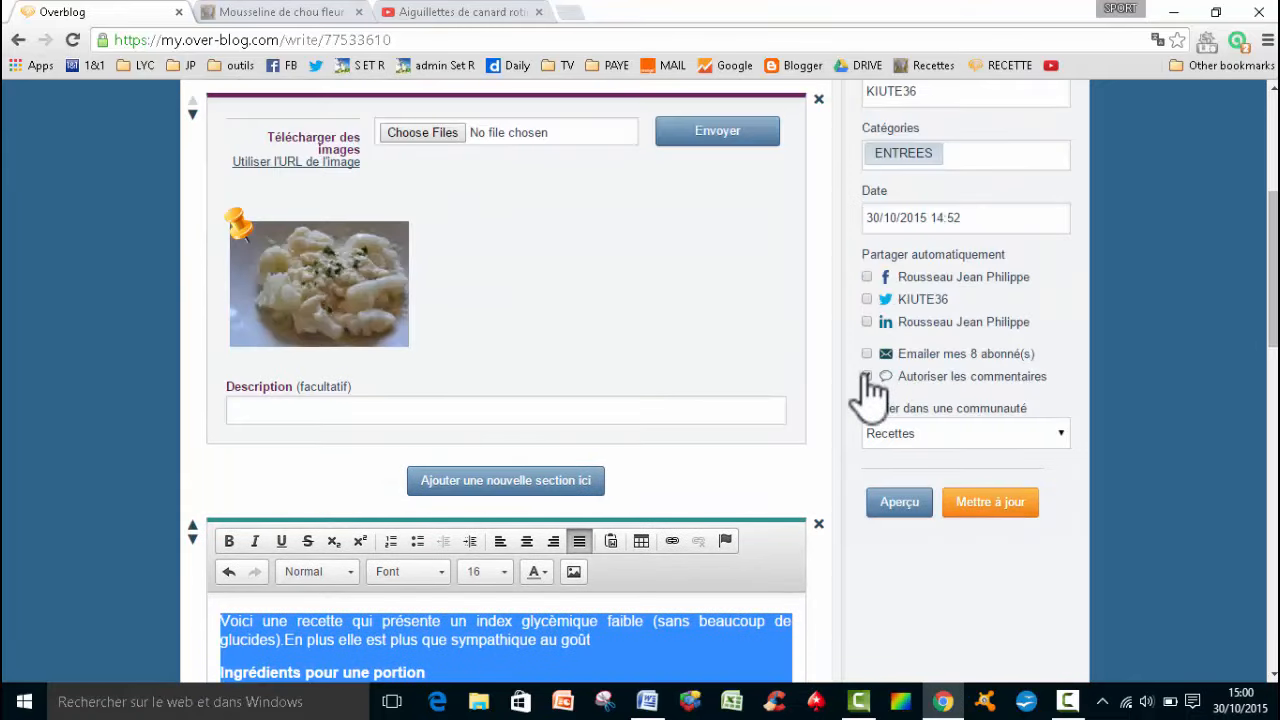
pyautogui.click(867, 375)
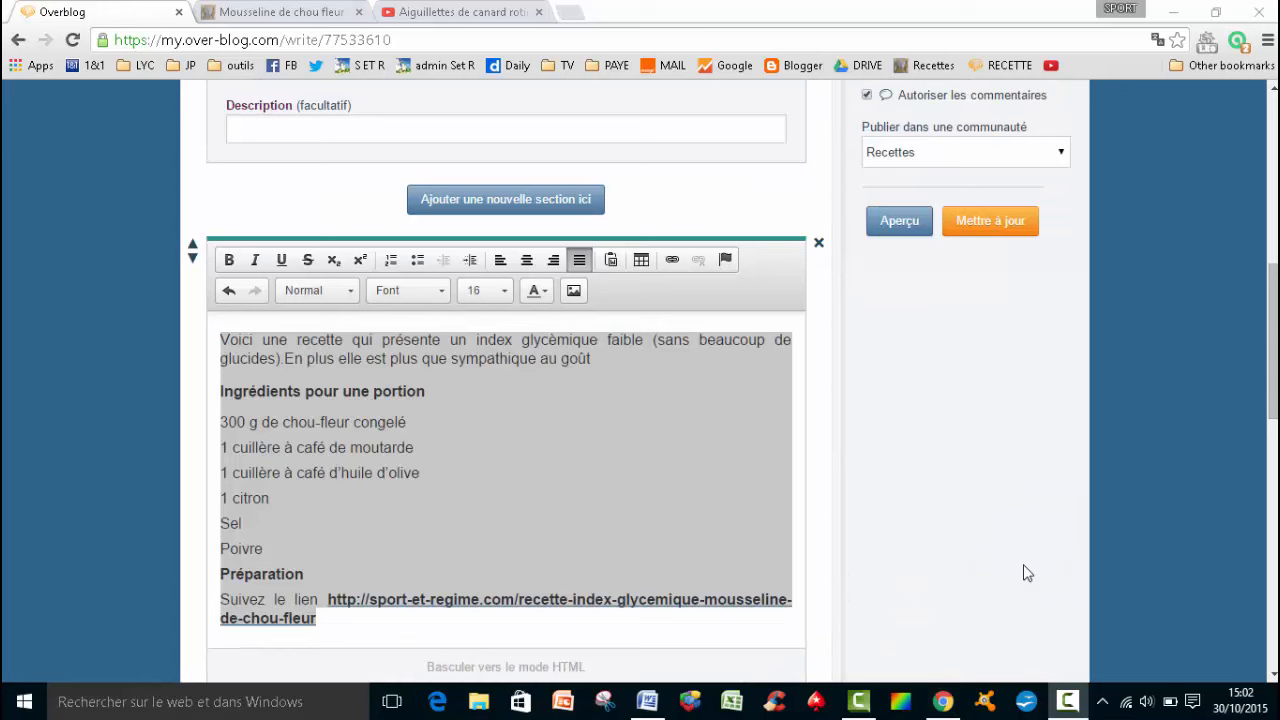
pyautogui.moveTo(1010, 565)
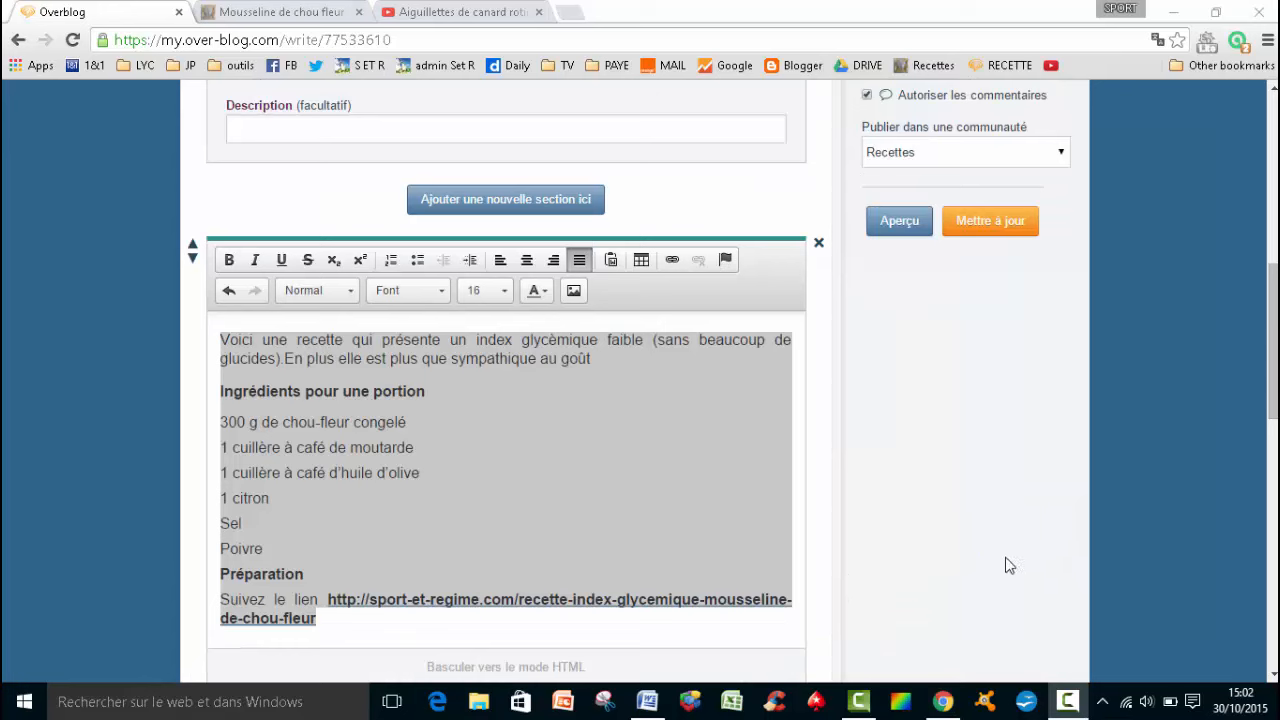
pyautogui.moveTo(990, 555)
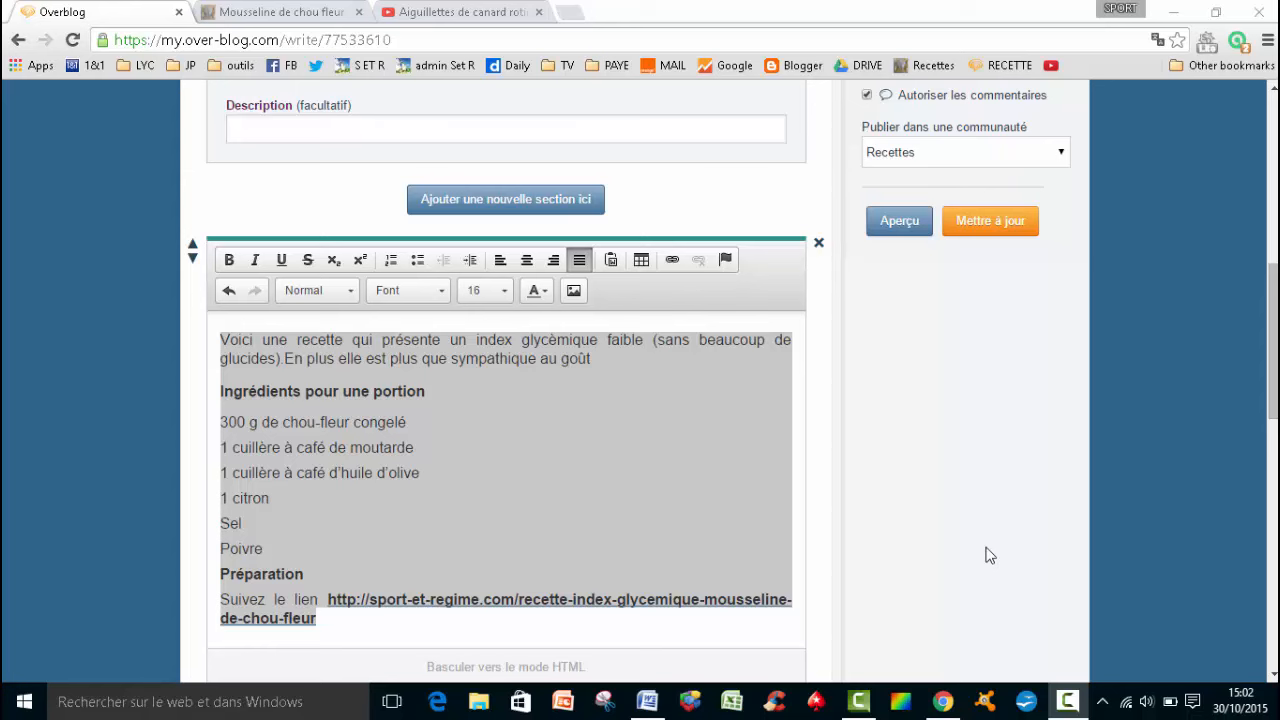
pyautogui.moveTo(979, 524)
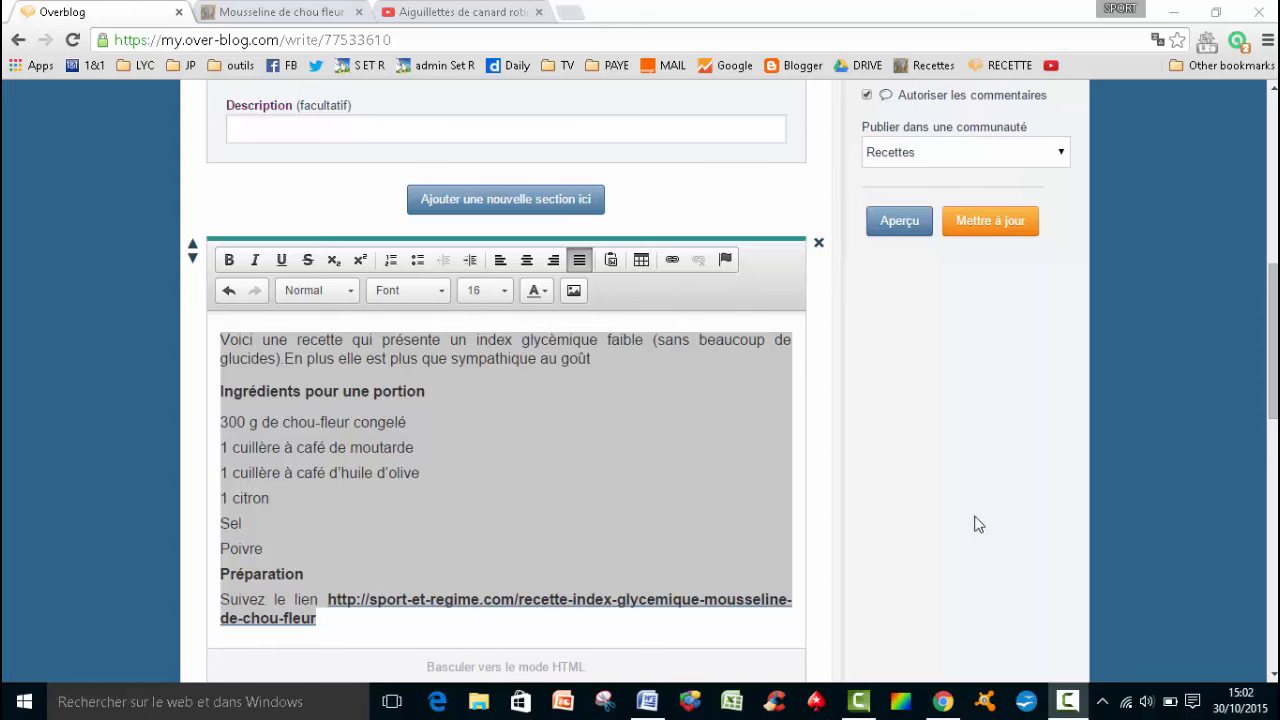
pyautogui.moveTo(953, 510)
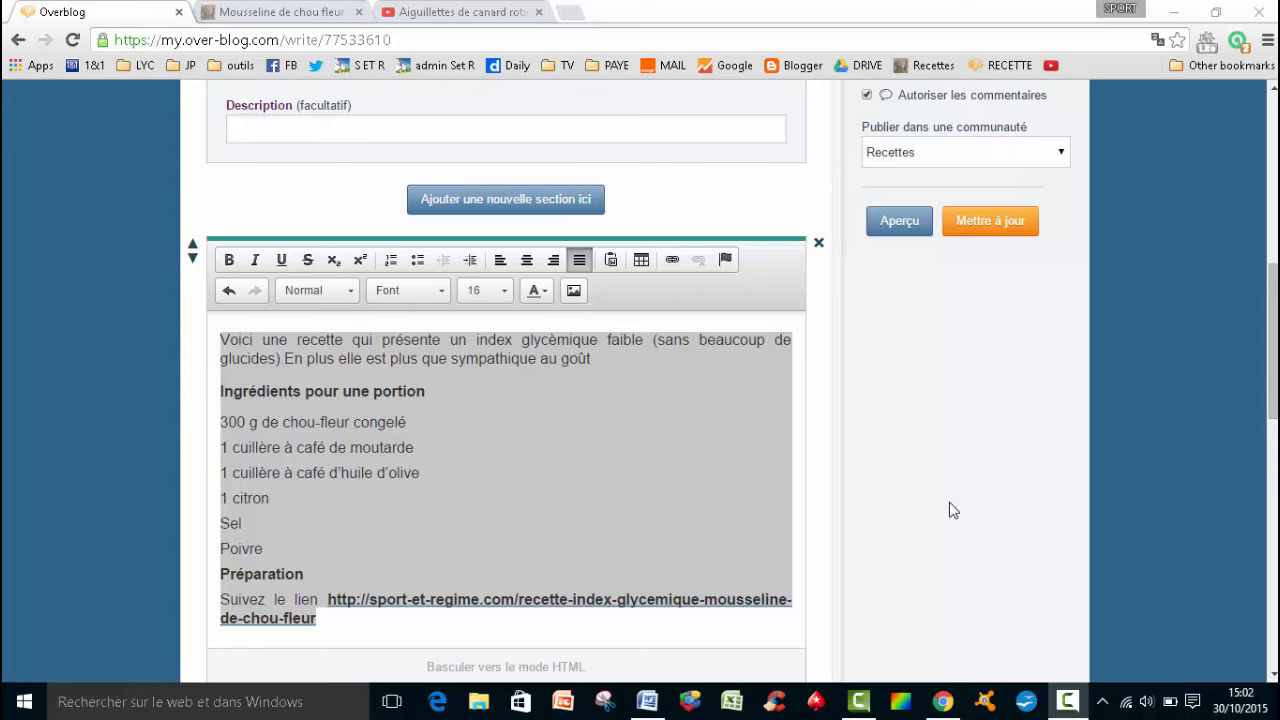